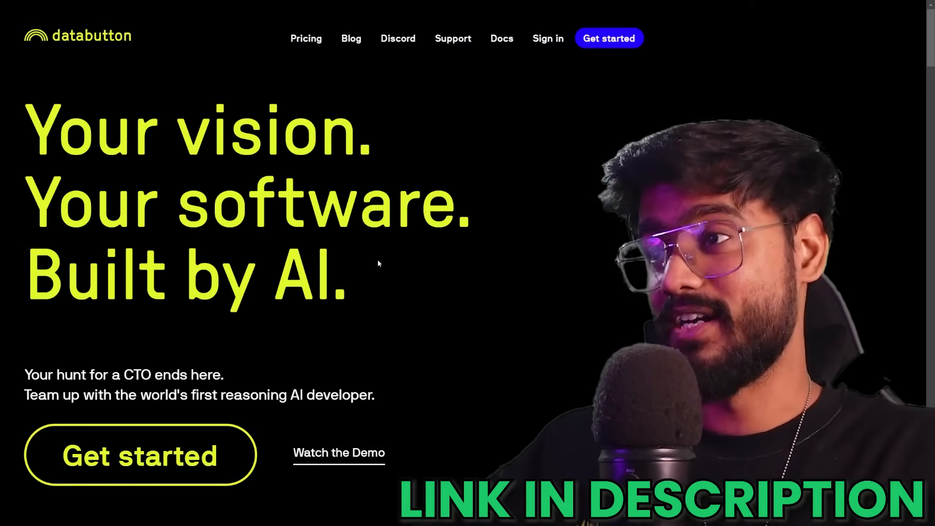
Step: Start a new Databutton app described as a React invoice generator SaaS with Google authentication
{"action": "left_click_drag", "start_coordinate": [138, 395], "coordinate": [285, 394]}
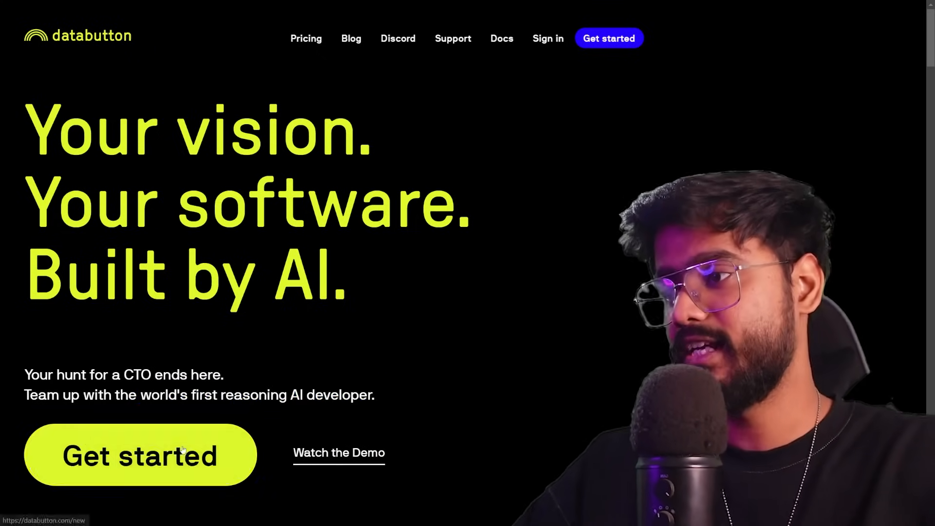
{"action": "left_click", "coordinate": [140, 454]}
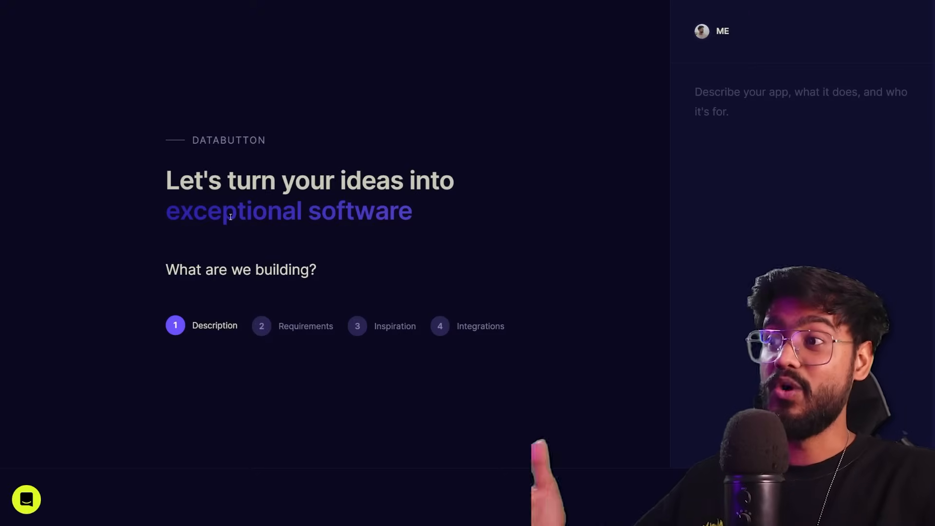
{"action": "mouse_move", "coordinate": [209, 241]}
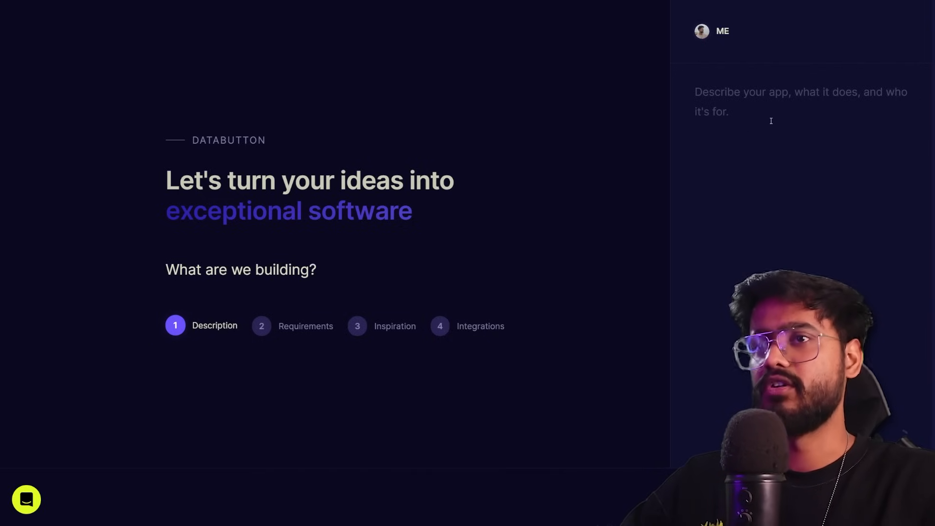
{"action": "type", "text": "I want to Build a React-based invoice generator SAAS application with the following features:"}
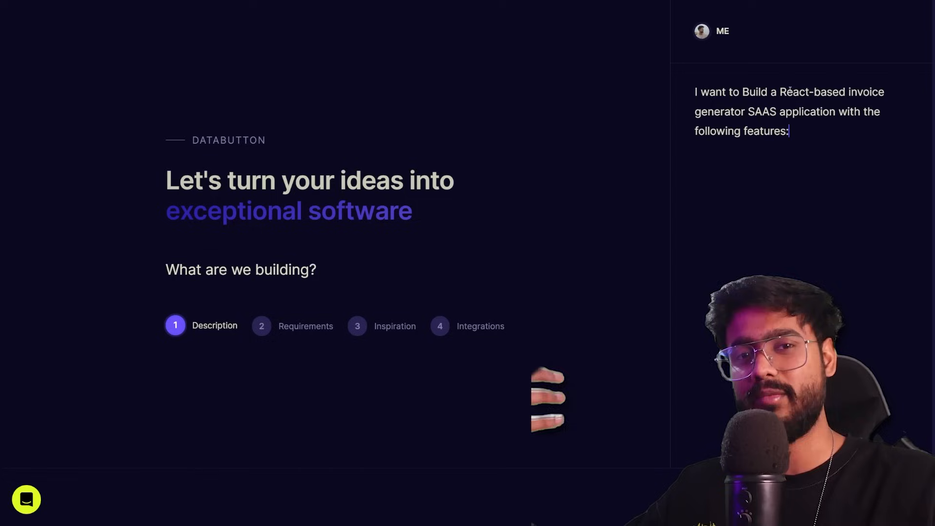
{"action": "double_click", "coordinate": [810, 92]}
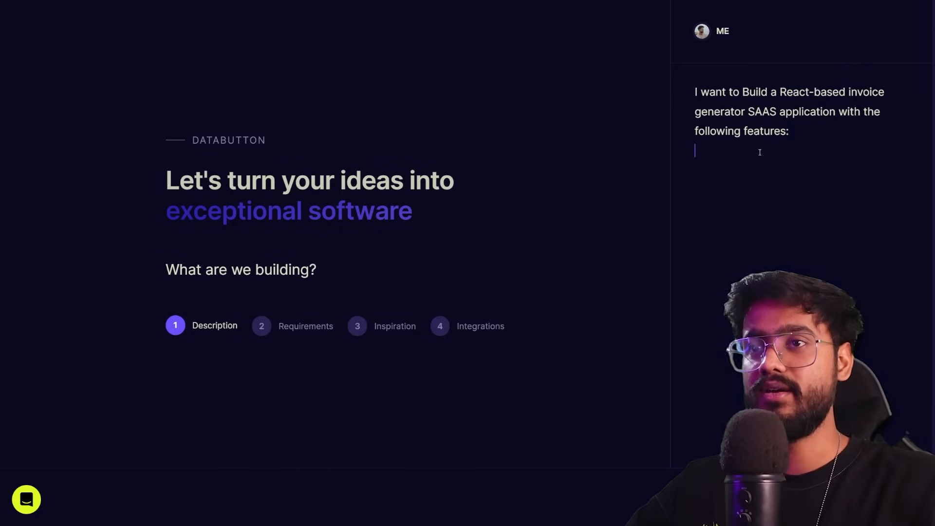
{"action": "type", "text": "- Google authentication"}
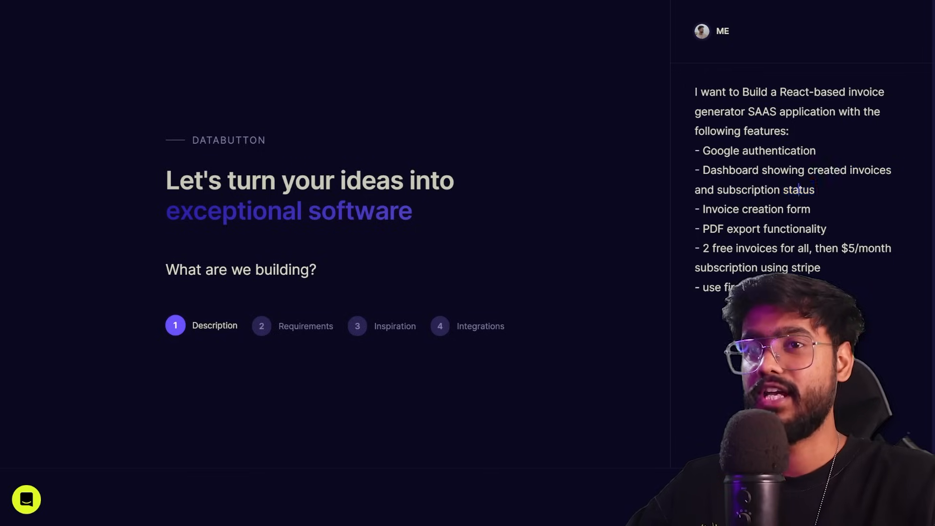
{"action": "double_click", "coordinate": [765, 189]}
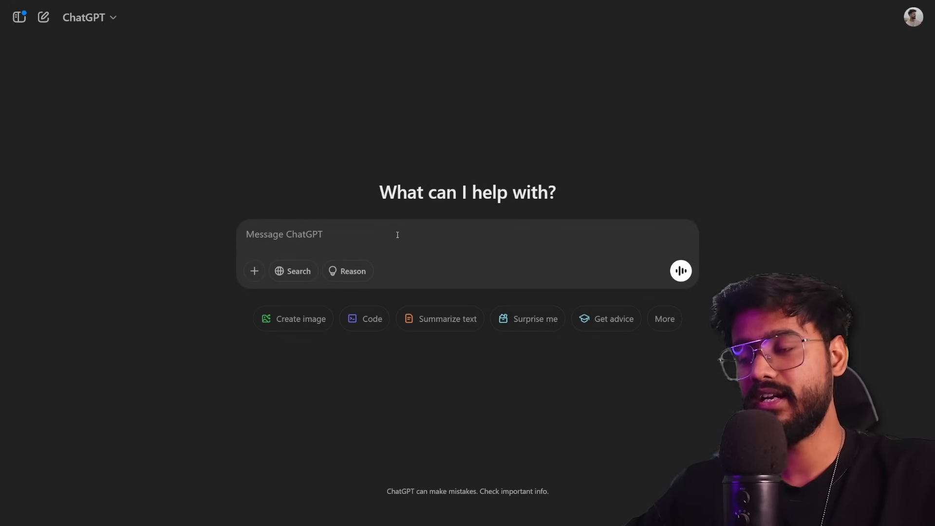
Step: Ask ChatGPT, with Reason enabled, to give requirements for the invoice SaaS feature list
{"action": "type", "text": "I want to Build a React-based invoice generator SAAS application with the following features:"}
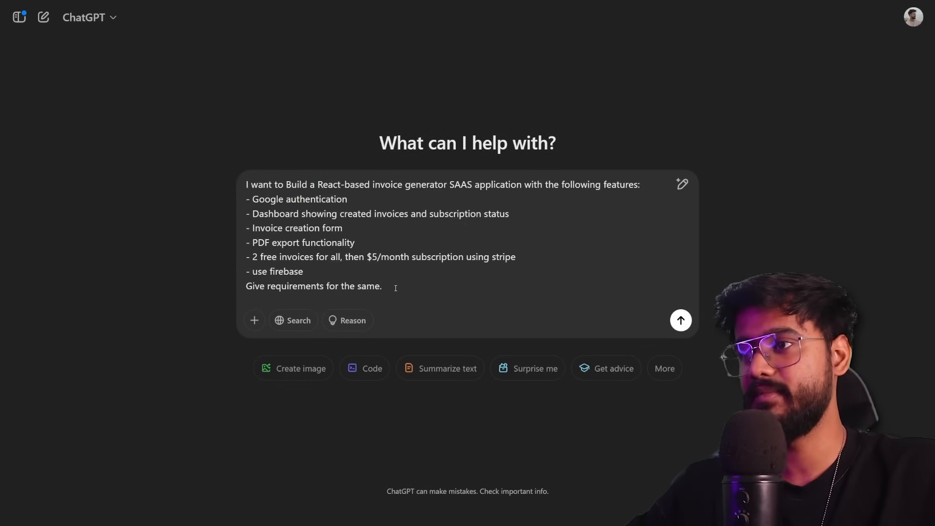
{"action": "left_click", "coordinate": [304, 271]}
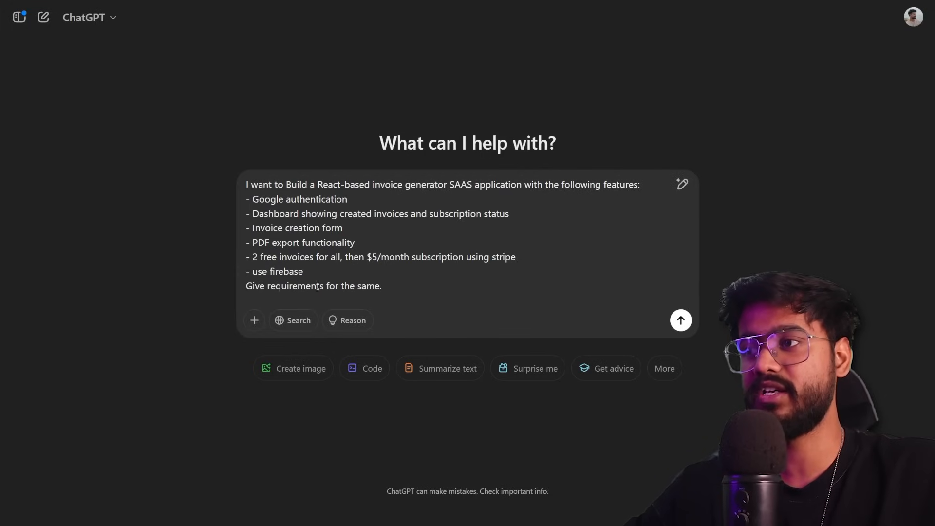
{"action": "left_click", "coordinate": [347, 320]}
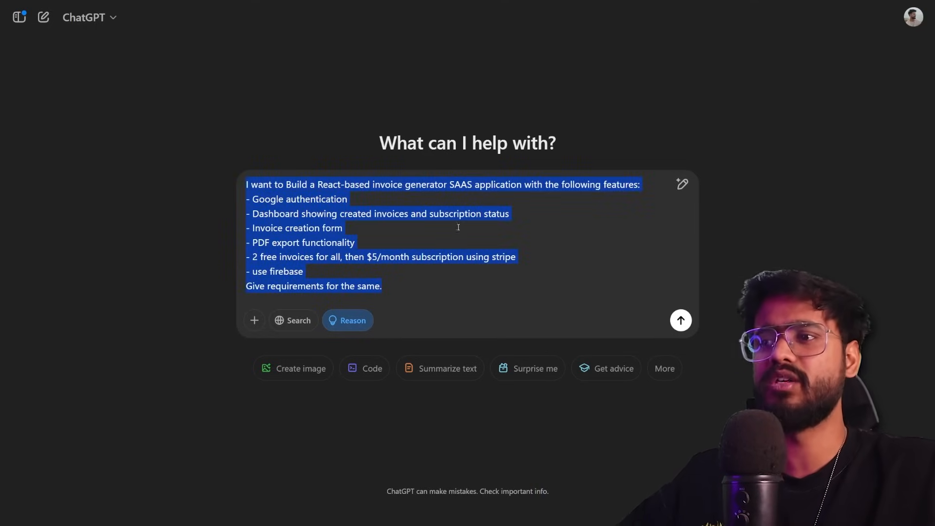
{"action": "left_click", "coordinate": [680, 320]}
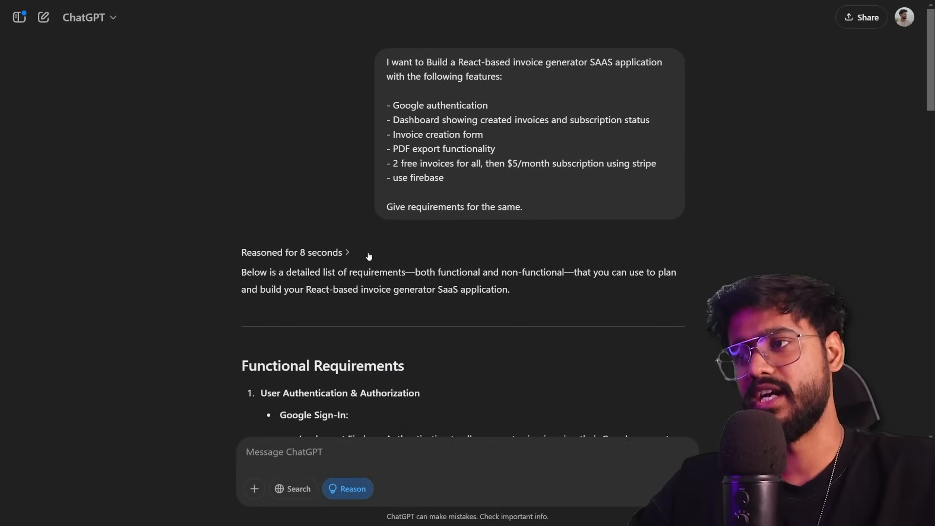
{"action": "scroll", "scroll_direction": "down", "scroll_amount": 3}
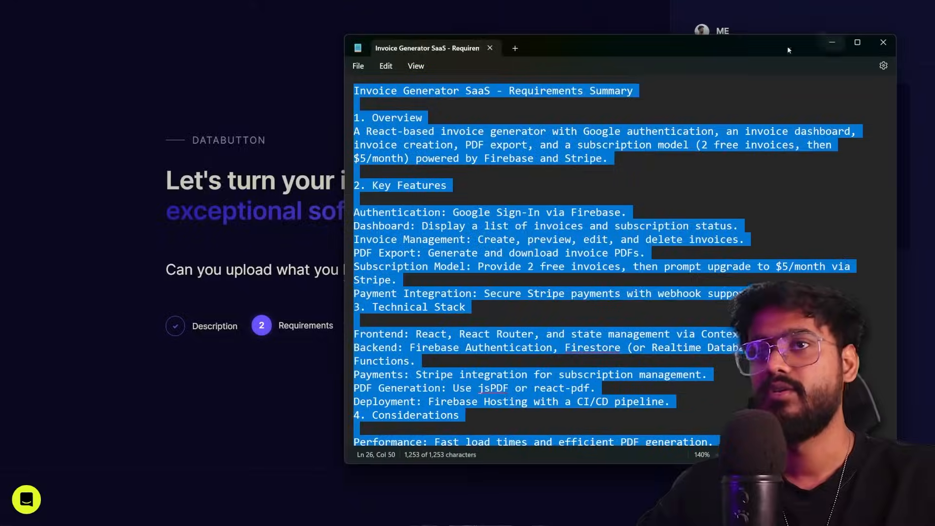
Step: Upload the requirements summary text file to Databutton's requirements step
{"action": "left_click", "coordinate": [883, 42]}
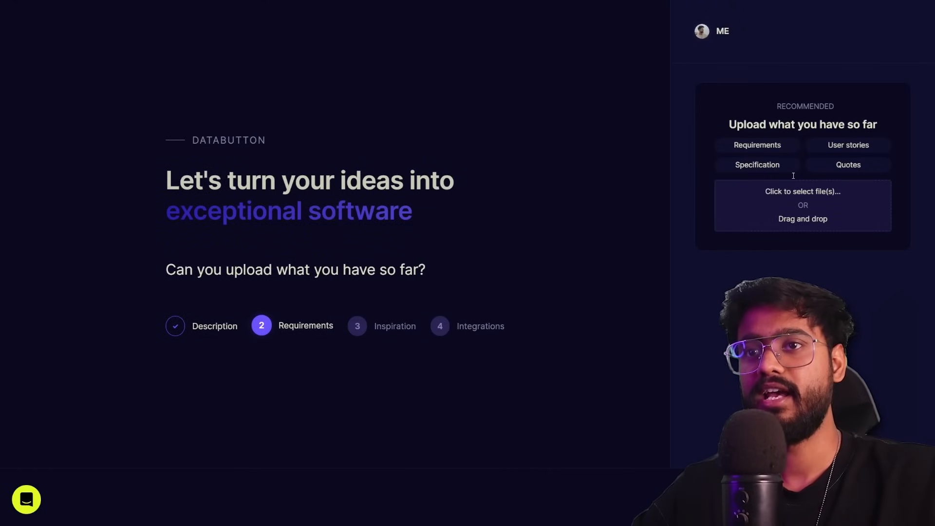
{"action": "left_click", "coordinate": [802, 204]}
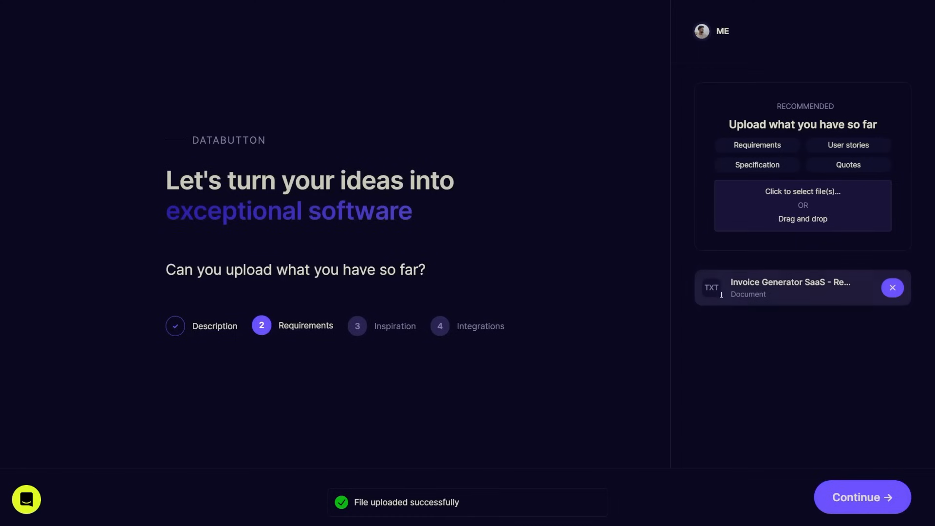
{"action": "mouse_move", "coordinate": [818, 266]}
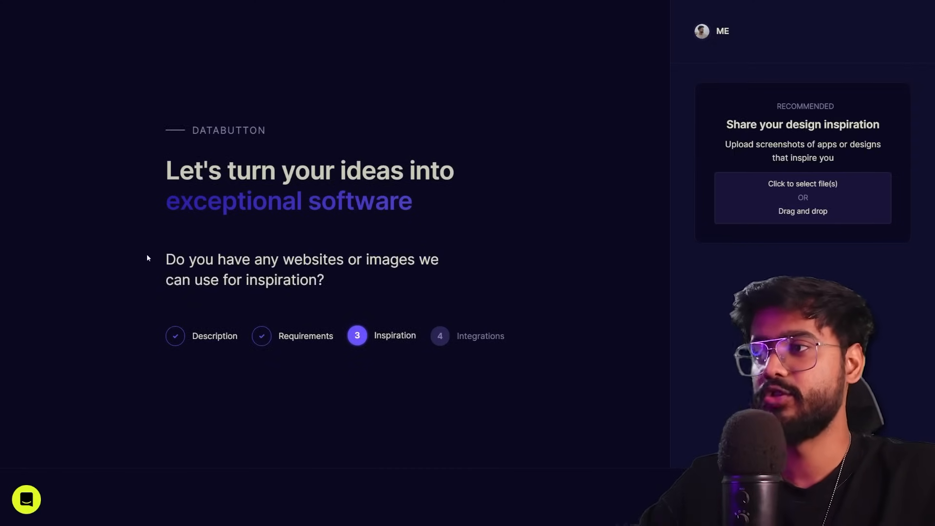
{"action": "left_click_drag", "start_coordinate": [167, 258], "coordinate": [324, 280]}
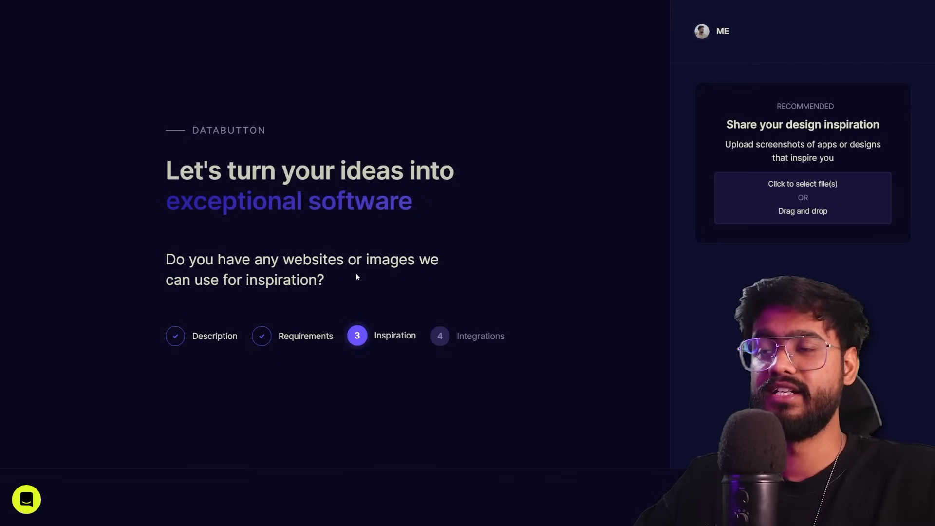
{"action": "mouse_move", "coordinate": [739, 209]}
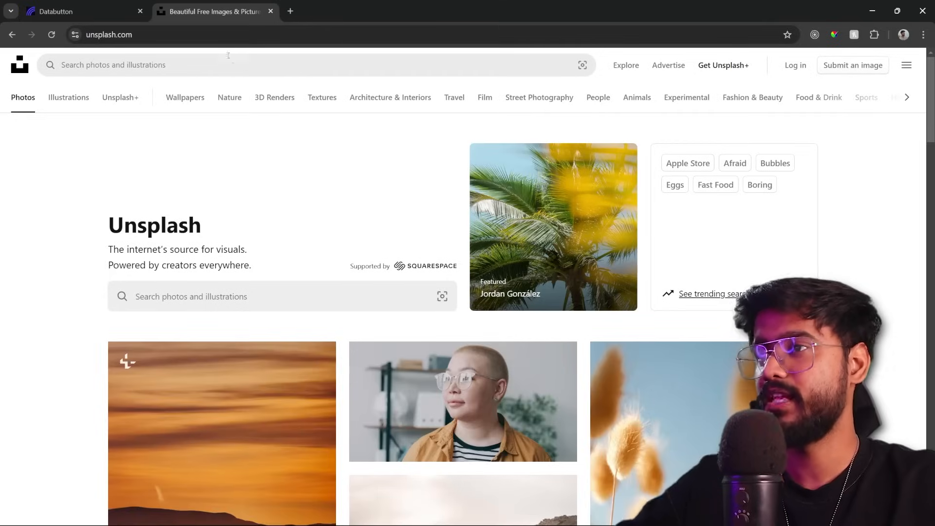
Step: Search Unsplash for 'corporate build' and open the city high-rise photo
{"action": "left_click", "coordinate": [238, 65]}
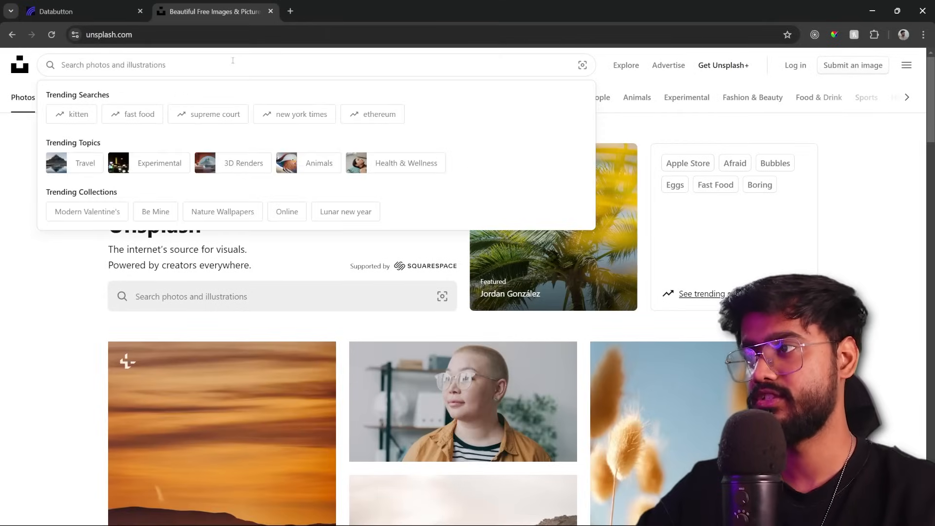
{"action": "type", "text": "corporate build"}
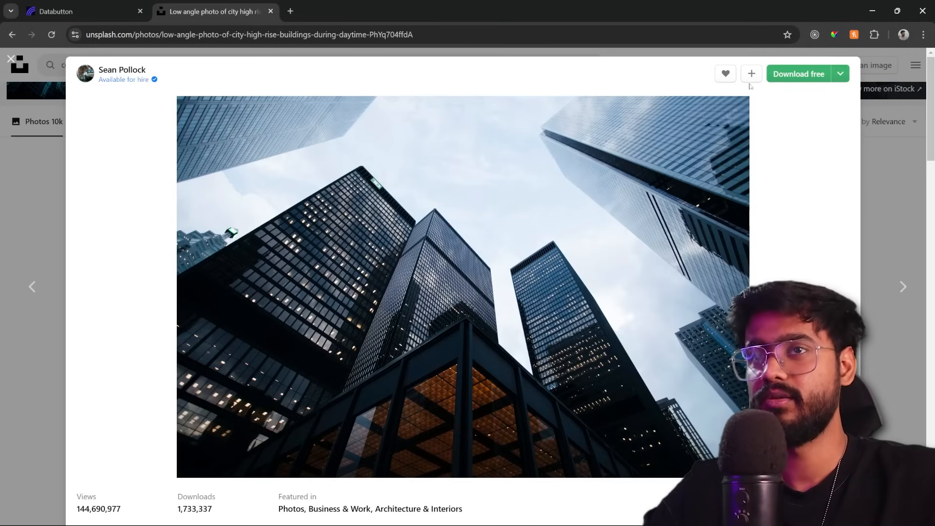
{"action": "left_click", "coordinate": [797, 73]}
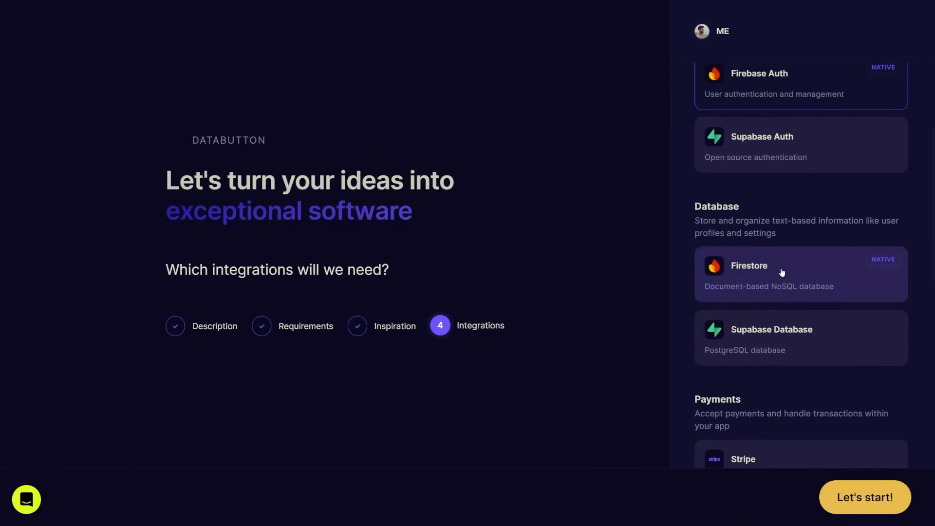
Step: Launch the InvoiceForge build with Firebase Auth and Firestore integrations selected
{"action": "scroll", "scroll_direction": "down", "scroll_amount": 3}
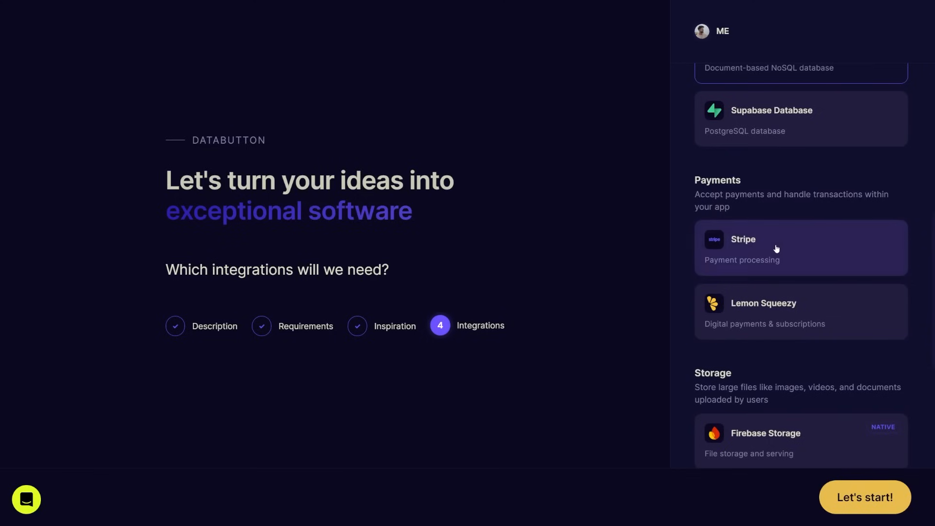
{"action": "scroll", "scroll_direction": "down", "scroll_amount": 3}
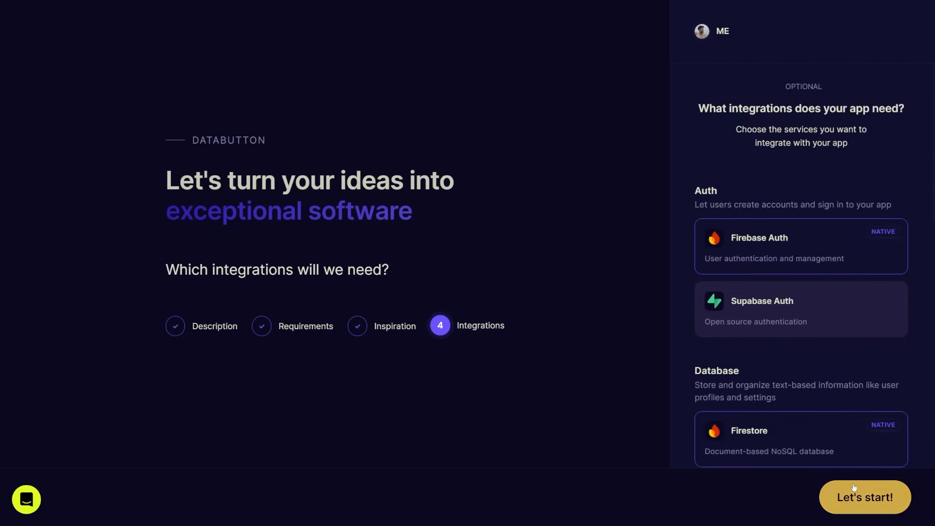
{"action": "left_click", "coordinate": [864, 497]}
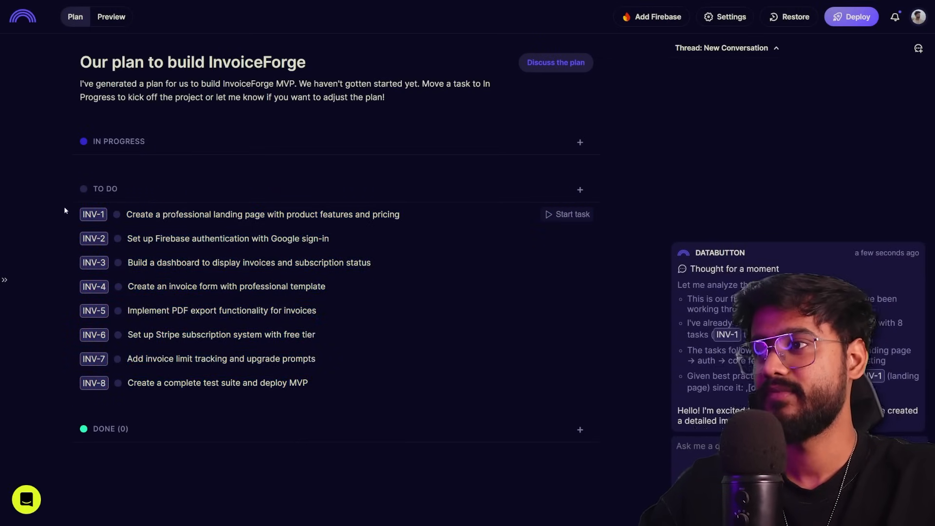
{"action": "mouse_move", "coordinate": [251, 303]}
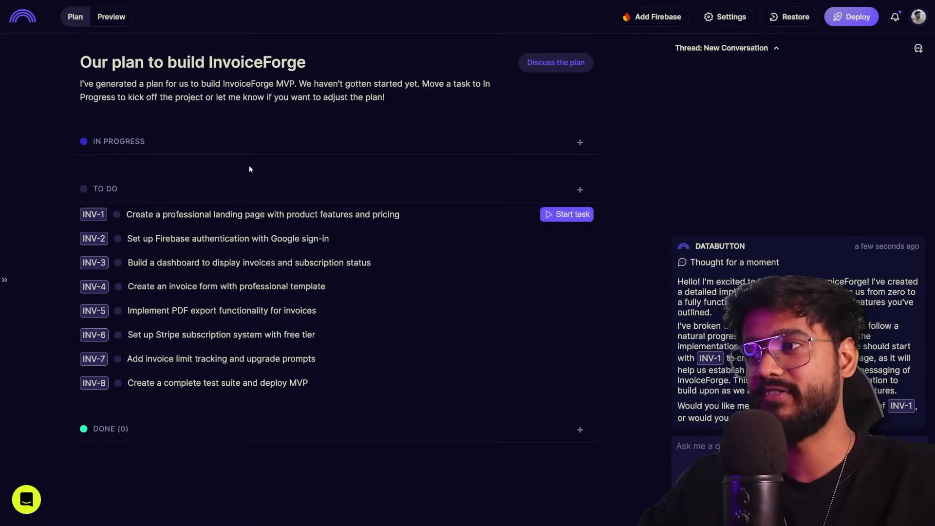
{"action": "mouse_move", "coordinate": [300, 154]}
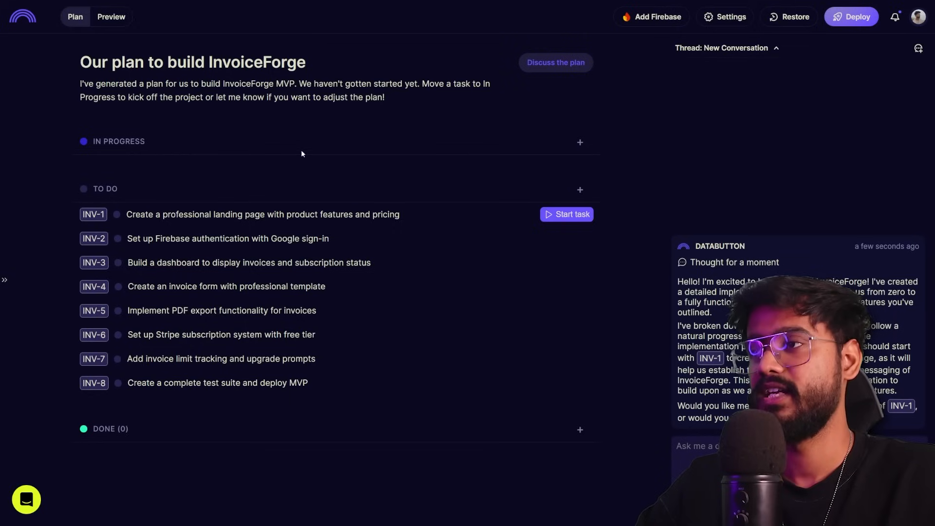
{"action": "mouse_move", "coordinate": [134, 221]}
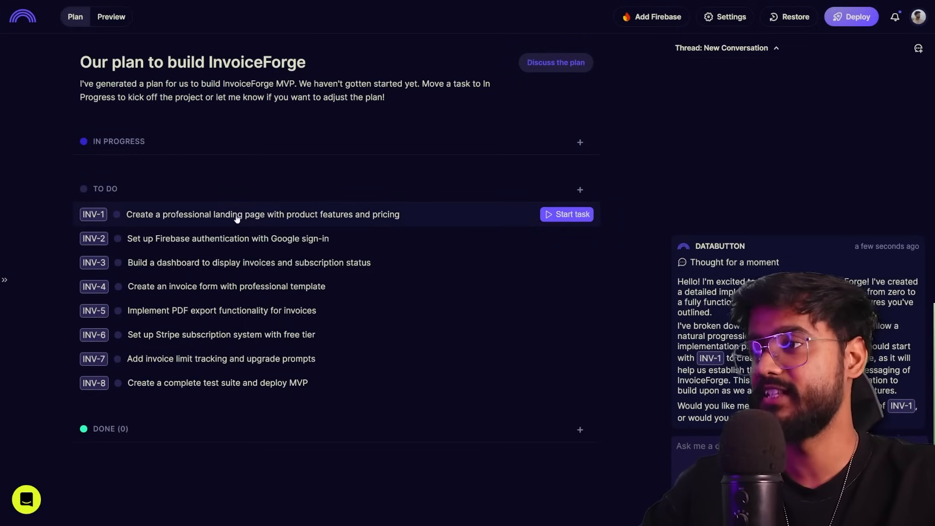
{"action": "left_click", "coordinate": [263, 215]}
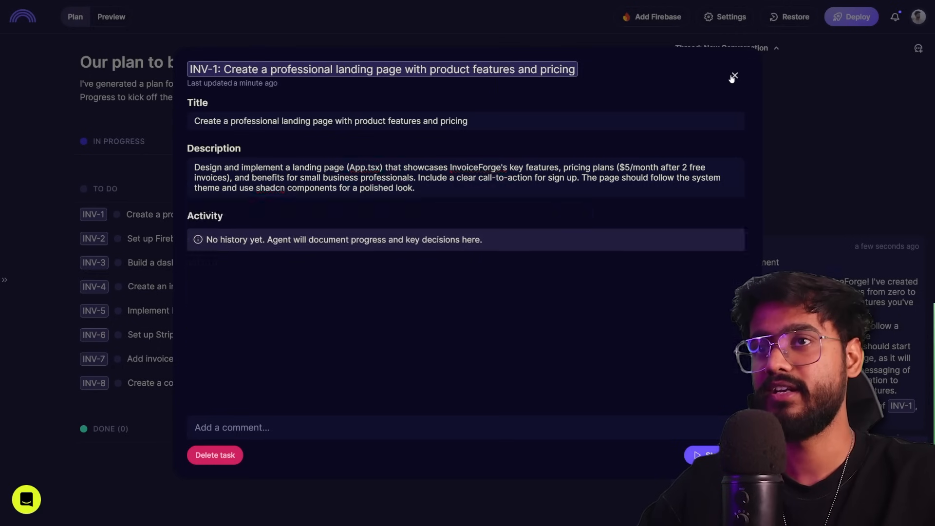
{"action": "left_click", "coordinate": [733, 77]}
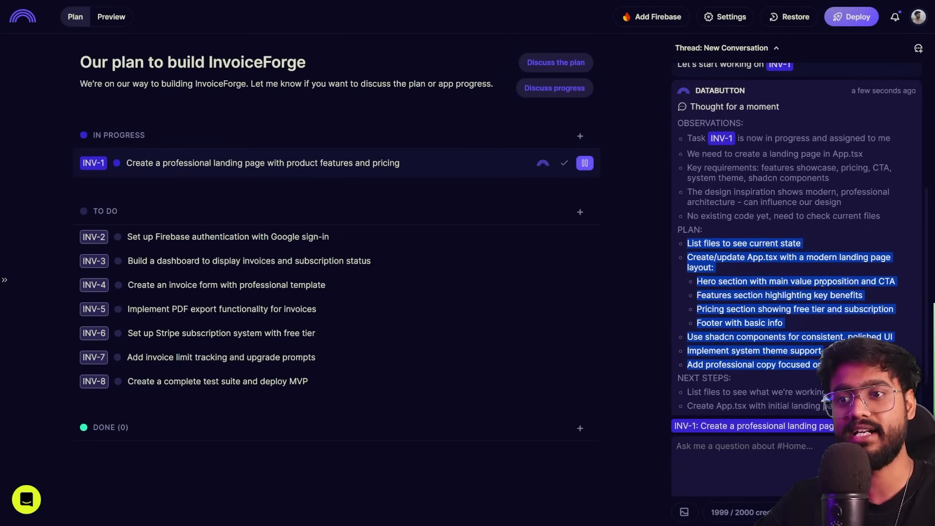
Step: Review the finished INV-1 summary and preview the new InvoiceForge landing page
{"action": "scroll", "scroll_direction": "down", "scroll_amount": 3}
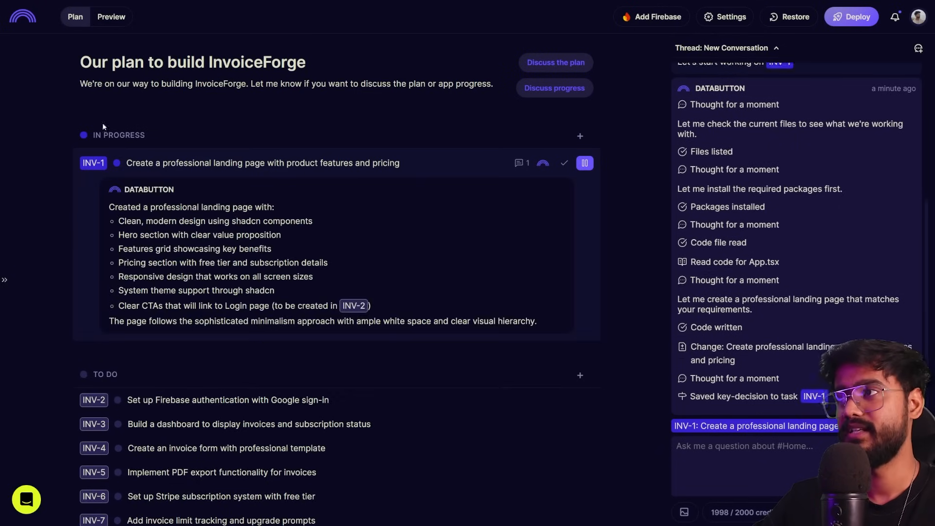
{"action": "left_click", "coordinate": [111, 16]}
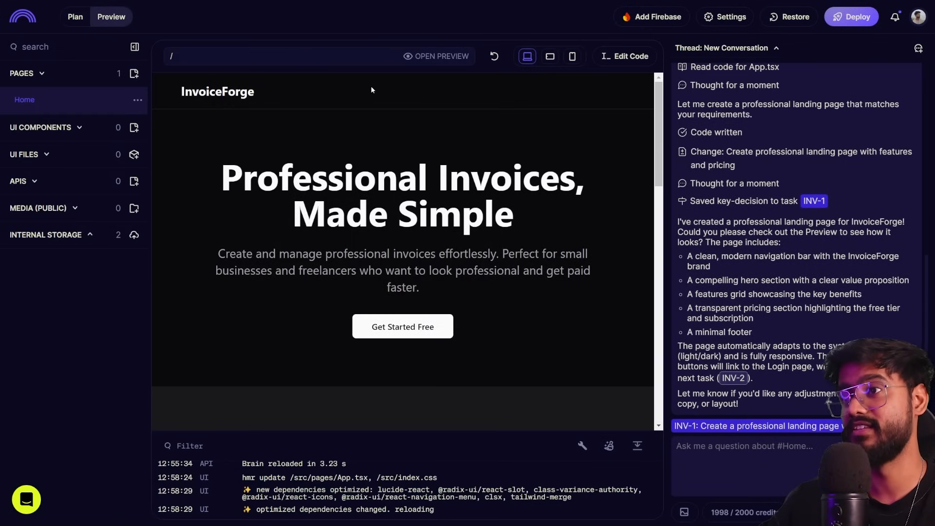
Step: Ask the agent for a more modern SaaS look with gradient titles, then review the preview
{"action": "scroll", "scroll_direction": "down", "scroll_amount": 3}
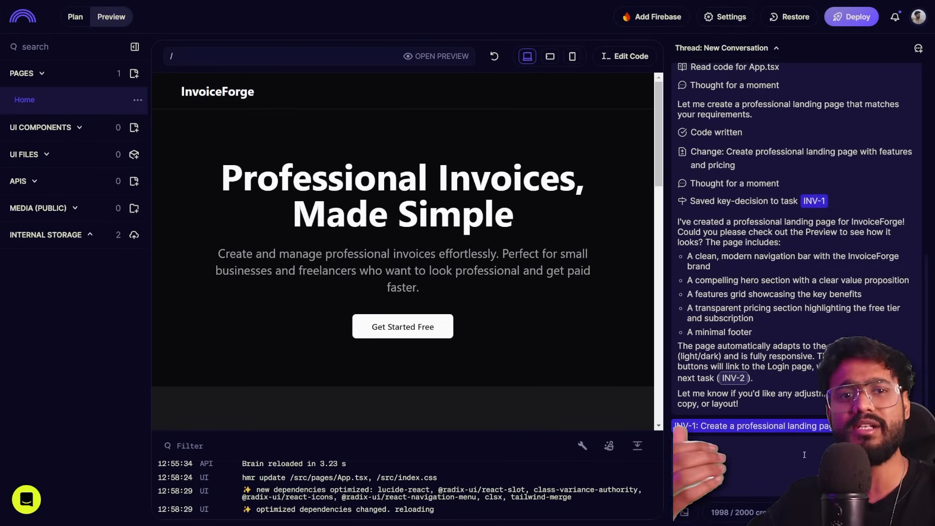
{"action": "type", "text": "Can we give it a more modern SaaS app feel"}
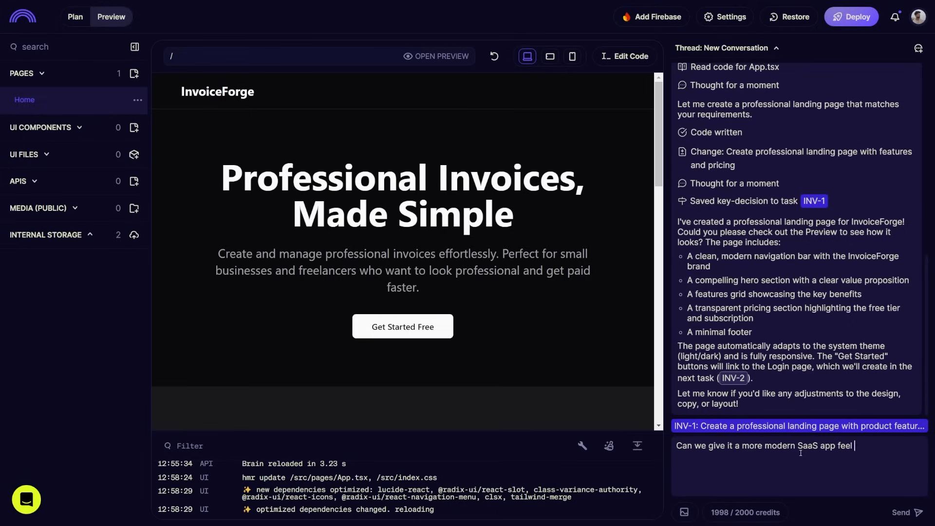
{"action": "type", "text": "with gradient t"}
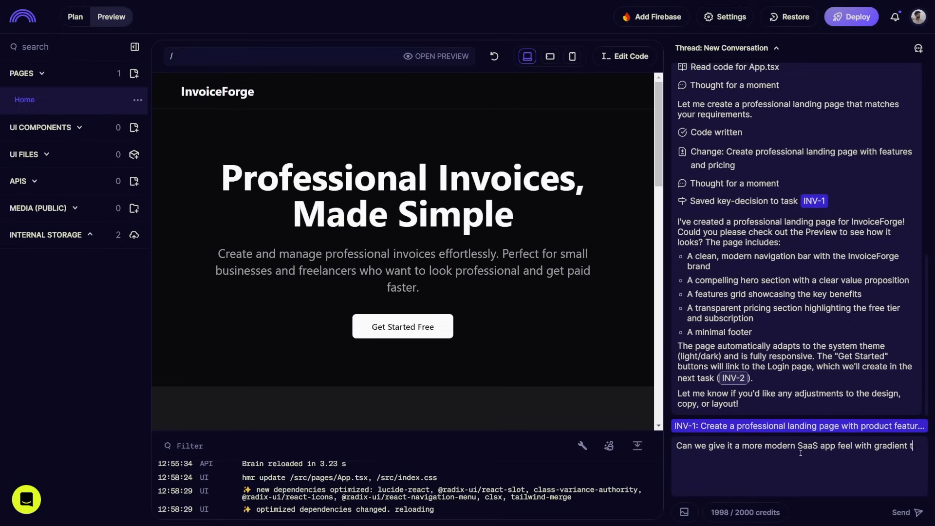
{"action": "left_click", "coordinate": [901, 512]}
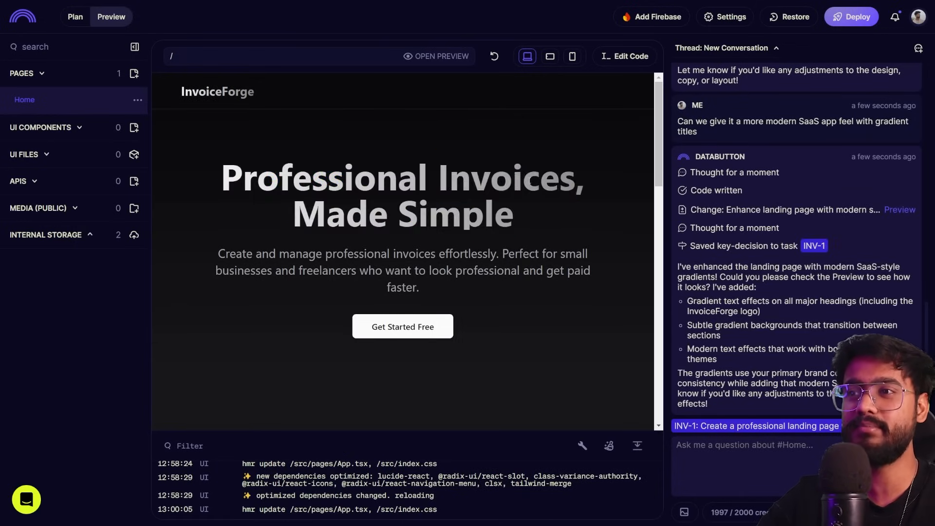
{"action": "left_click_drag", "start_coordinate": [223, 176], "coordinate": [512, 215]}
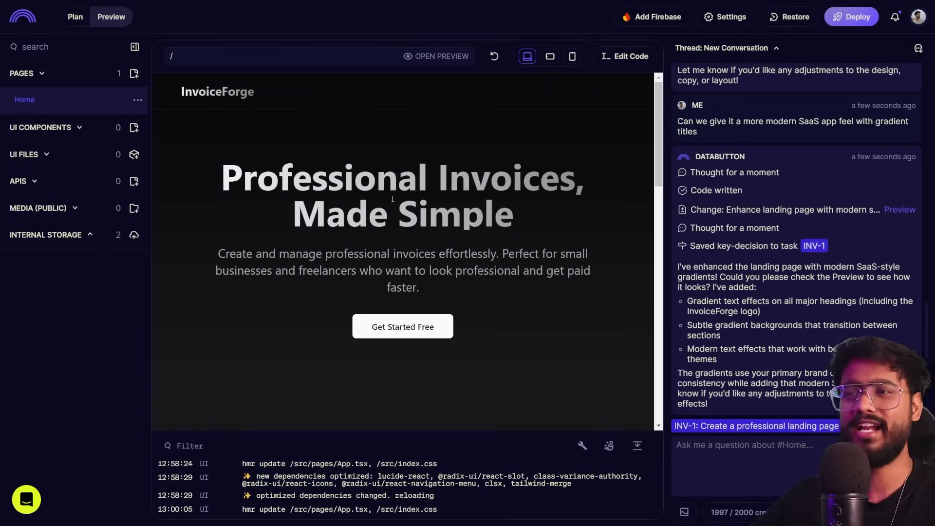
{"action": "scroll", "scroll_direction": "down", "scroll_amount": 3}
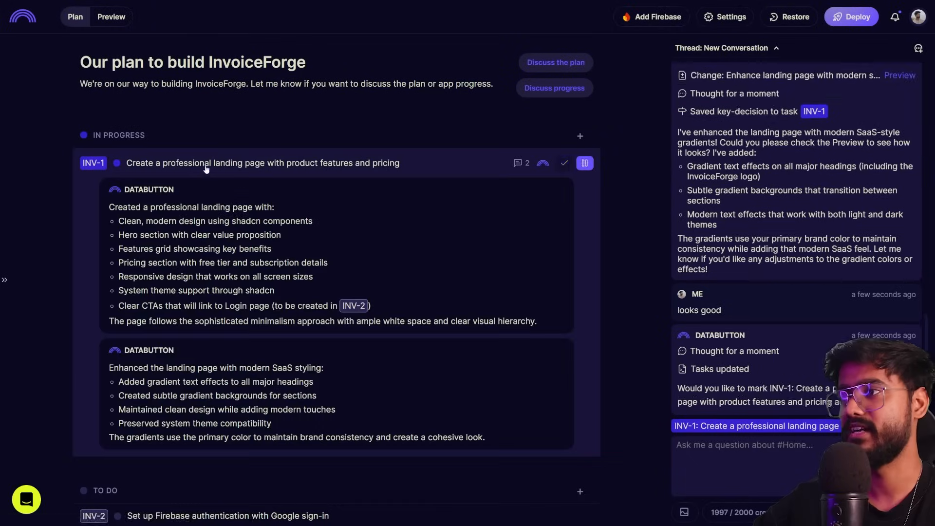
Step: Mark INV-1 complete, reply 'yes proceed', and begin adding Firebase to the app
{"action": "left_click", "coordinate": [563, 163]}
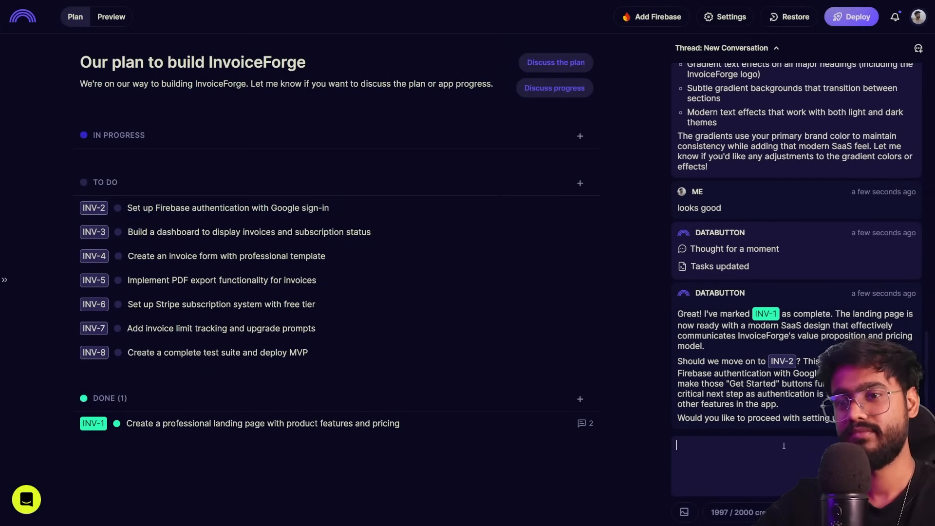
{"action": "type", "text": "yes pr"}
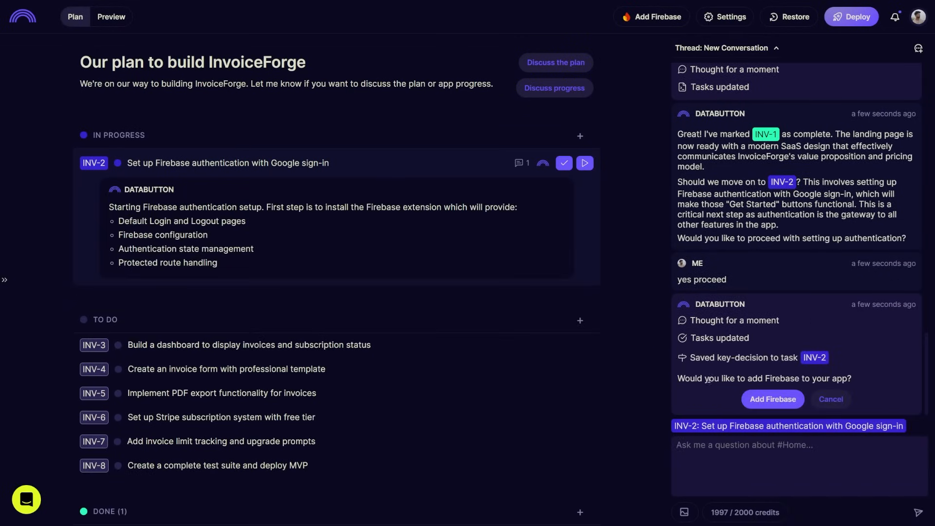
{"action": "left_click", "coordinate": [771, 399]}
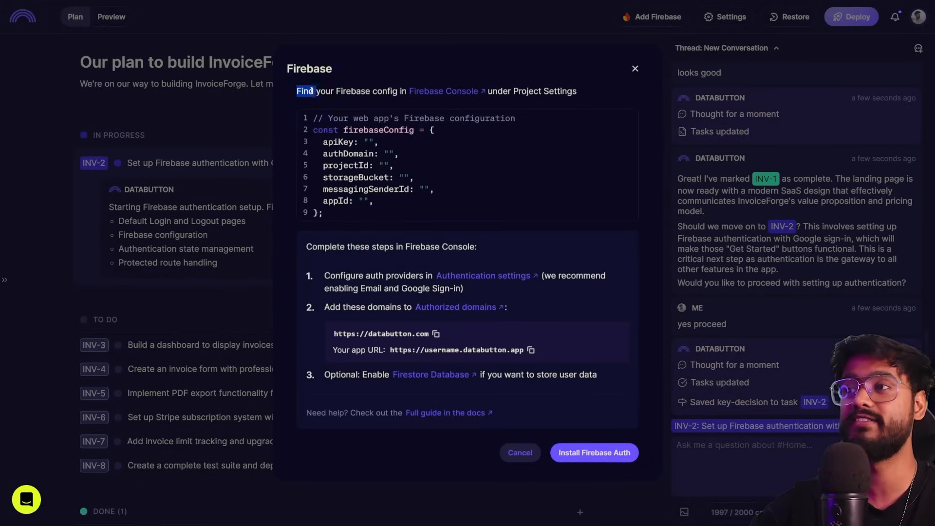
Step: Scroll through the Firebase dialog's firebaseConfig template and Firebase Console setup steps
{"action": "scroll", "scroll_direction": "down", "scroll_amount": 3}
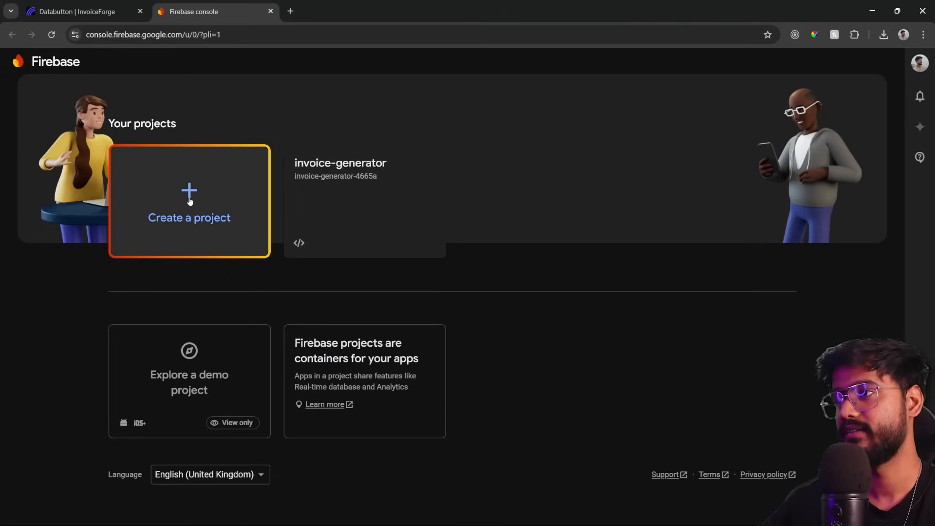
Step: Create the Firebase project 'invoice-zen' with Analytics disabled and open its overview
{"action": "left_click", "coordinate": [189, 201]}
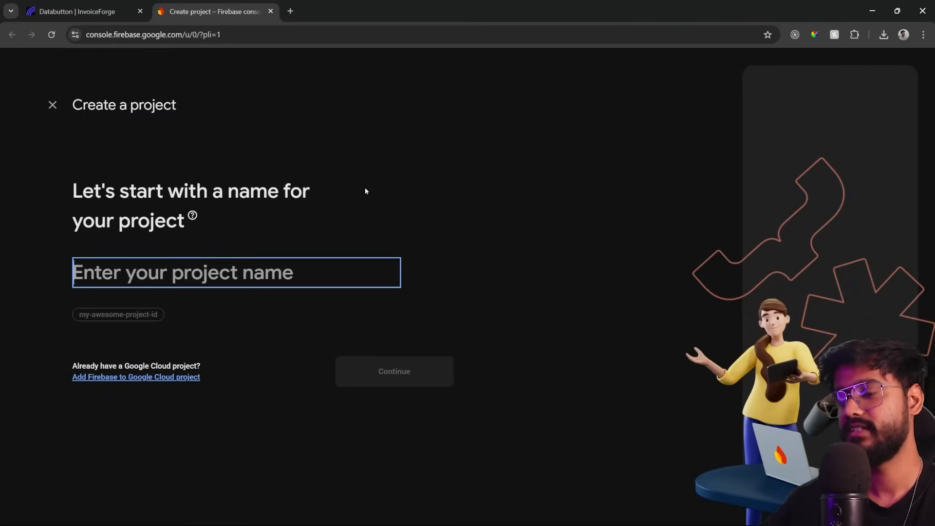
{"action": "type", "text": "invoice-zen"}
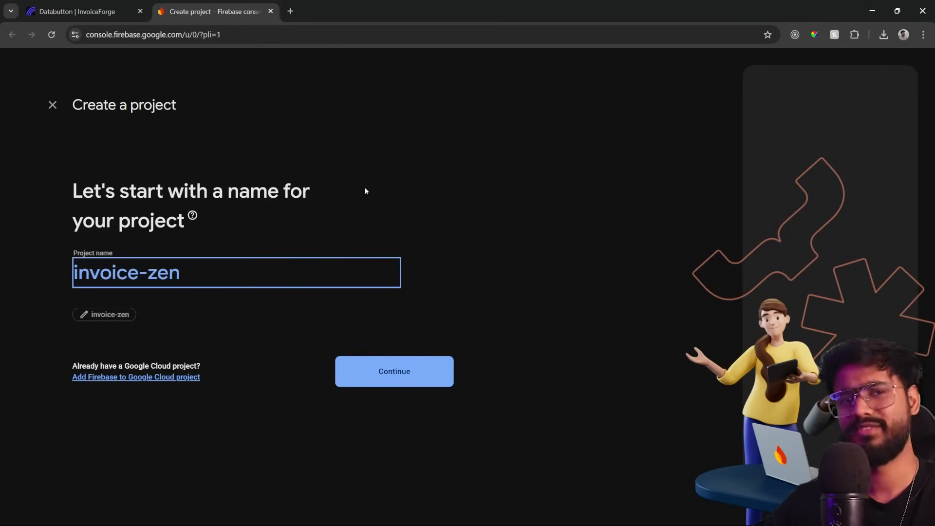
{"action": "left_click", "coordinate": [393, 371]}
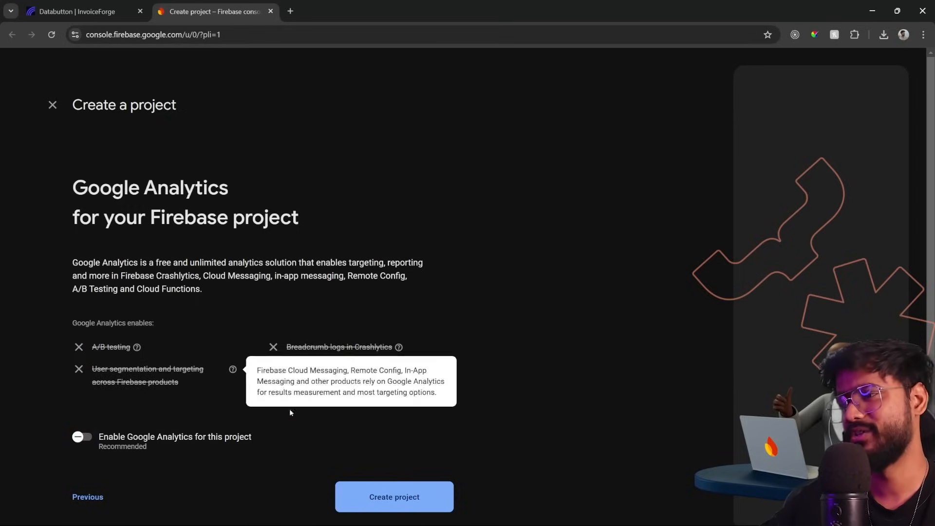
{"action": "left_click", "coordinate": [393, 497]}
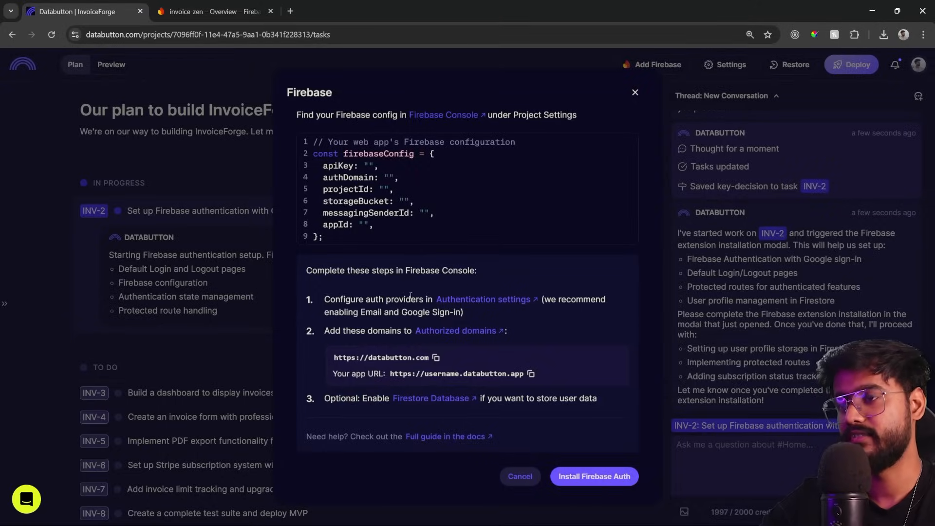
{"action": "left_click", "coordinate": [214, 11]}
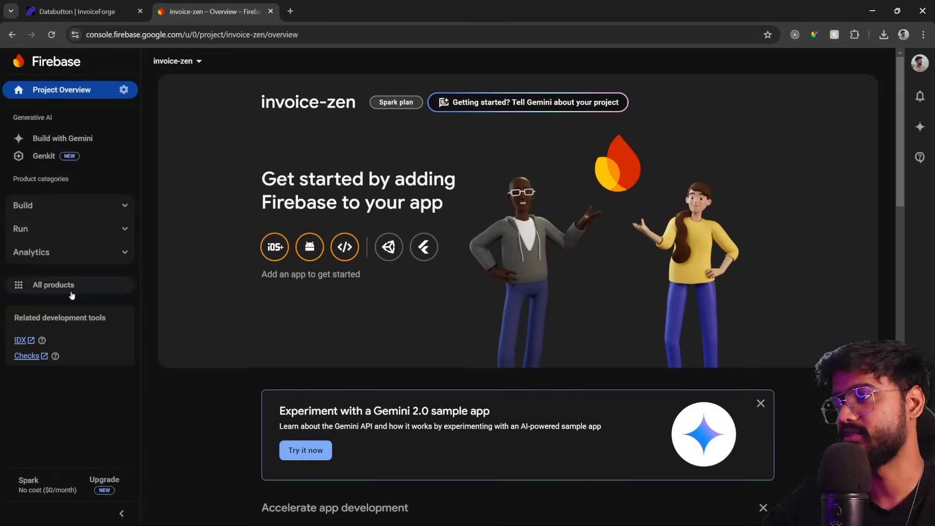
Step: Start Authentication for invoice-zen and enable Email/Password sign-in
{"action": "scroll", "scroll_direction": "down", "scroll_amount": 3}
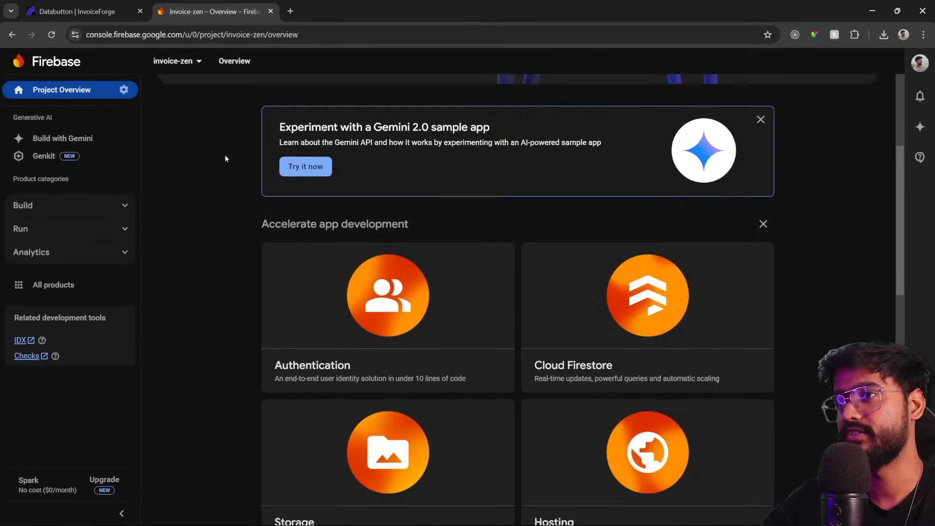
{"action": "left_click", "coordinate": [386, 295]}
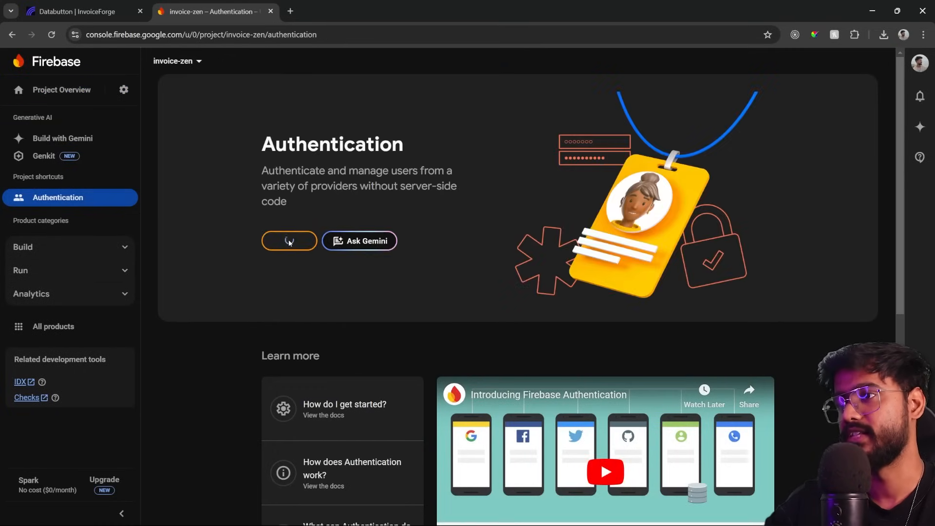
{"action": "left_click", "coordinate": [289, 241]}
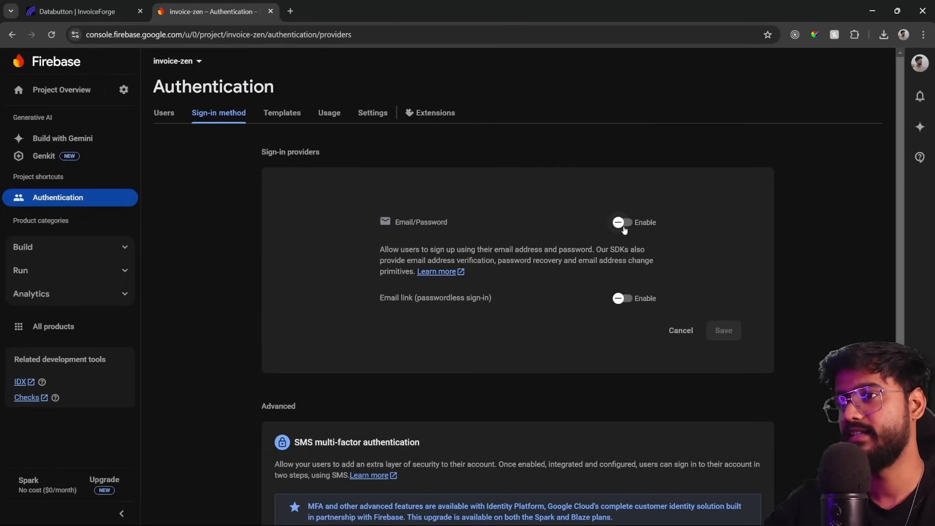
{"action": "left_click", "coordinate": [722, 330]}
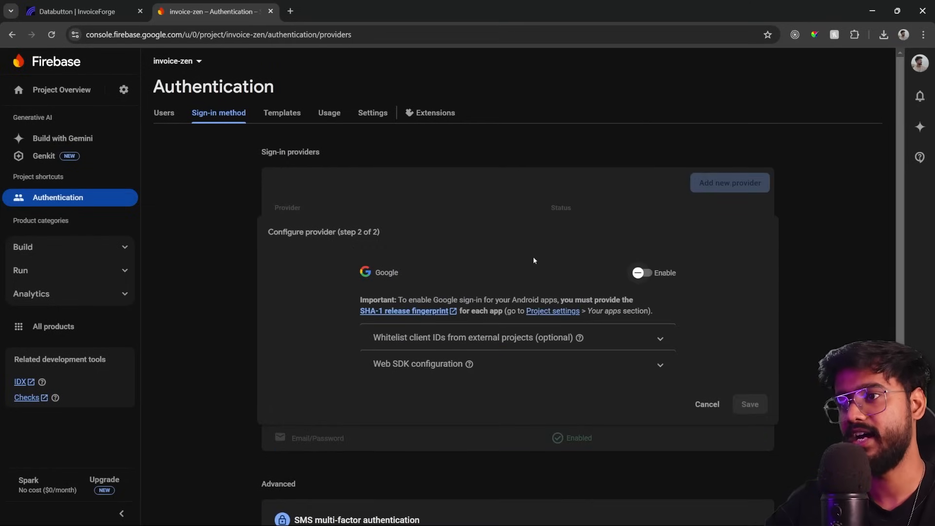
Step: Enable Google sign-in with a public name and the account email as support contact
{"action": "left_click", "coordinate": [641, 273]}
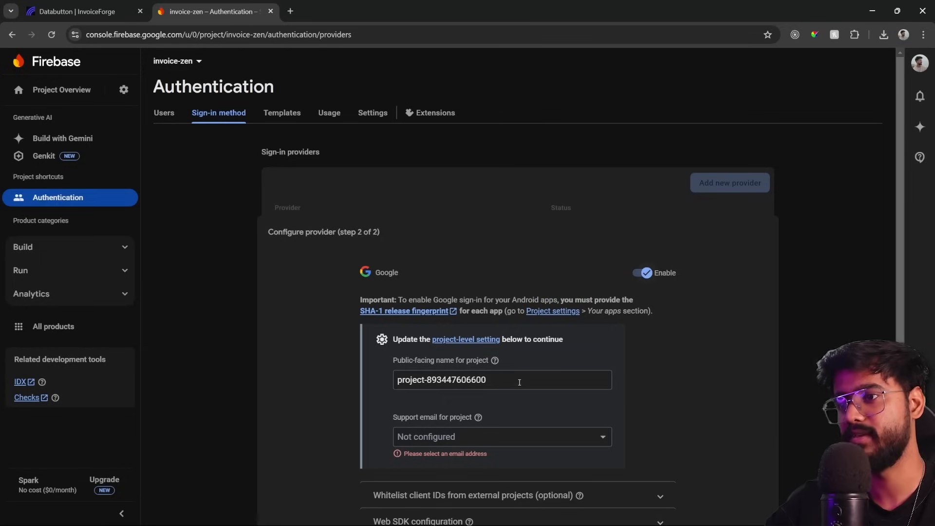
{"action": "type", "text": "inv"}
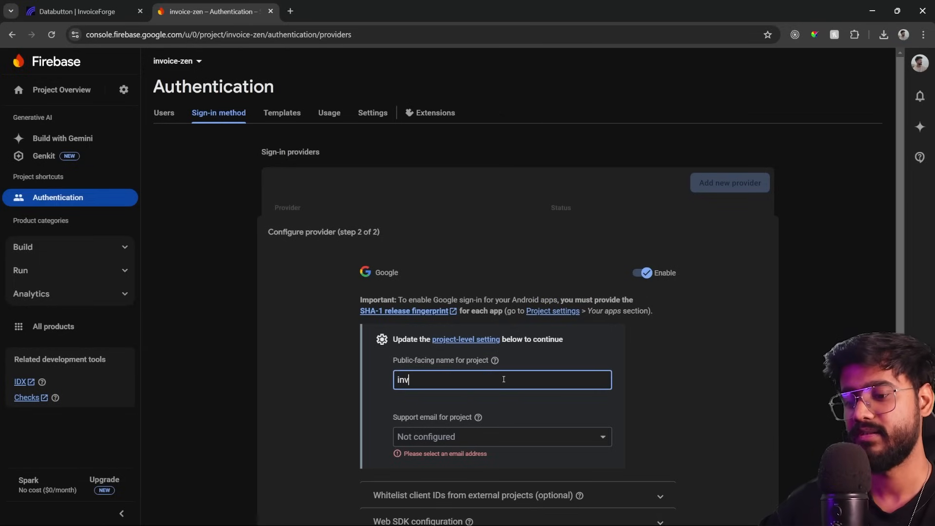
{"action": "left_click", "coordinate": [501, 436]}
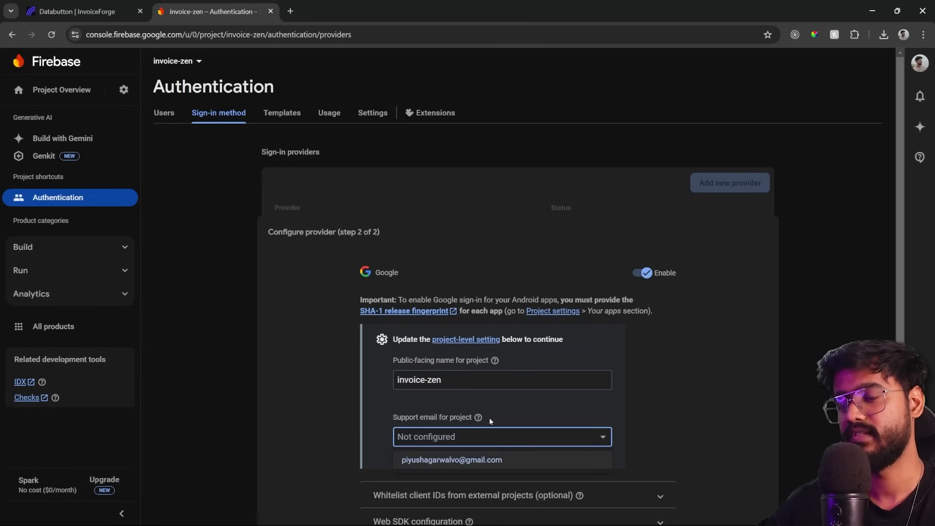
{"action": "left_click", "coordinate": [451, 459]}
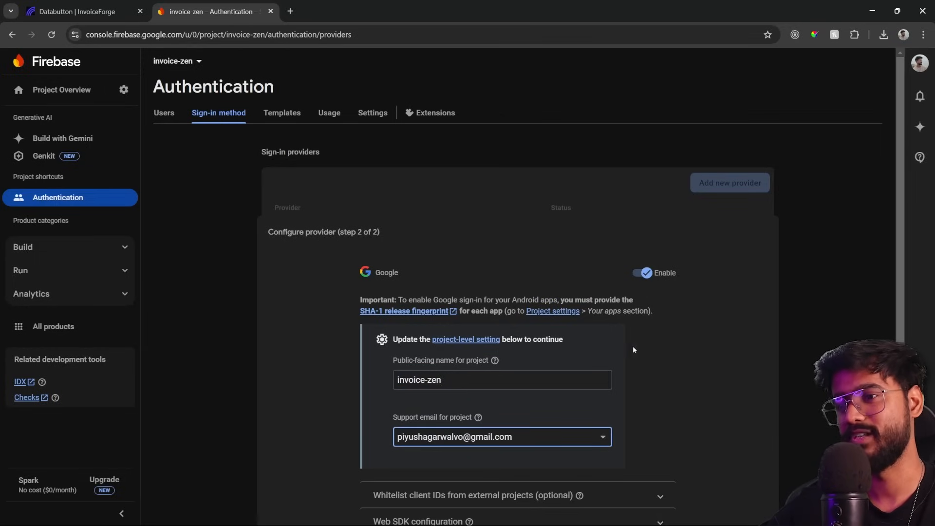
{"action": "left_click", "coordinate": [749, 354]}
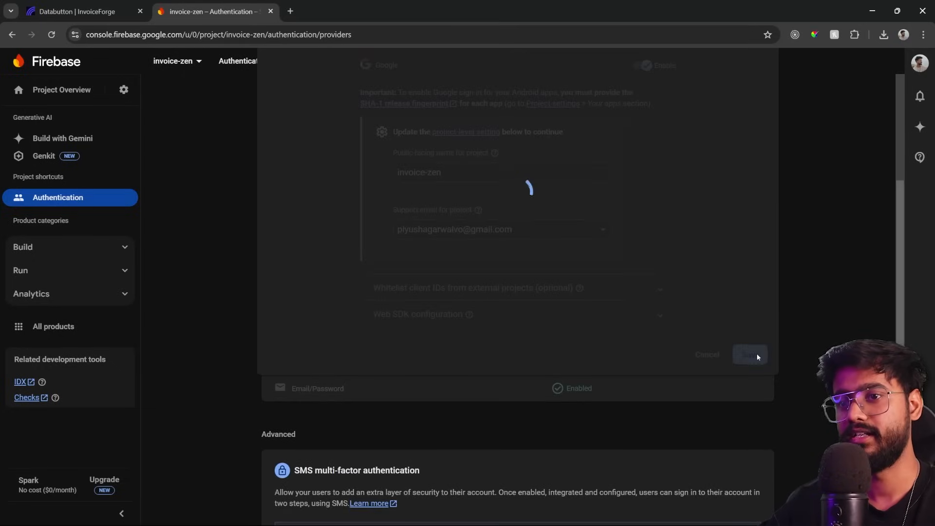
{"action": "left_click", "coordinate": [749, 354]}
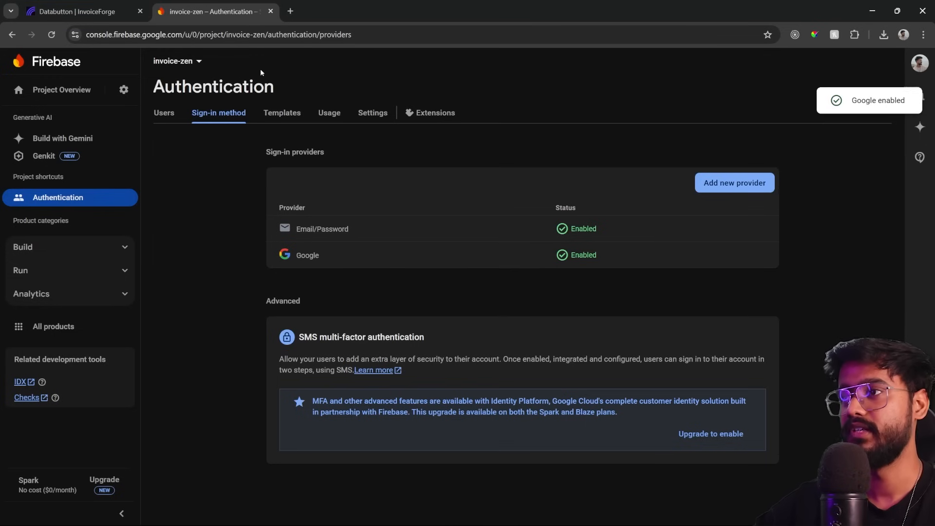
{"action": "left_click", "coordinate": [82, 11]}
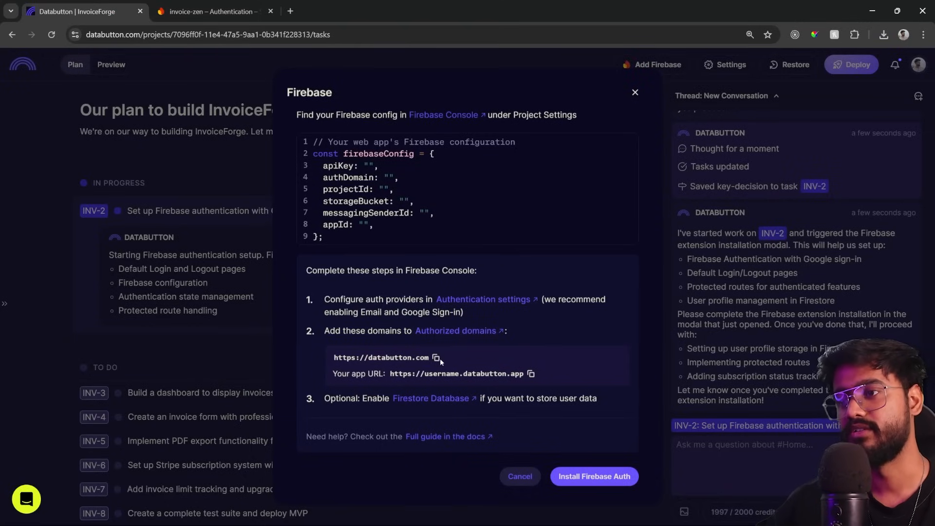
Step: Add databutton.com to invoice-zen's authorised sign-in domains
{"action": "left_click", "coordinate": [210, 12]}
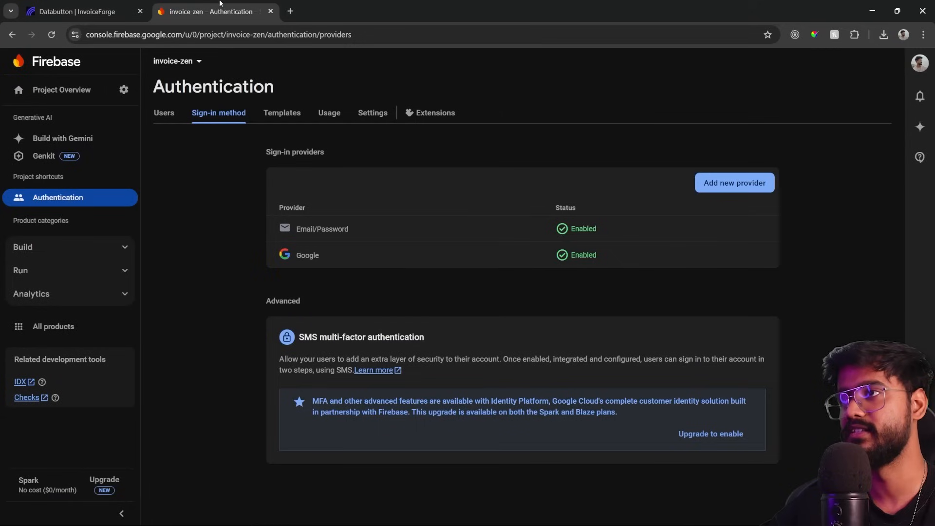
{"action": "left_click", "coordinate": [372, 113]}
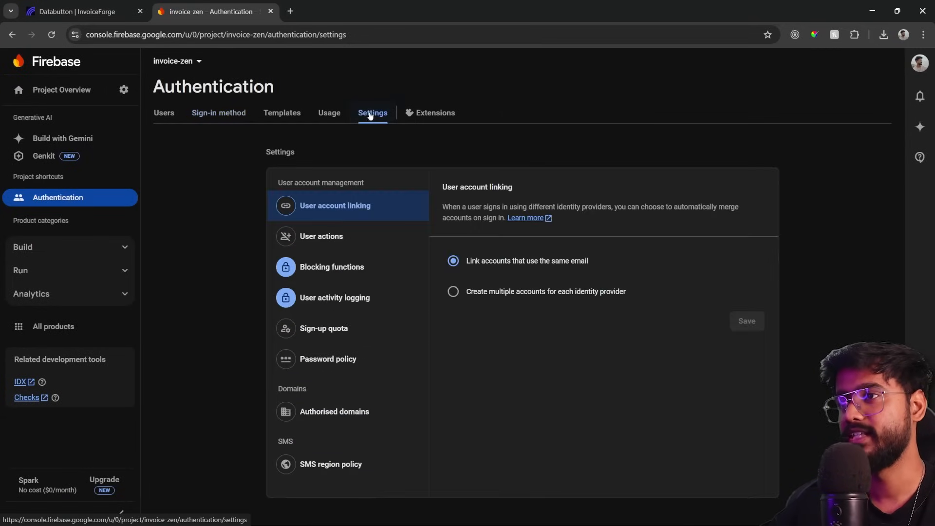
{"action": "left_click", "coordinate": [334, 411]}
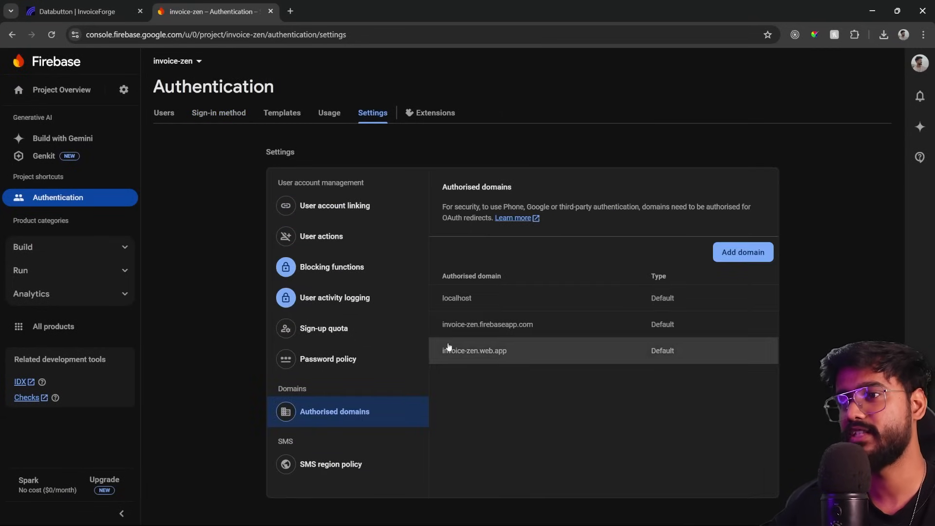
{"action": "left_click", "coordinate": [742, 251]}
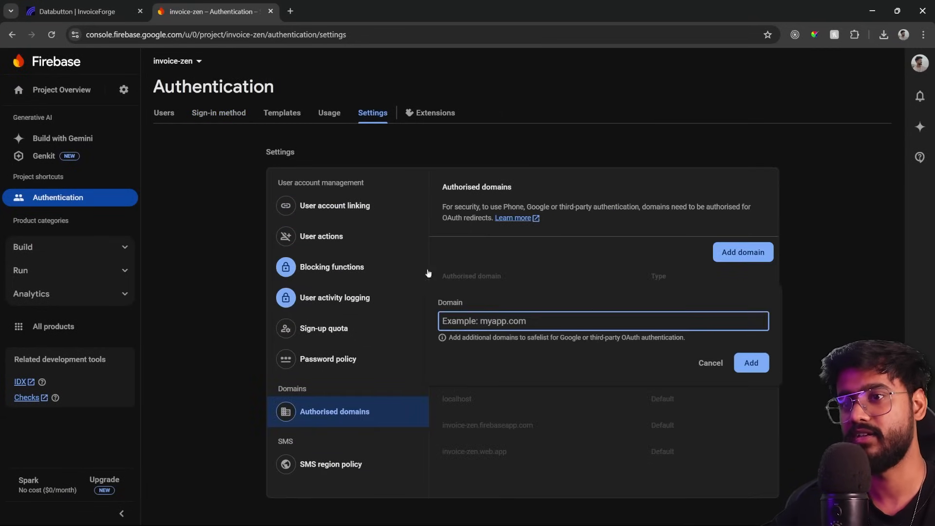
{"action": "left_click", "coordinate": [83, 11]}
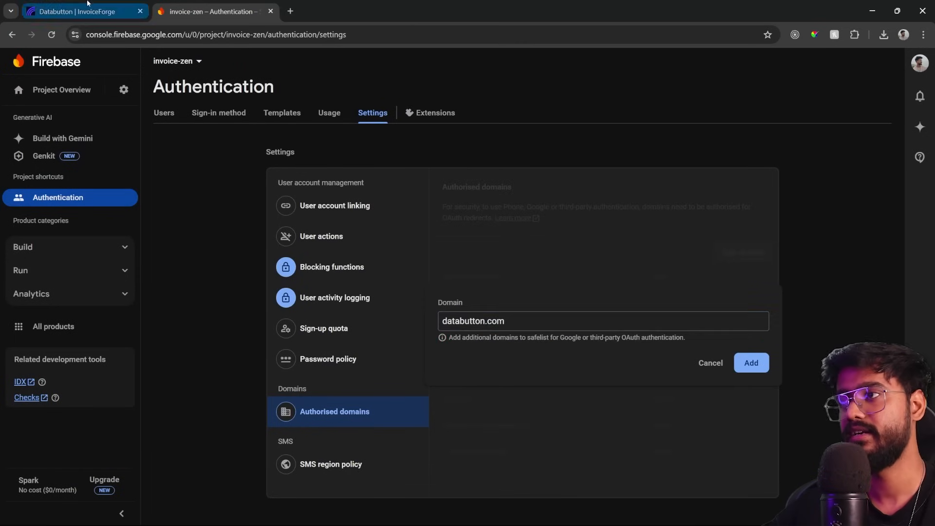
{"action": "left_click", "coordinate": [76, 11]}
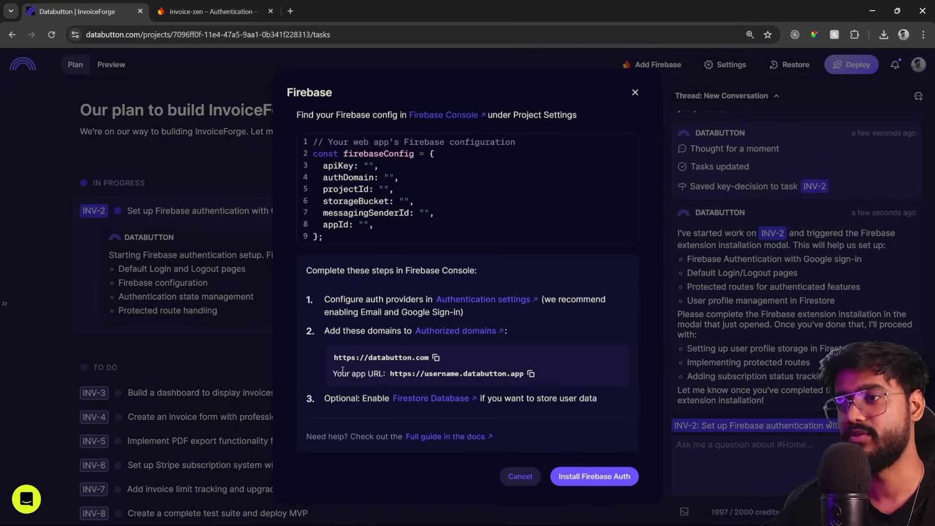
{"action": "left_click_drag", "start_coordinate": [332, 373], "coordinate": [524, 373]}
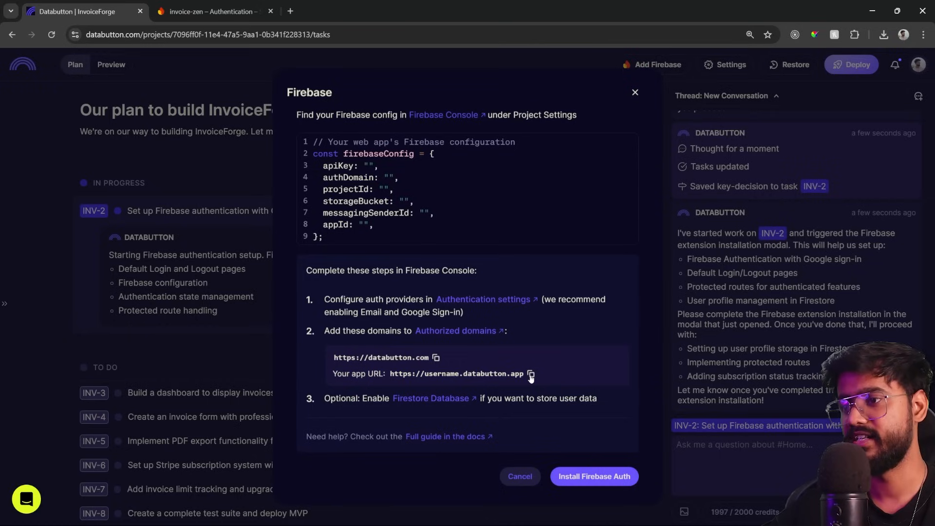
{"action": "mouse_move", "coordinate": [532, 378]}
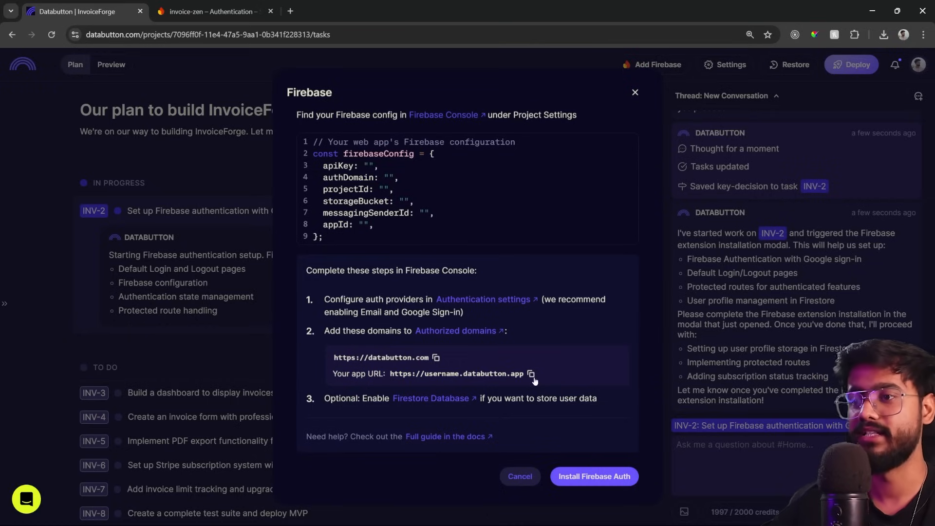
{"action": "left_click", "coordinate": [207, 11]}
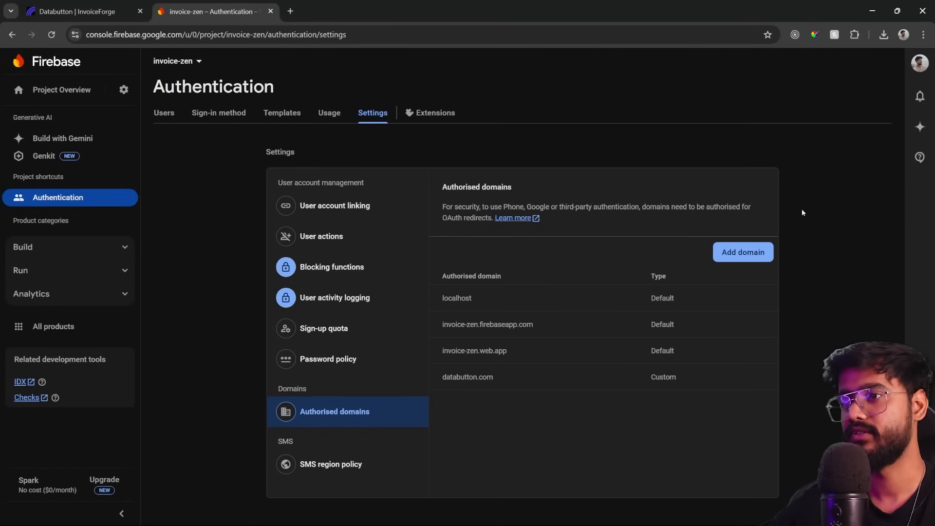
{"action": "left_click", "coordinate": [76, 12]}
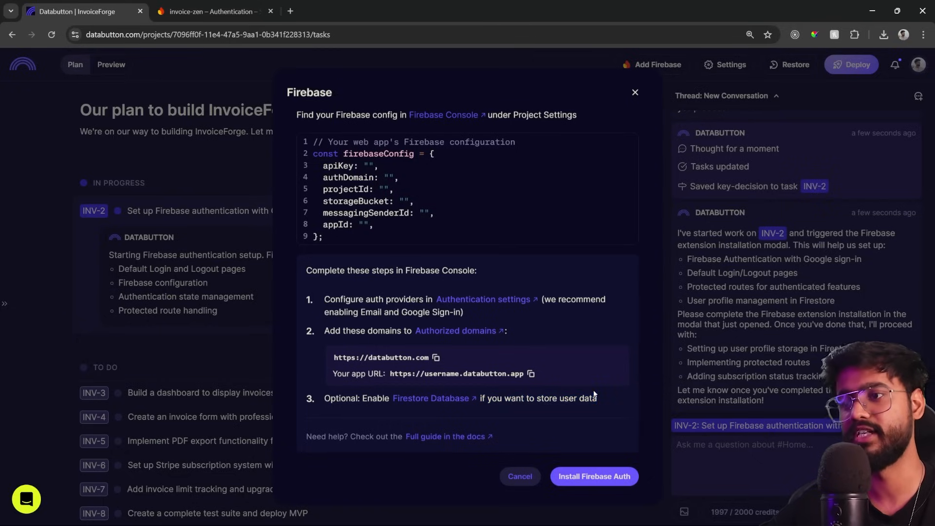
Step: Create the default Firestore database with default ID and location, then show Project Overview
{"action": "left_click", "coordinate": [208, 12]}
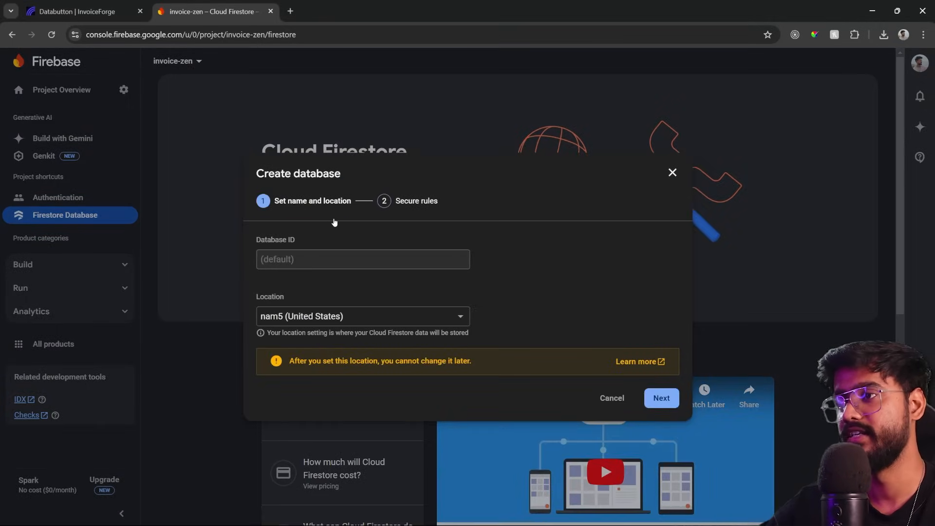
{"action": "left_click", "coordinate": [660, 397]}
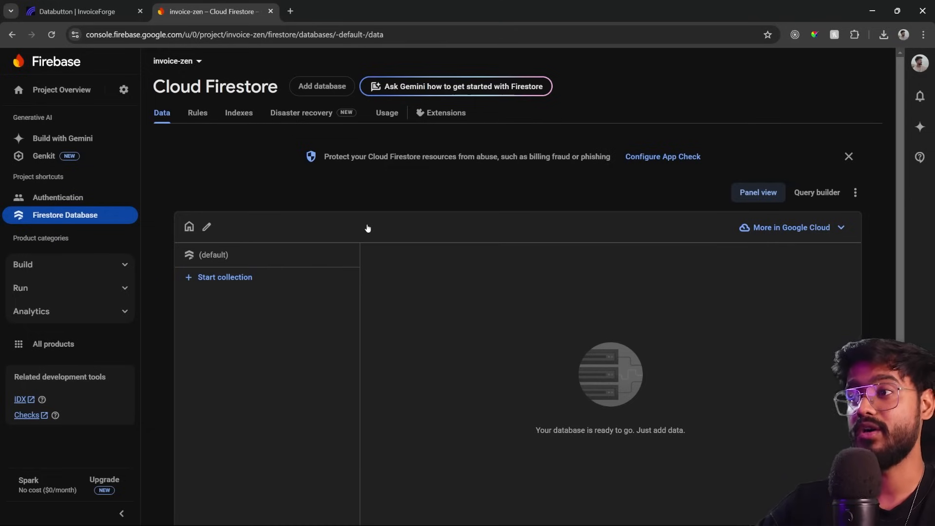
{"action": "left_click", "coordinate": [60, 89]}
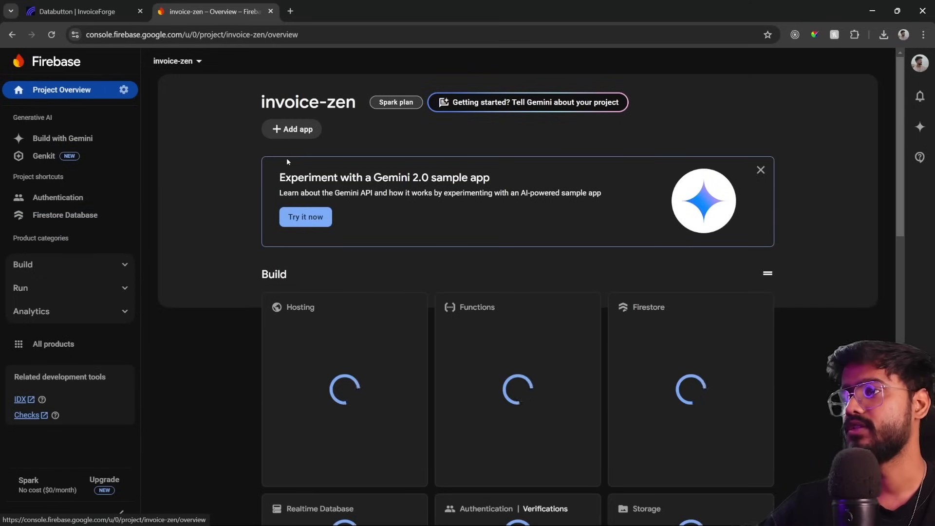
Step: Register a Firebase web app nicknamed 'invoice-zen' and return to Databutton
{"action": "left_click", "coordinate": [292, 129]}
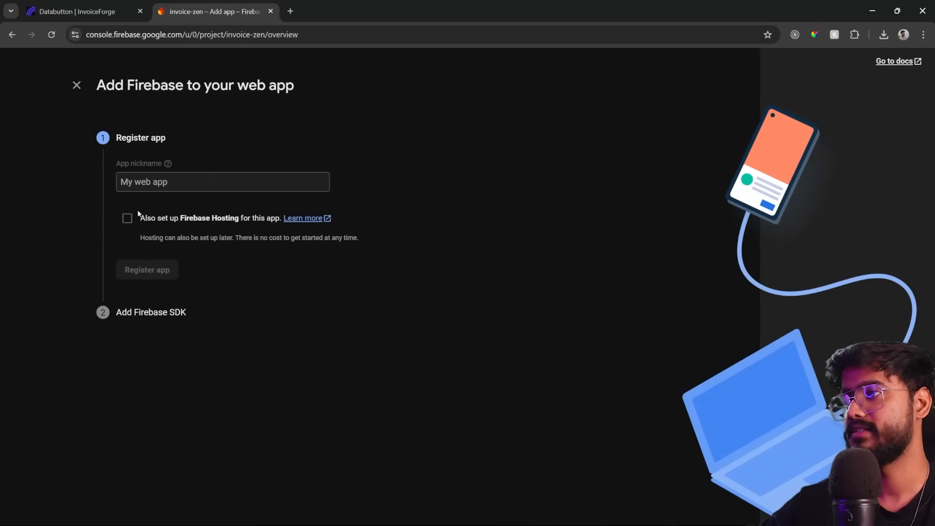
{"action": "left_click", "coordinate": [223, 181]}
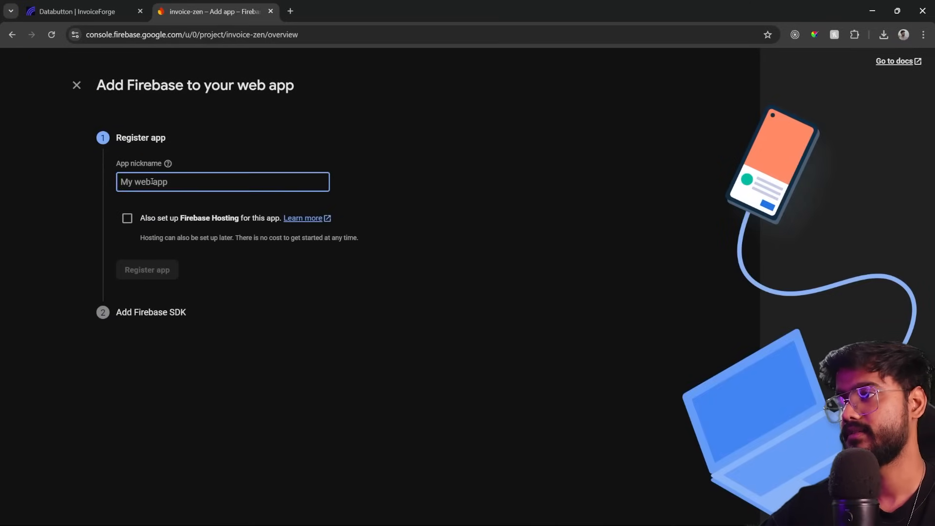
{"action": "type", "text": "invoice-zen"}
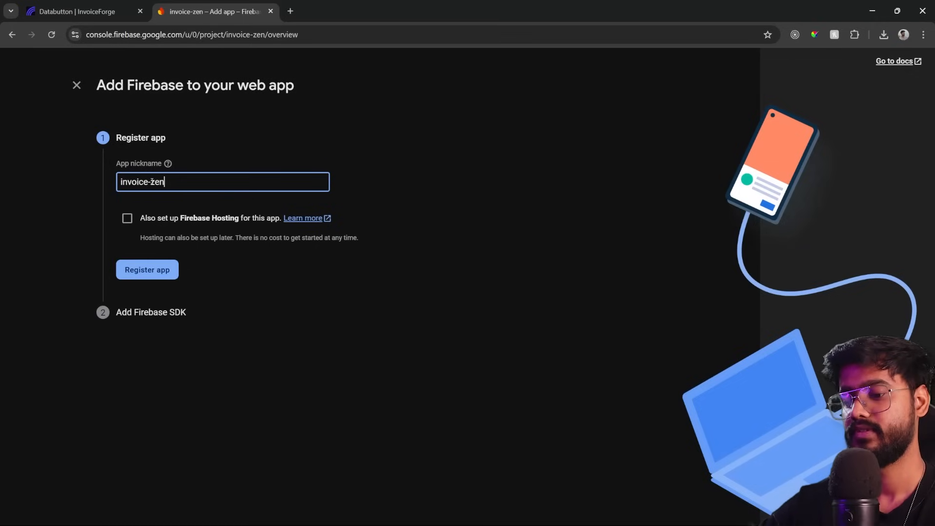
{"action": "left_click", "coordinate": [147, 269]}
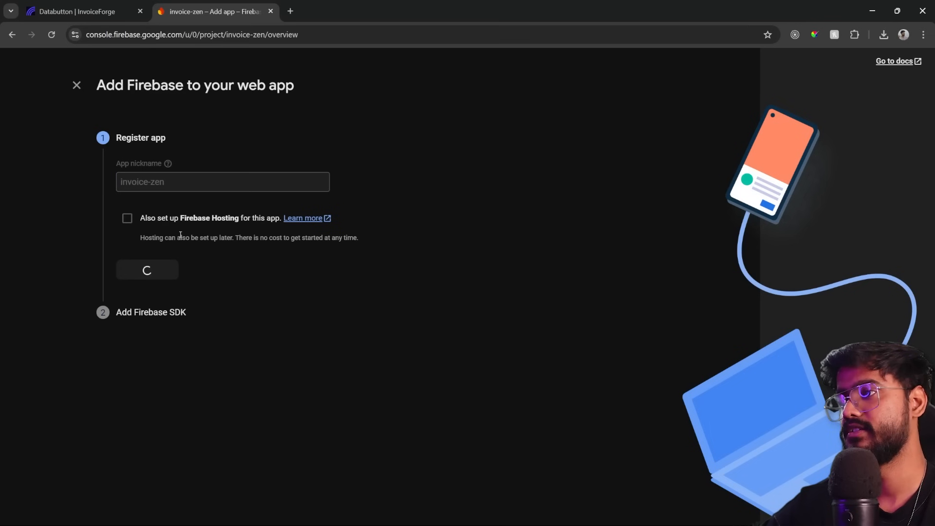
{"action": "left_click", "coordinate": [147, 269]}
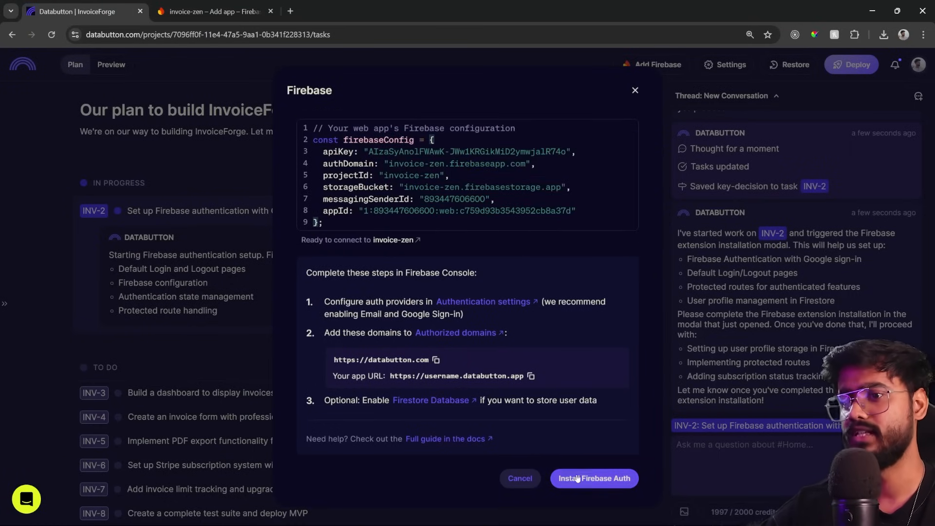
Step: Install Firebase Auth and dismiss the 'Your App is Protected' confirmation
{"action": "left_click", "coordinate": [592, 478]}
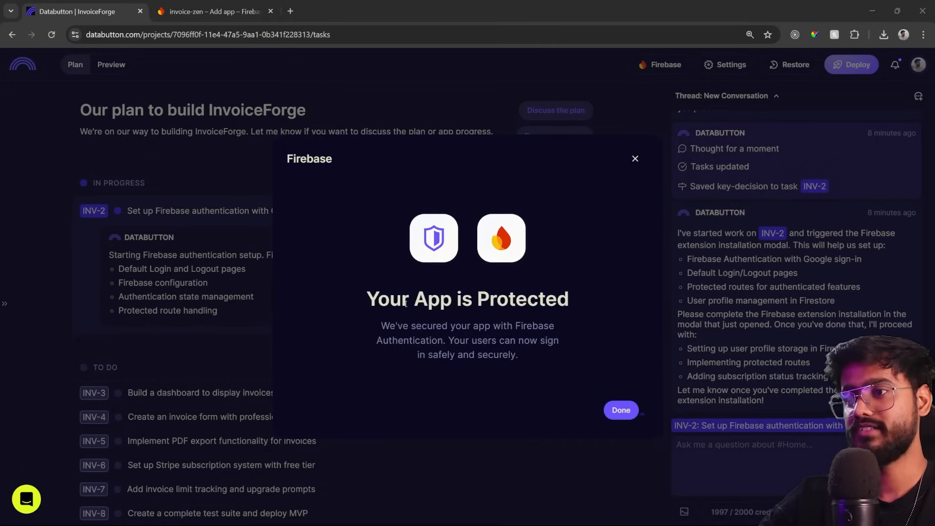
{"action": "left_click", "coordinate": [620, 409]}
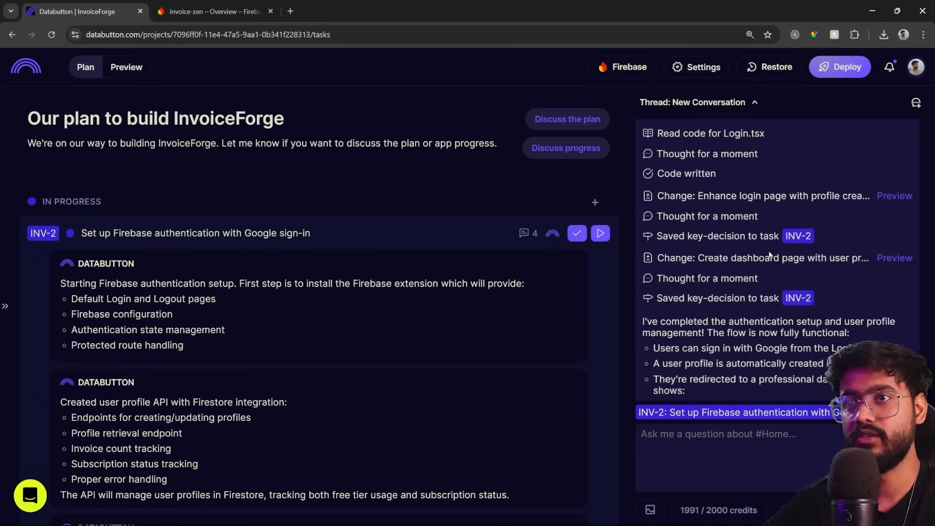
{"action": "scroll", "scroll_direction": "down", "scroll_amount": 3}
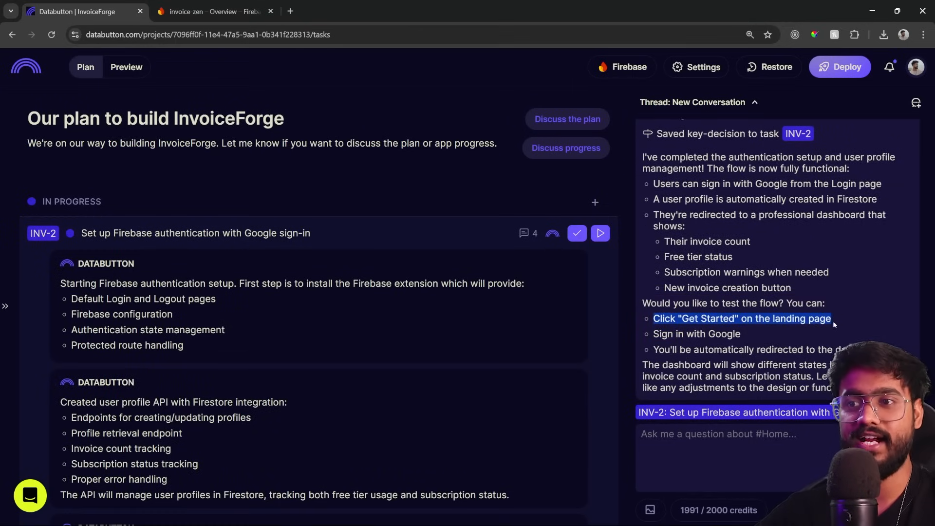
{"action": "mouse_move", "coordinate": [126, 66]}
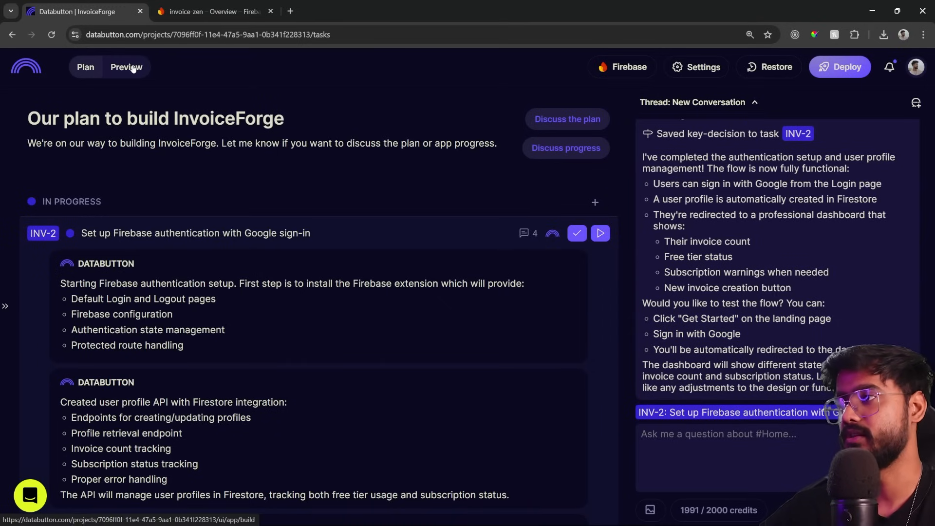
Step: Open the InvoiceForge preview in its own tab and sign in with Google
{"action": "left_click", "coordinate": [126, 67]}
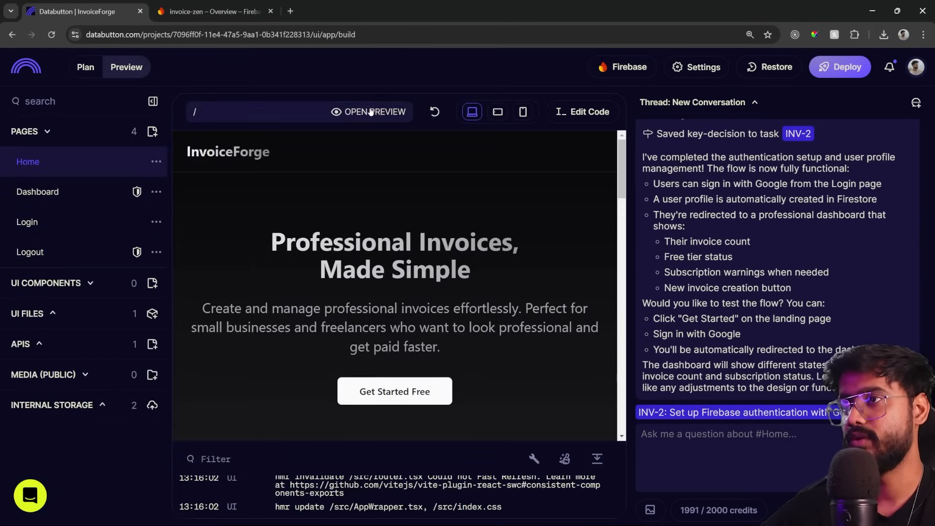
{"action": "left_click", "coordinate": [375, 112]}
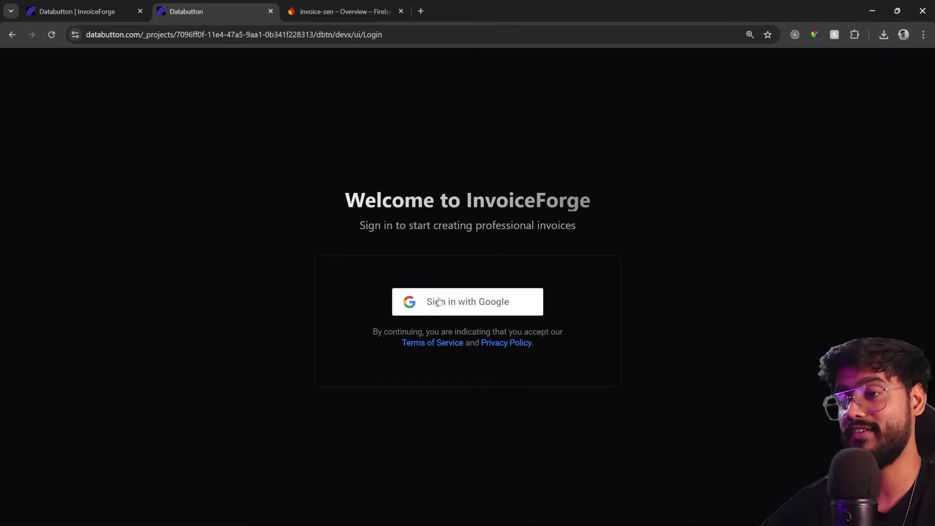
{"action": "left_click", "coordinate": [466, 301]}
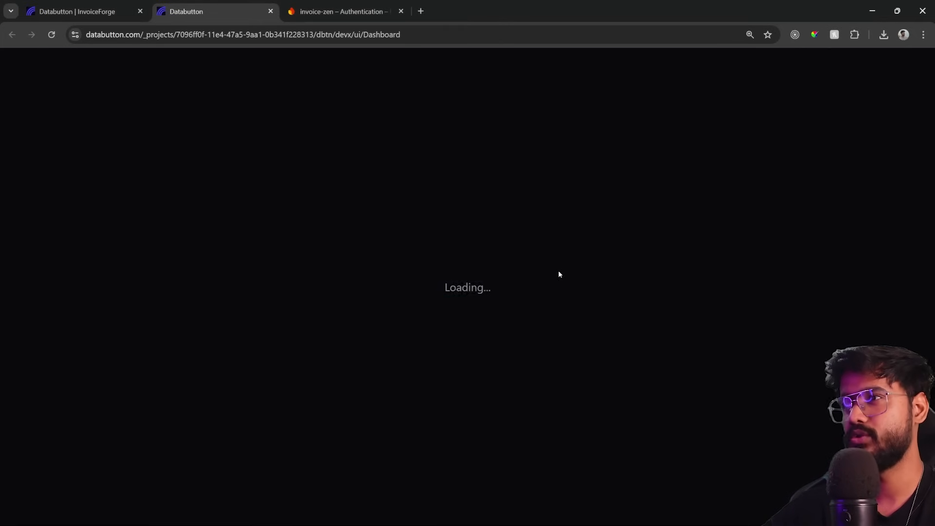
{"action": "mouse_move", "coordinate": [175, 3]}
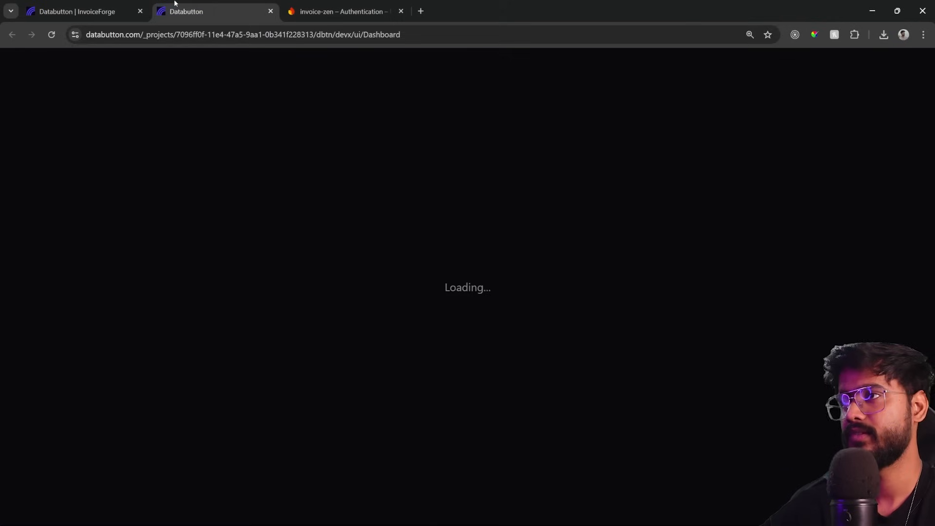
{"action": "left_click", "coordinate": [76, 12]}
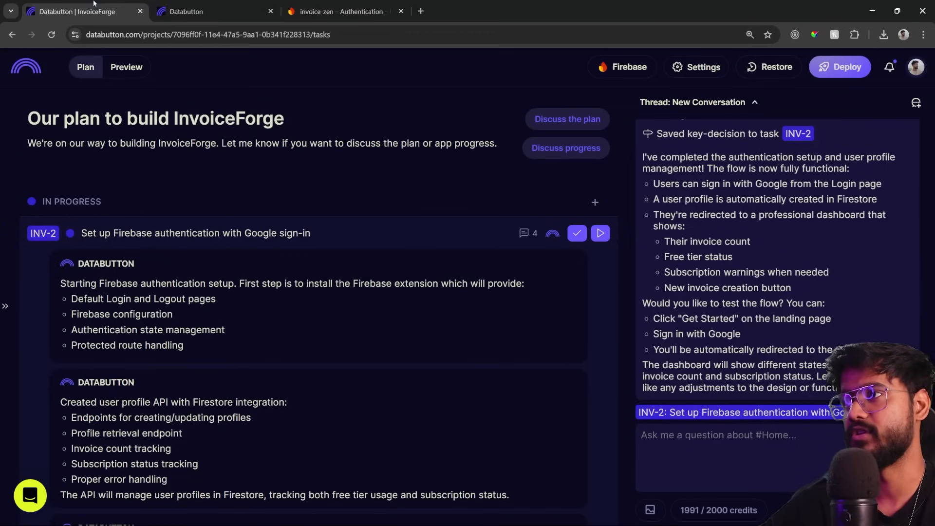
Step: Tell the agent the dashboard only shows loading and request a header login button
{"action": "left_click", "coordinate": [730, 436]}
{"action": "type", "text": "on the dashboard, it only show"}
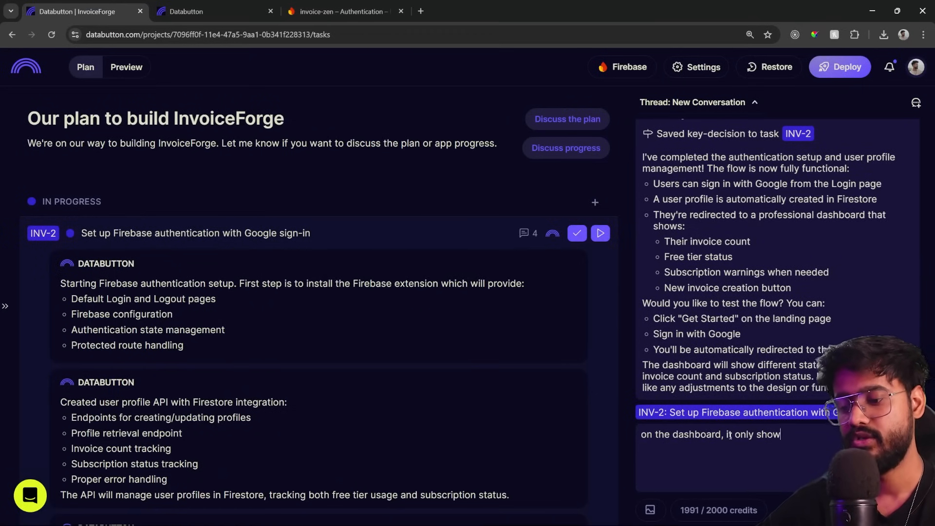
{"action": "type", "text": "loading..\", also"}
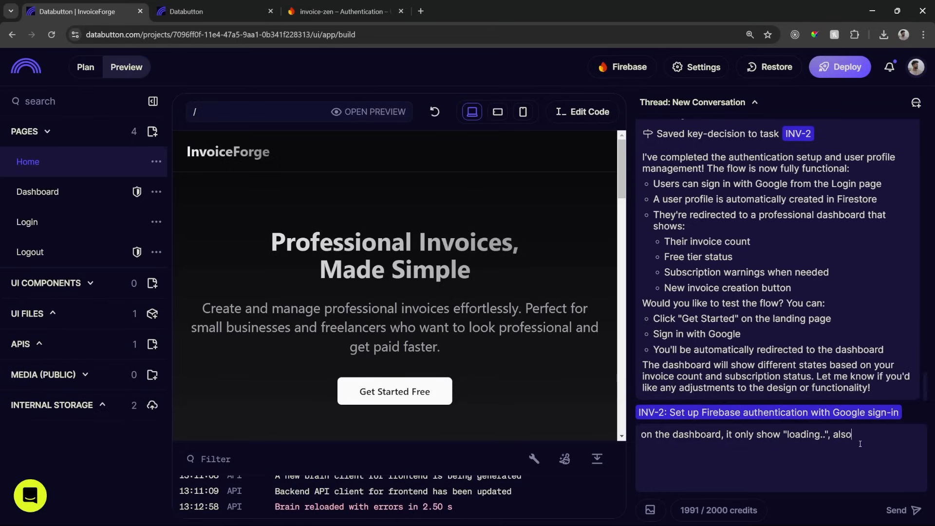
{"action": "type", "text": "add login but"}
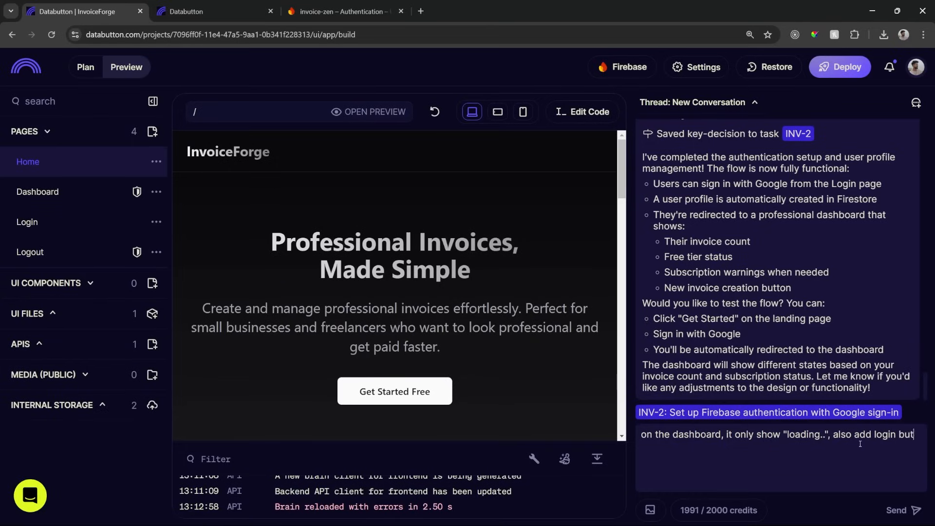
{"action": "type", "text": "ton on the hea"}
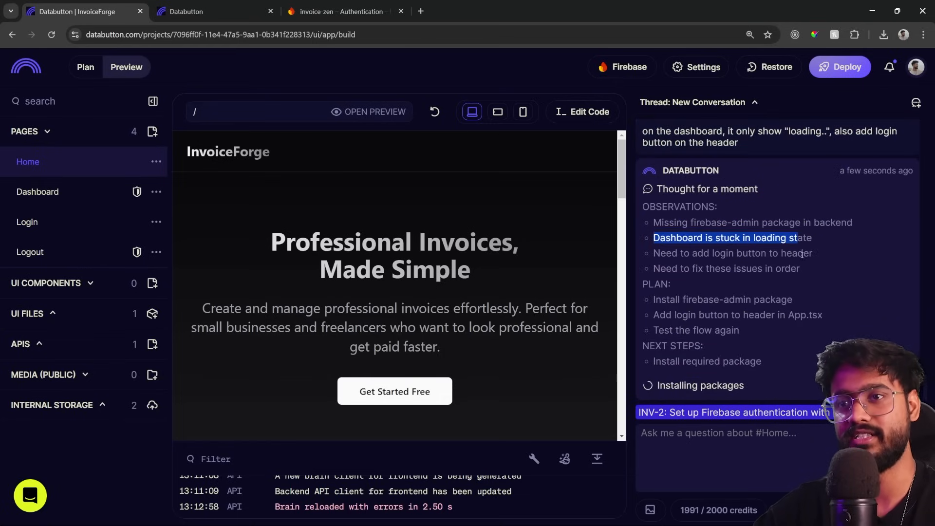
{"action": "mouse_move", "coordinate": [749, 295]}
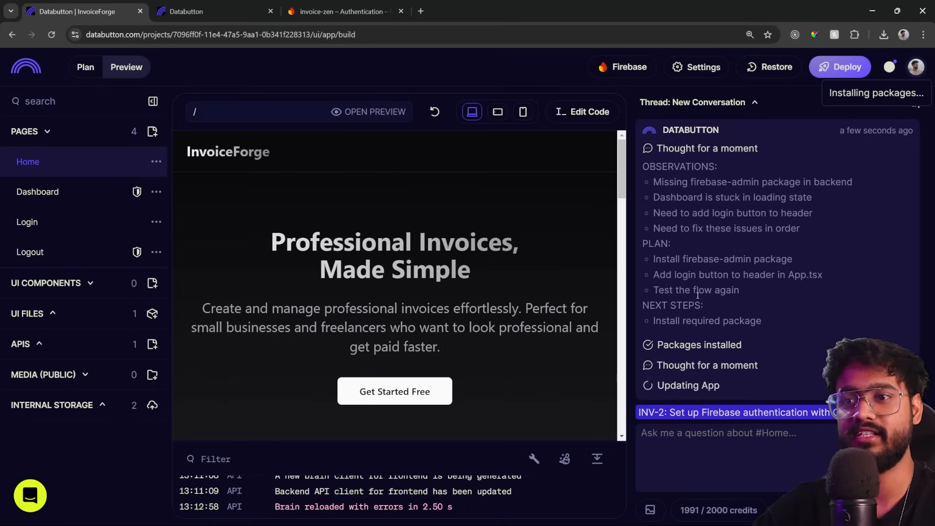
Step: Inspect the Home page hero section source, then hide the code
{"action": "scroll", "scroll_direction": "down", "scroll_amount": 3}
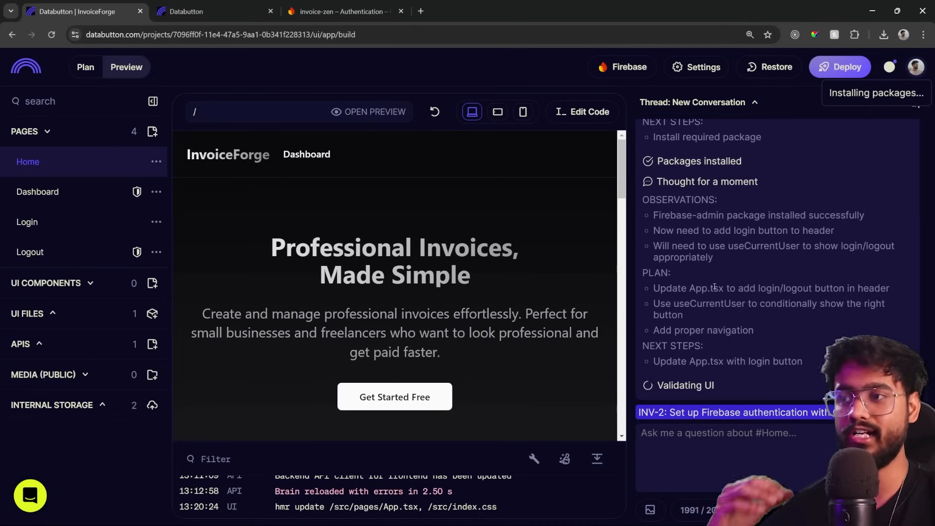
{"action": "mouse_move", "coordinate": [790, 269]}
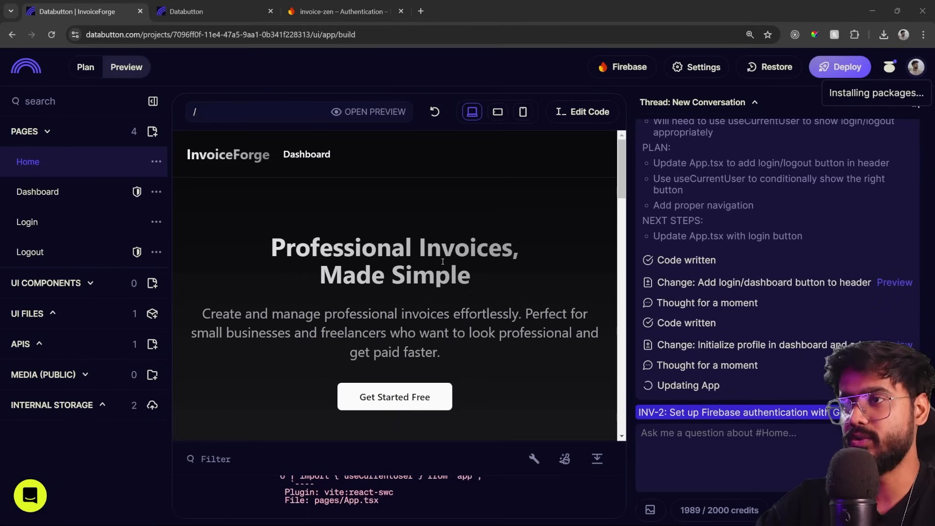
{"action": "left_click", "coordinate": [581, 112]}
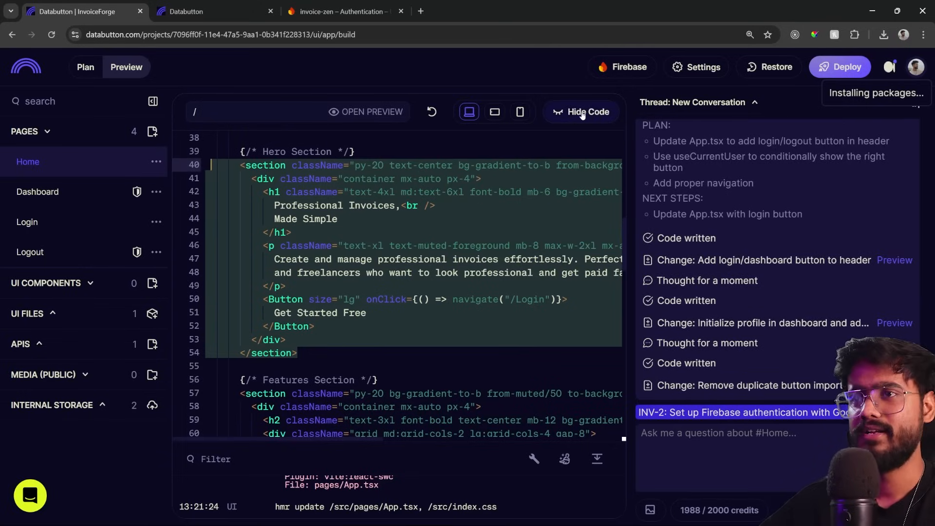
{"action": "left_click", "coordinate": [586, 112]}
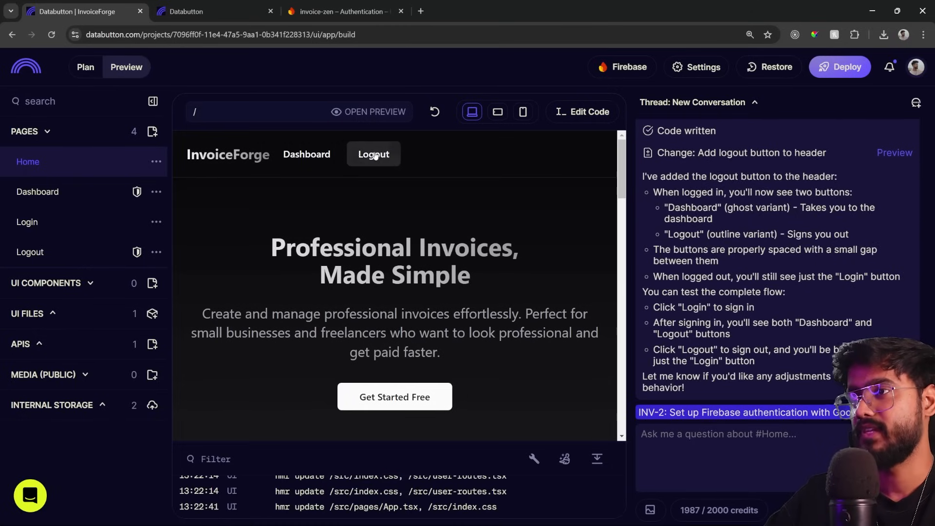
Step: Log out of InvoiceForge and log back in with Google
{"action": "left_click", "coordinate": [215, 11]}
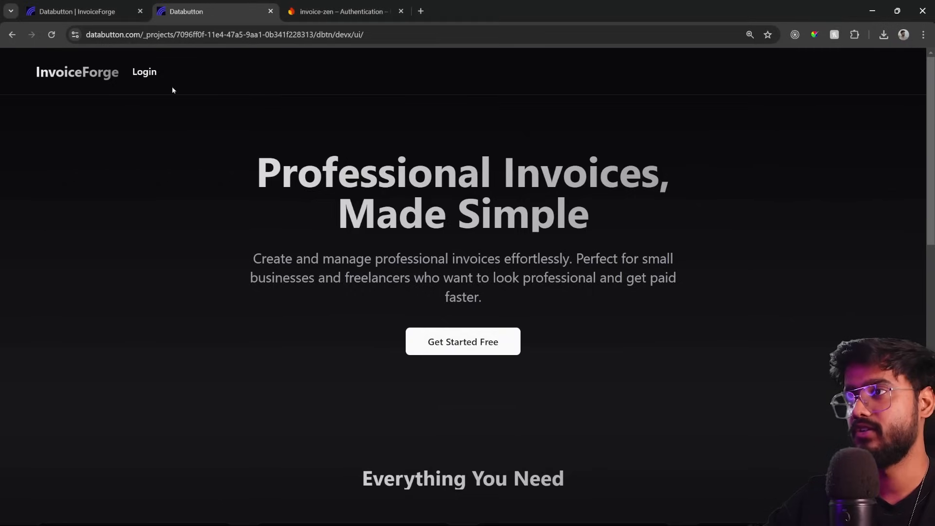
{"action": "left_click", "coordinate": [144, 71]}
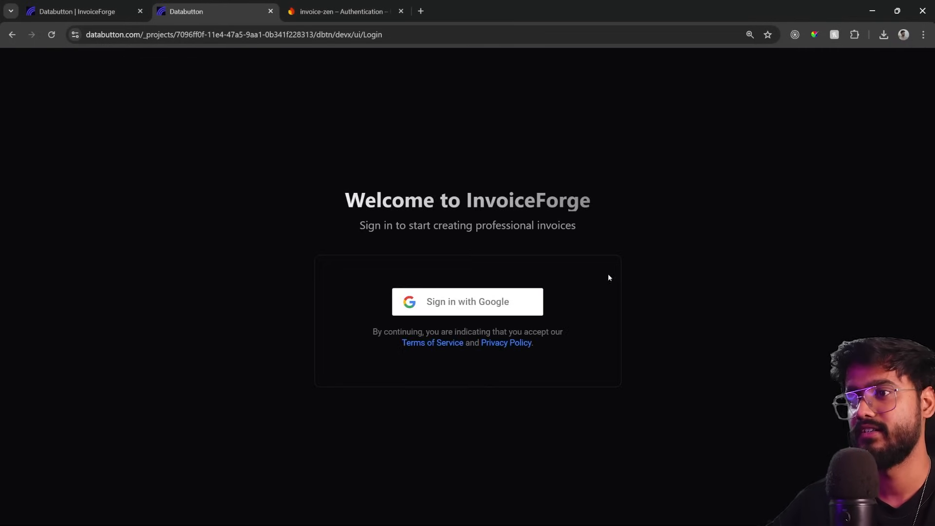
{"action": "left_click", "coordinate": [467, 300]}
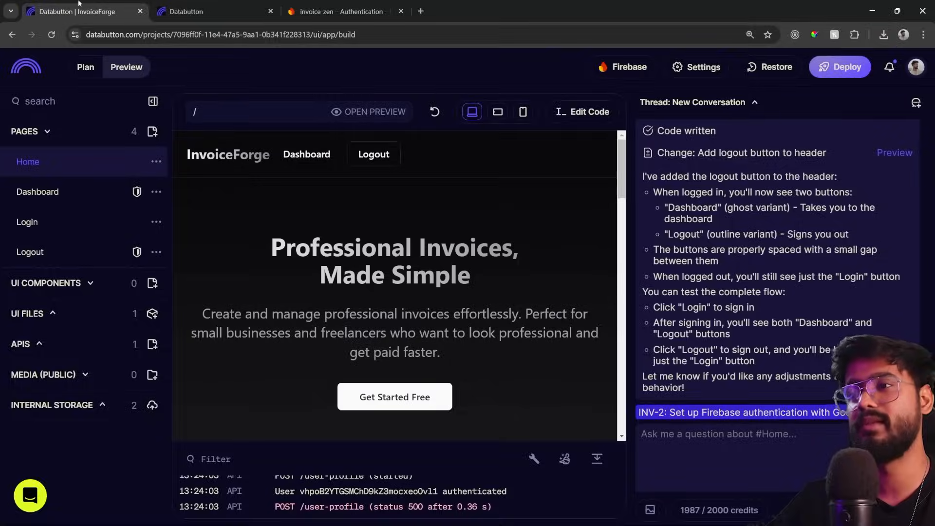
Step: Report in chat that the dashboard still displays loading, then close the version comparison
{"action": "left_click", "coordinate": [85, 67]}
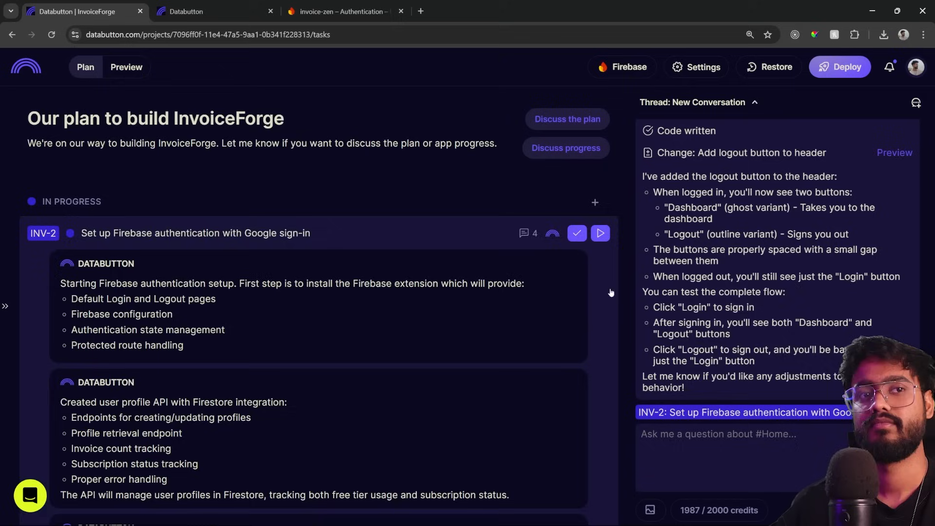
{"action": "type", "text": "dashboard still"}
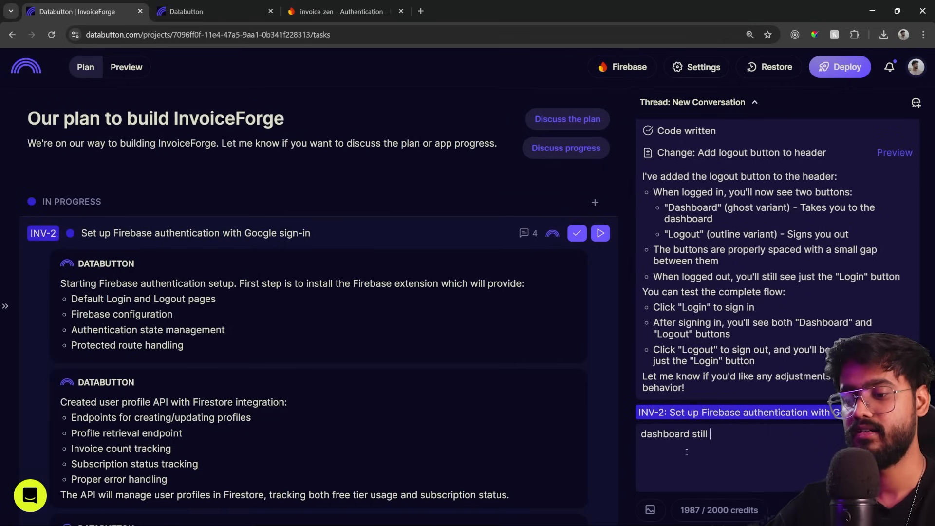
{"action": "type", "text": "displays the"}
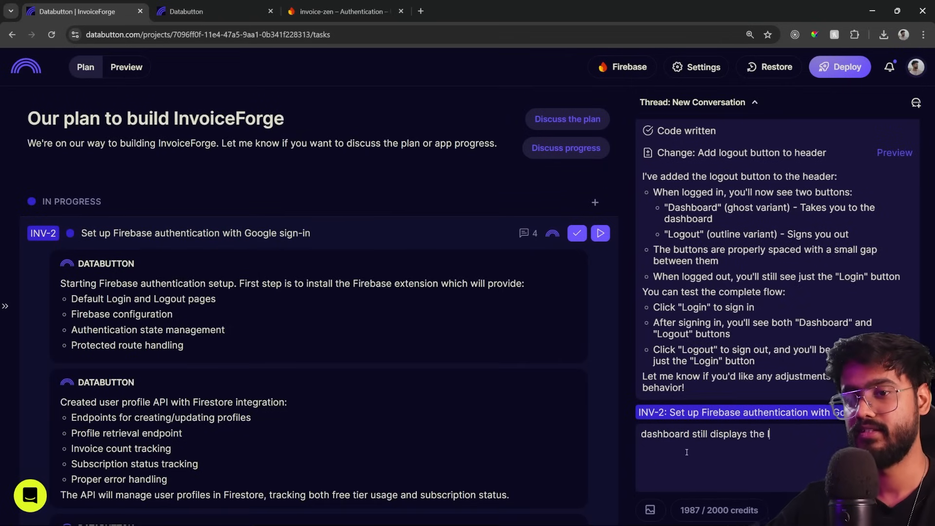
{"action": "left_click", "coordinate": [600, 234]}
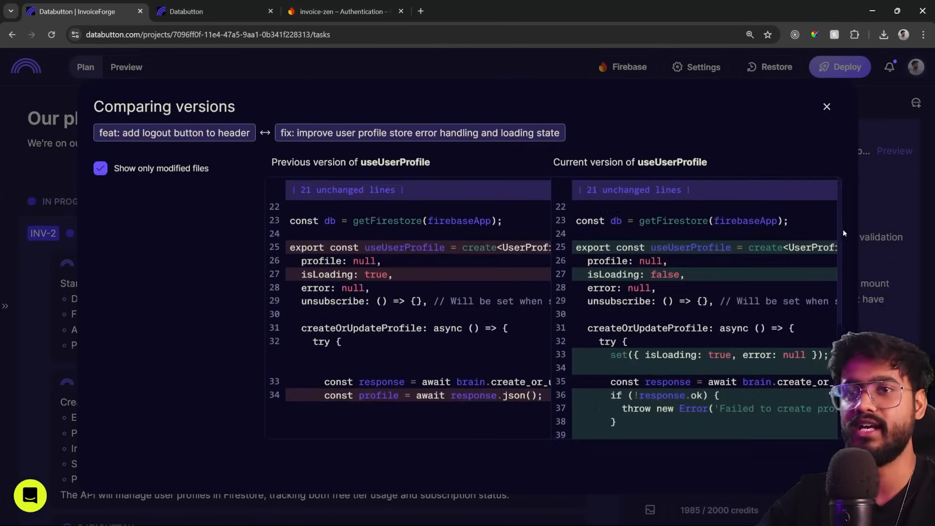
{"action": "left_click", "coordinate": [827, 106]}
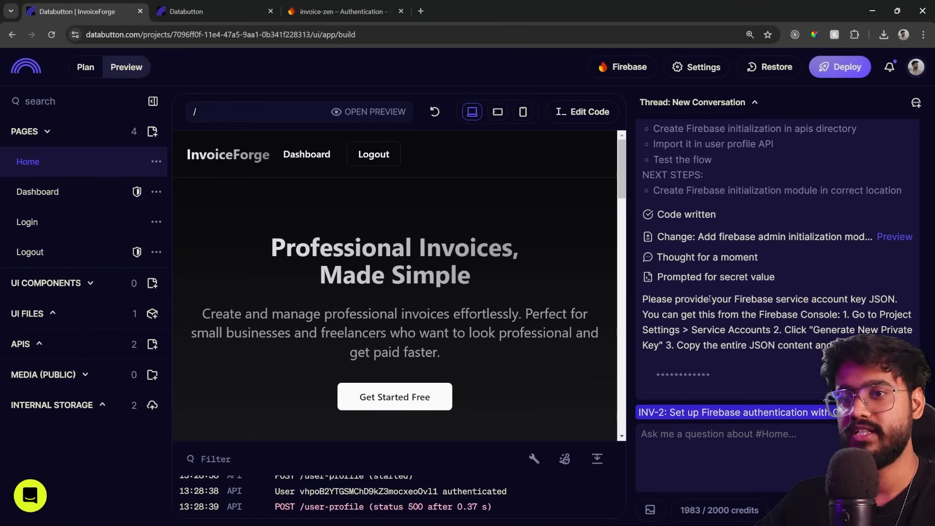
Step: Generate a new private key under invoice-zen's Firebase service account settings
{"action": "left_click", "coordinate": [338, 11]}
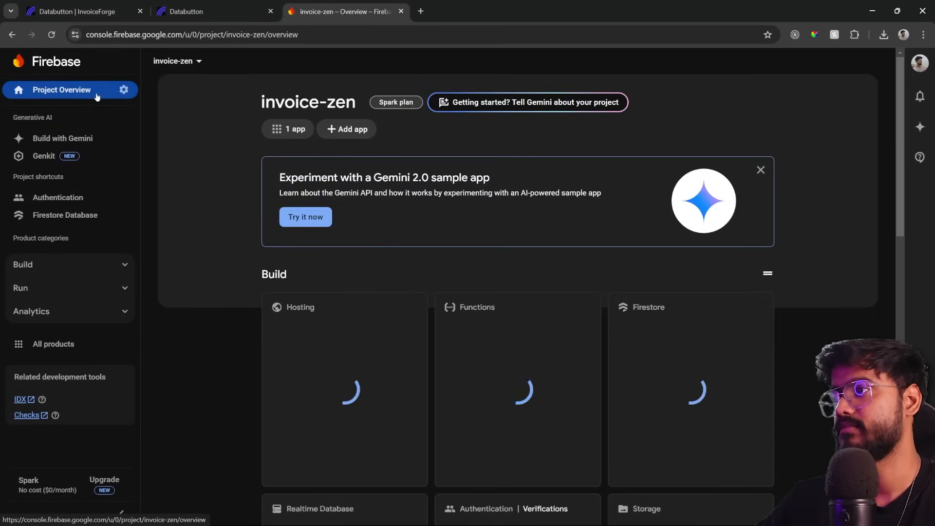
{"action": "left_click", "coordinate": [123, 90]}
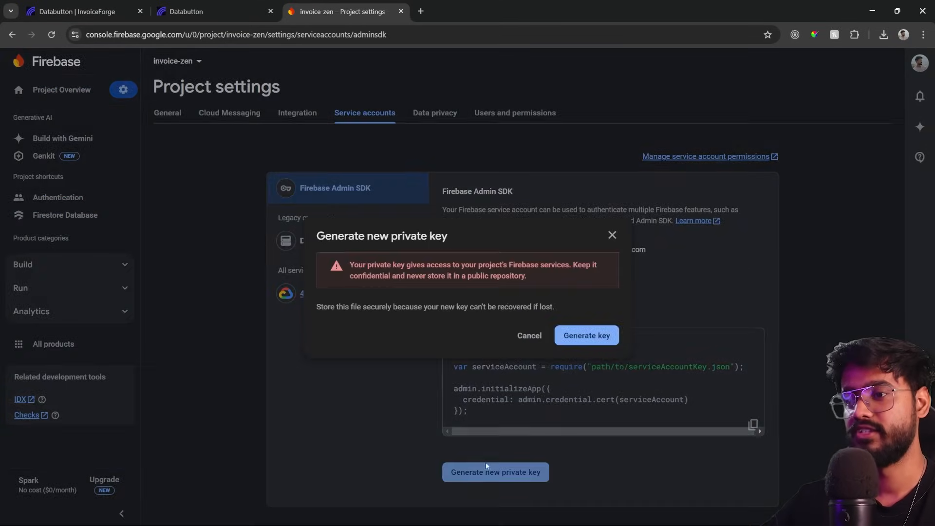
{"action": "left_click", "coordinate": [527, 335]}
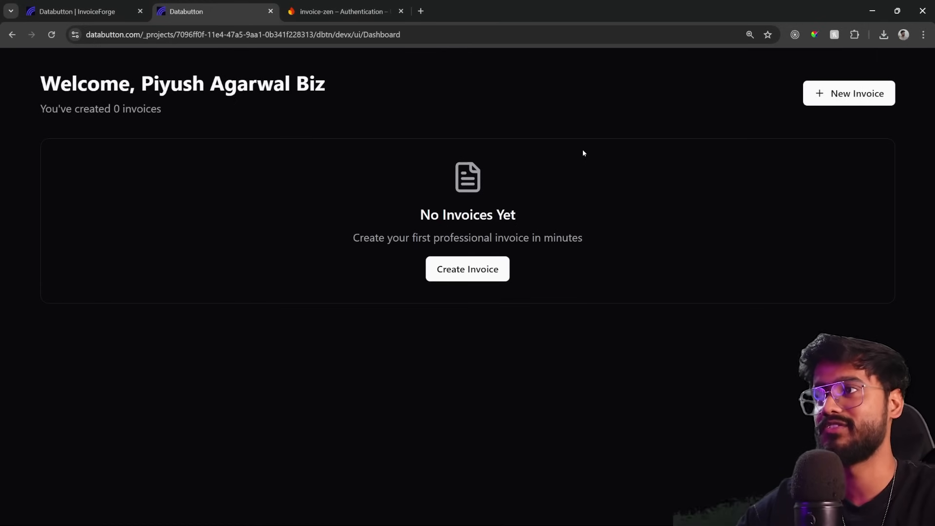
Step: Mark sign-in task INV-2 done and tell the agent 'lets continue' to build the dashboard
{"action": "left_click", "coordinate": [80, 11]}
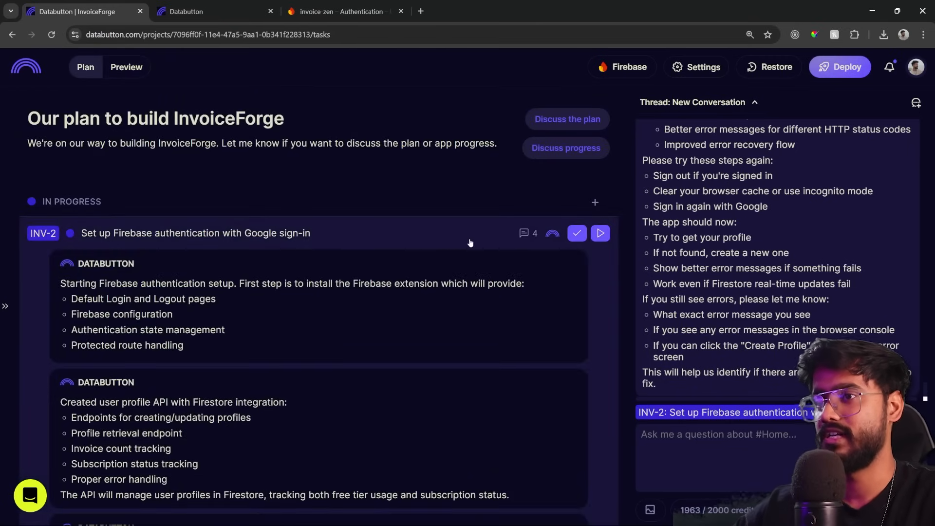
{"action": "left_click", "coordinate": [576, 234]}
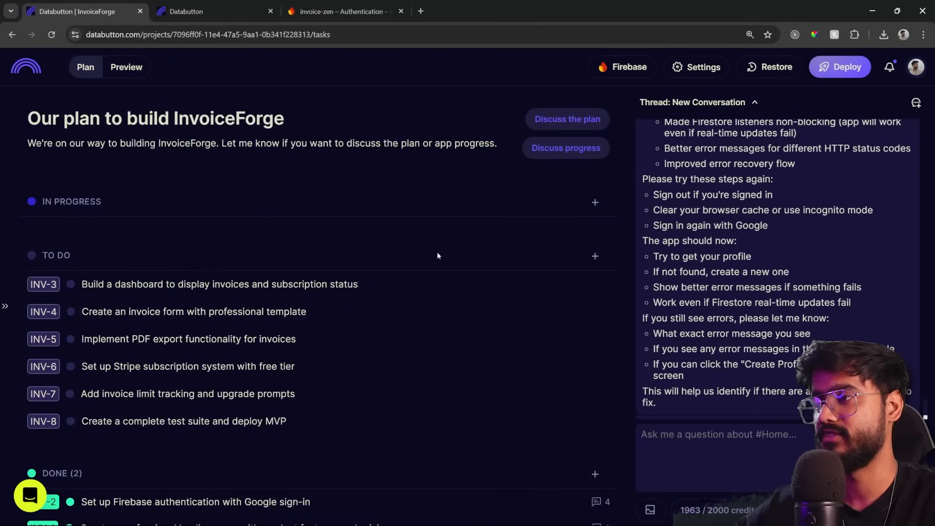
{"action": "scroll", "scroll_direction": "down", "scroll_amount": 3}
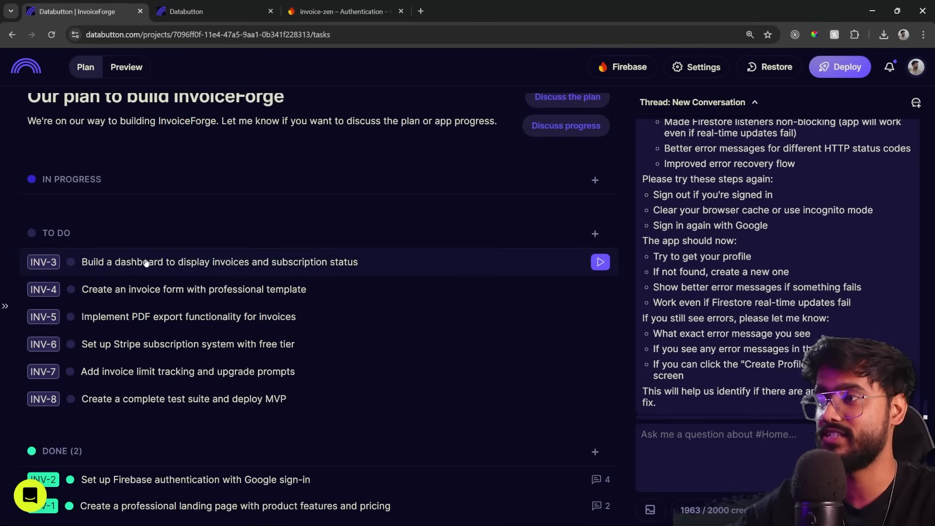
{"action": "mouse_move", "coordinate": [379, 262]}
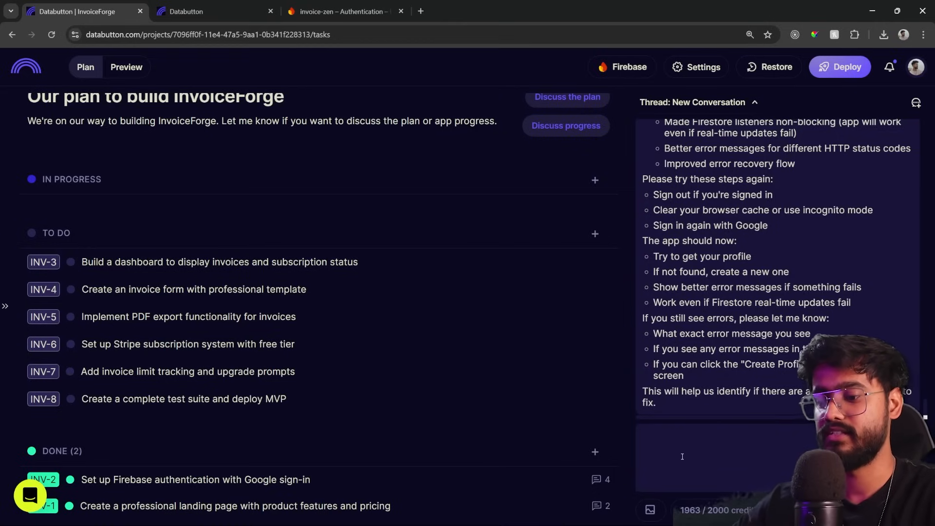
{"action": "type", "text": "lets continu"}
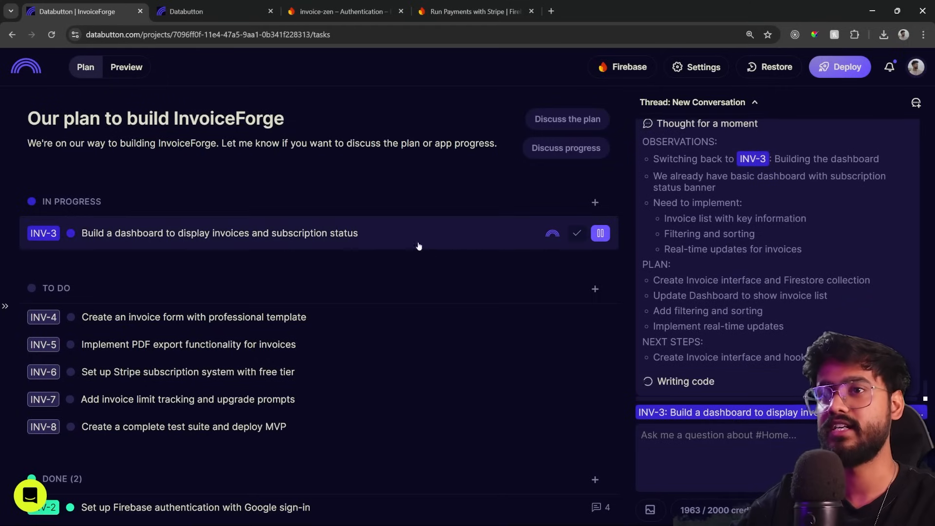
{"action": "mouse_move", "coordinate": [117, 233]}
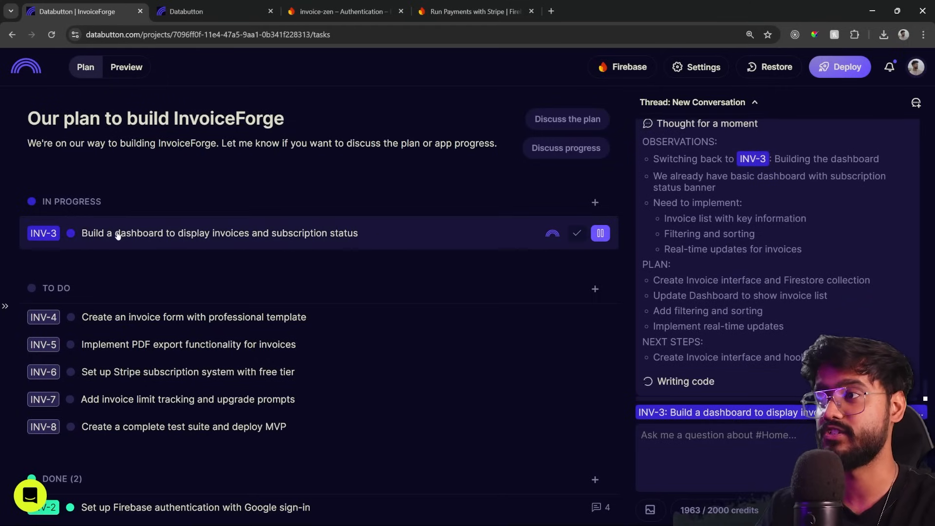
{"action": "mouse_move", "coordinate": [589, 268]}
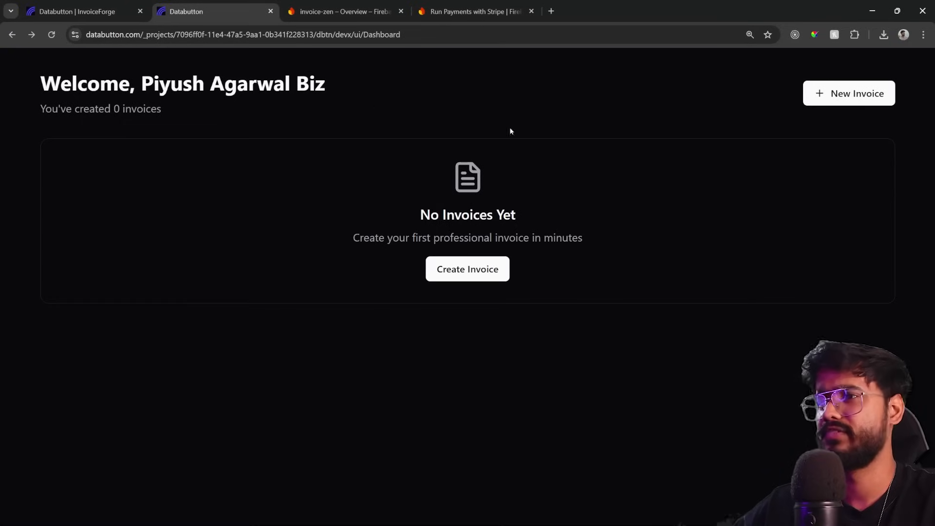
Step: Scroll the task plan to INV-4 and launch the app preview's Dashboard page
{"action": "left_click", "coordinate": [77, 11]}
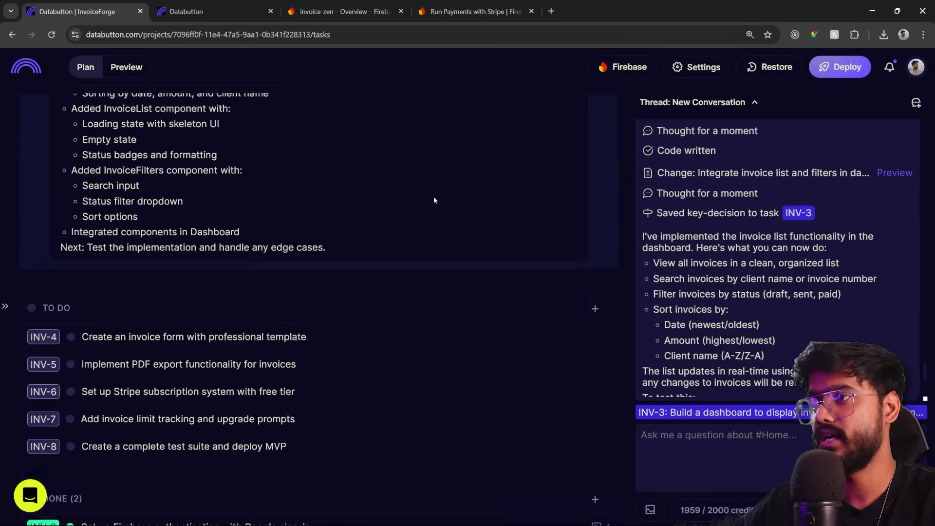
{"action": "scroll", "scroll_direction": "down", "scroll_amount": 3}
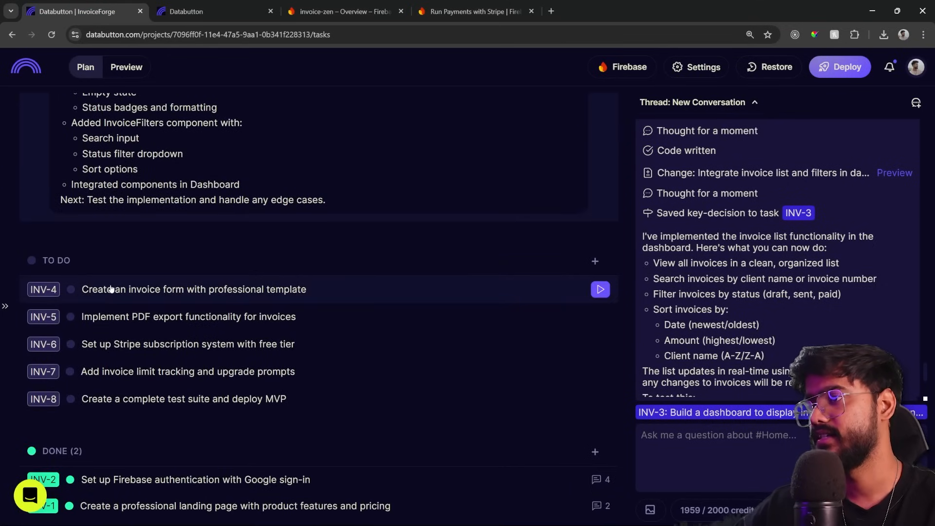
{"action": "mouse_move", "coordinate": [268, 298]}
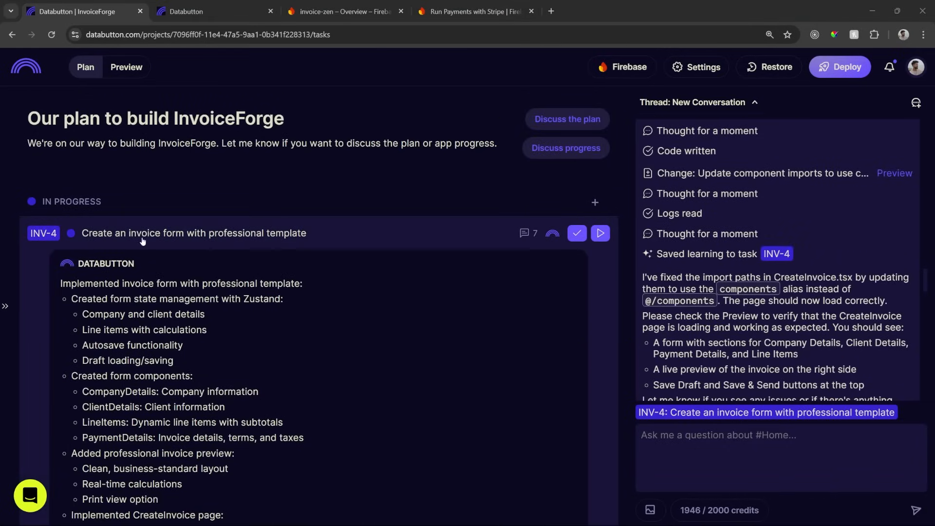
{"action": "left_click", "coordinate": [215, 11]}
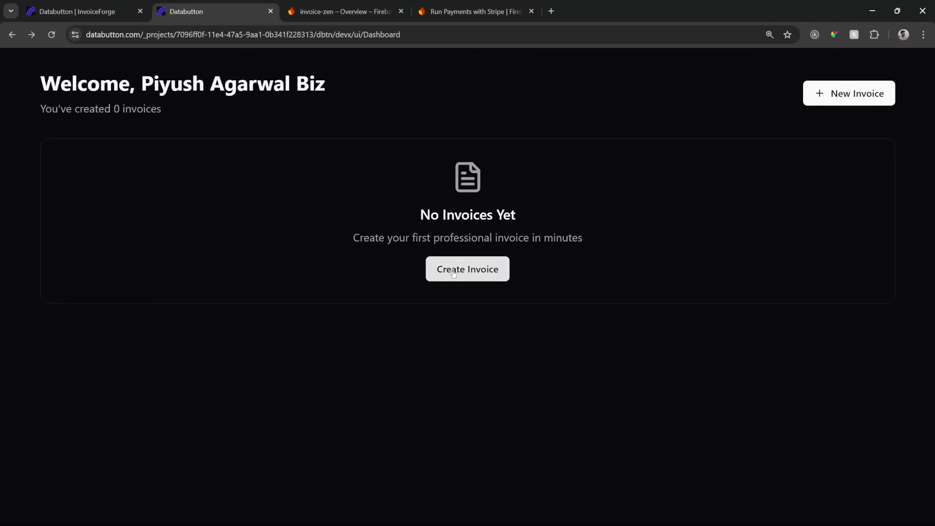
Step: Start a new invoice autofilled with ROADSIDE CODER company details and contact fields
{"action": "left_click", "coordinate": [467, 269]}
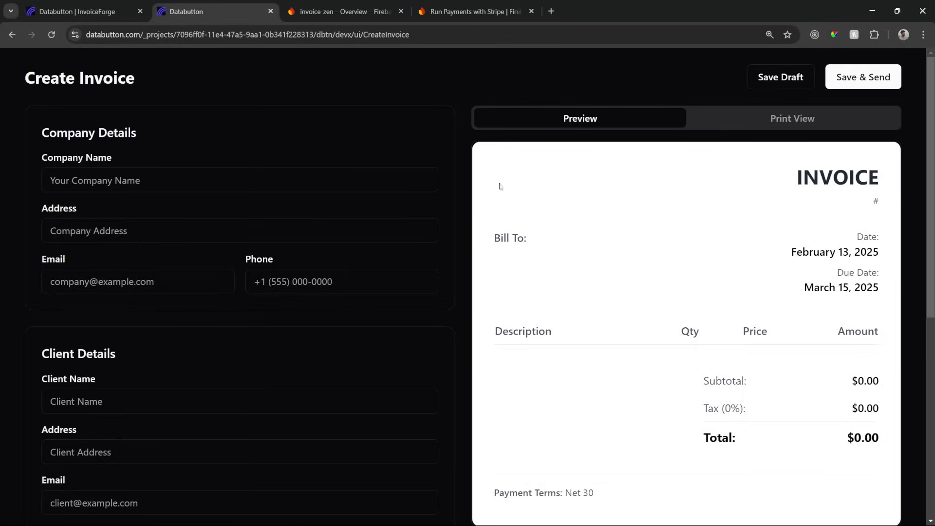
{"action": "left_click", "coordinate": [239, 179]}
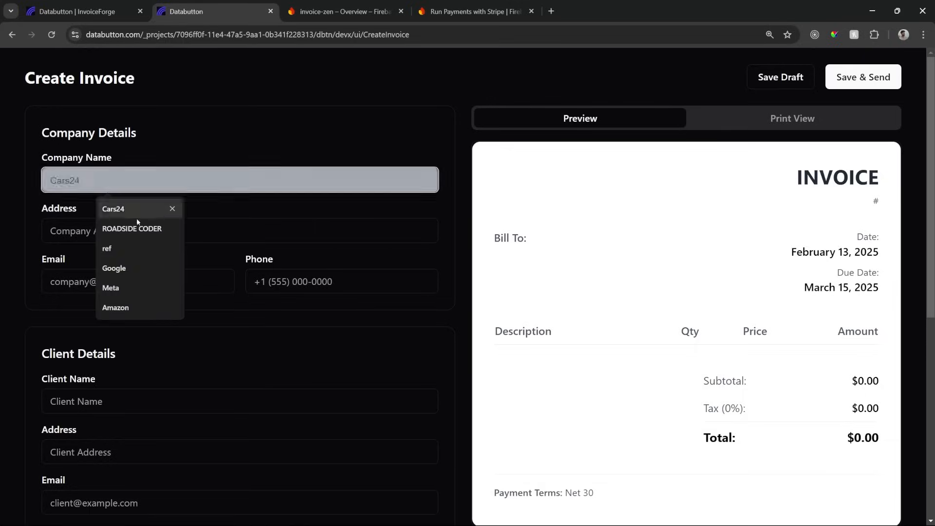
{"action": "left_click", "coordinate": [132, 228]}
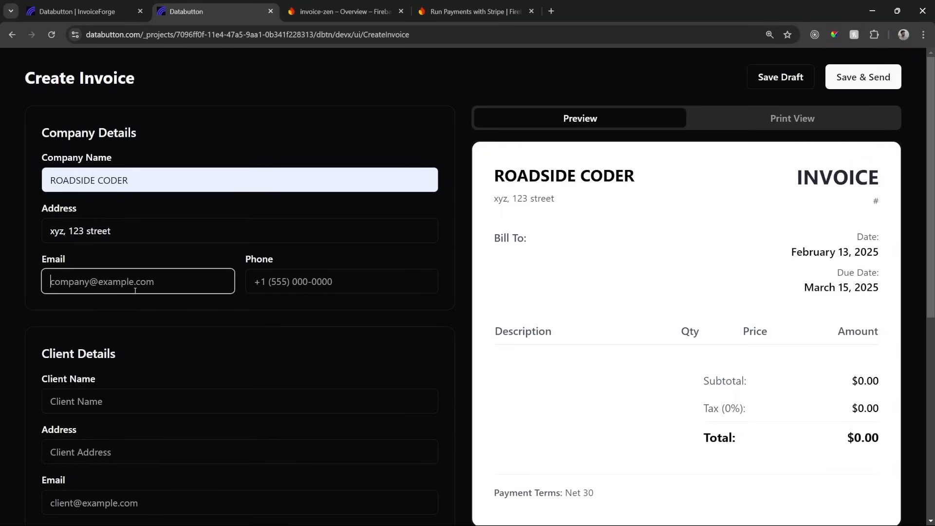
{"action": "type", "text": "piyu"}
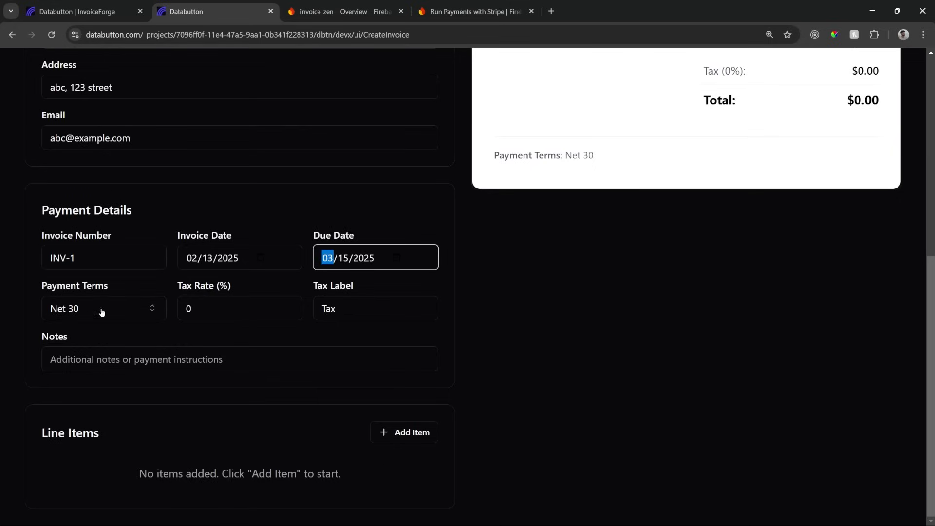
{"action": "left_click", "coordinate": [239, 359]}
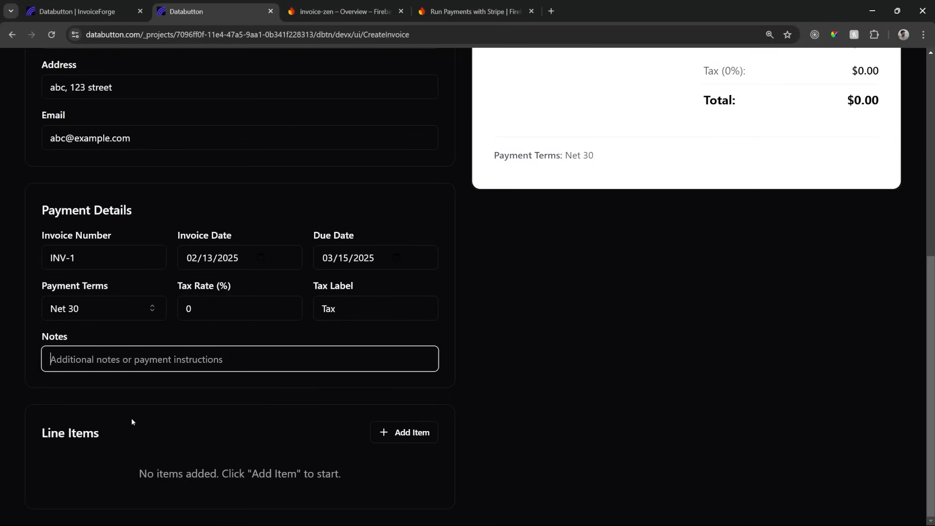
Step: Add a 'Freelance' line item priced at $500, then return to the project plan
{"action": "left_click", "coordinate": [404, 432]}
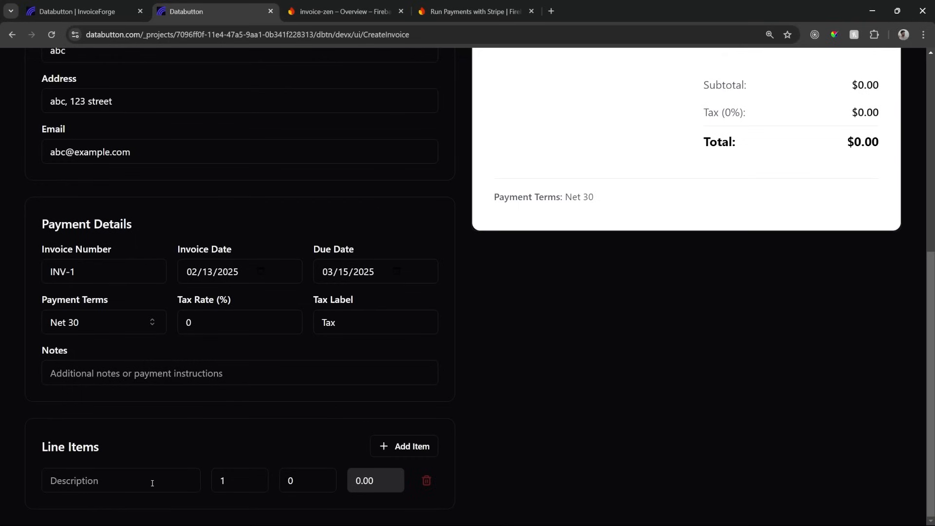
{"action": "type", "text": "Fr"}
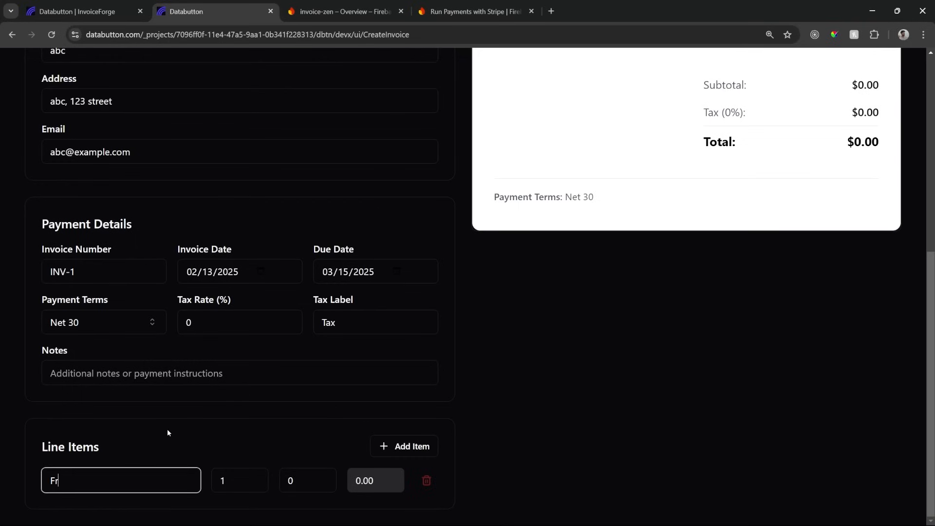
{"action": "left_click", "coordinate": [307, 480]}
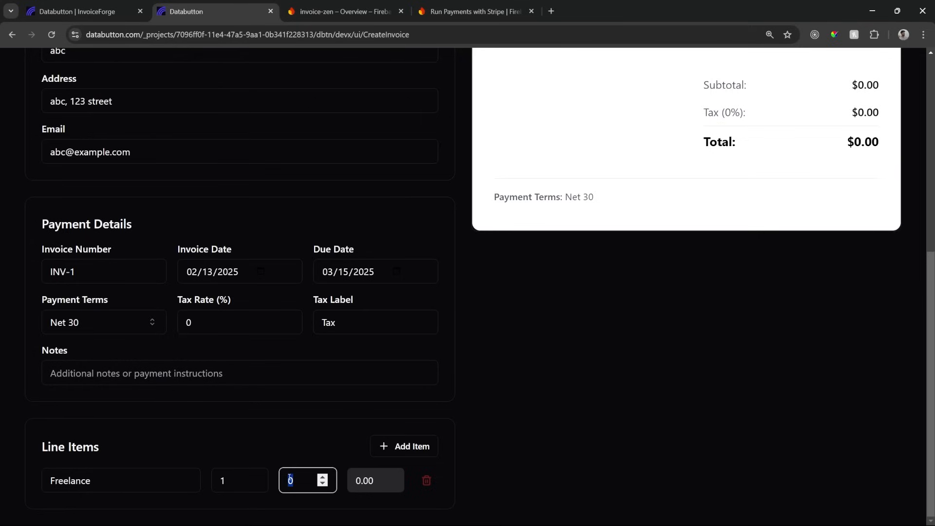
{"action": "type", "text": "500"}
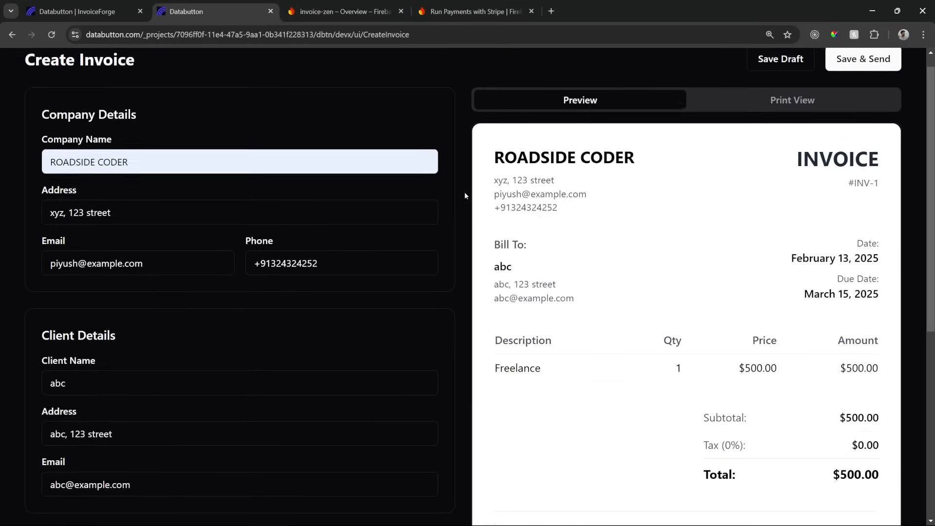
{"action": "left_click", "coordinate": [76, 11]}
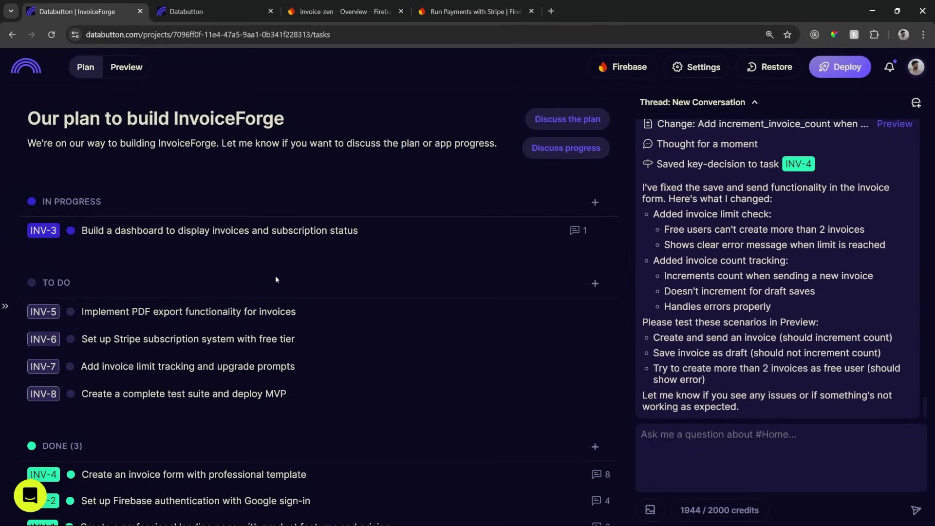
{"action": "mouse_move", "coordinate": [146, 347]}
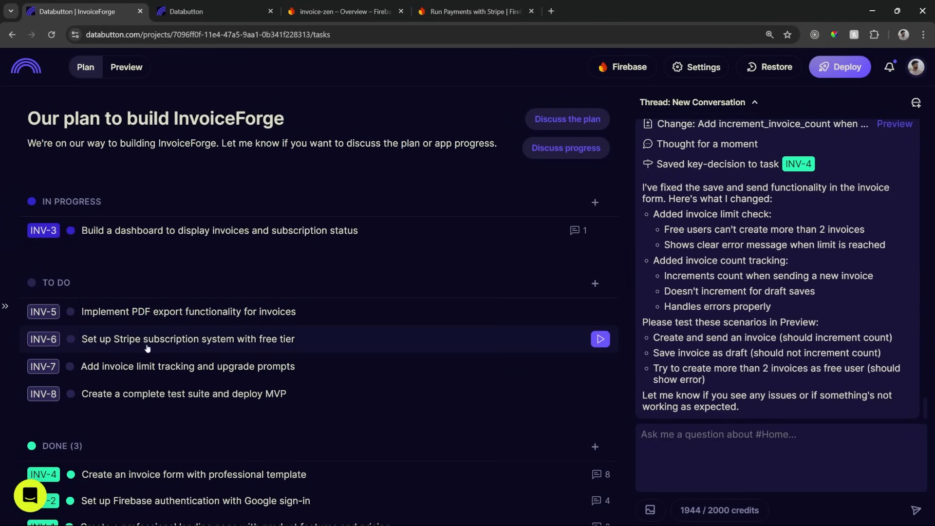
{"action": "mouse_move", "coordinate": [120, 366]}
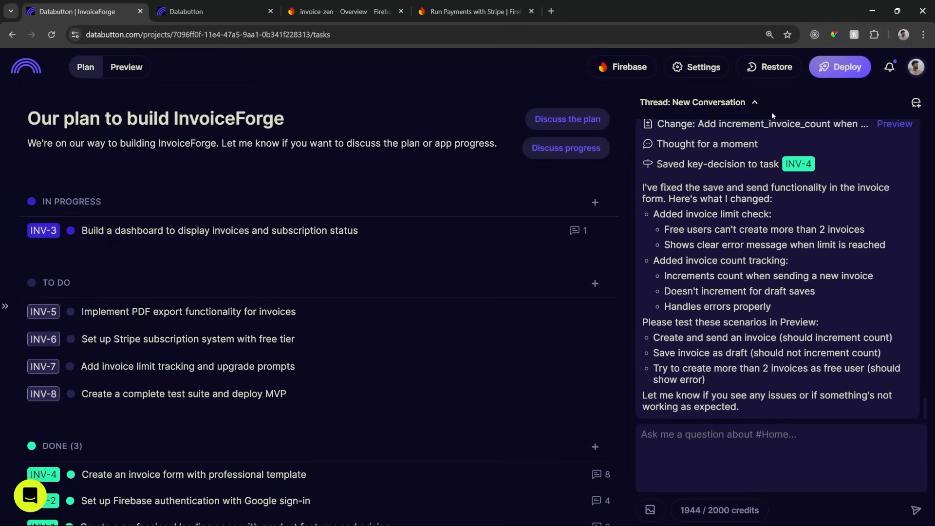
Step: Set the Databutton account username to invoicezen from the Deploy dialog
{"action": "left_click", "coordinate": [838, 66]}
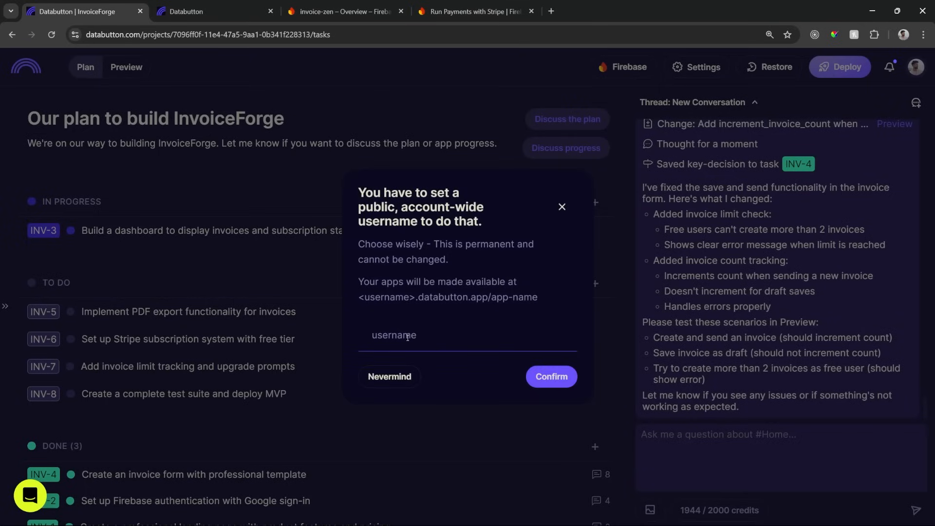
{"action": "type", "text": "invoicezen"}
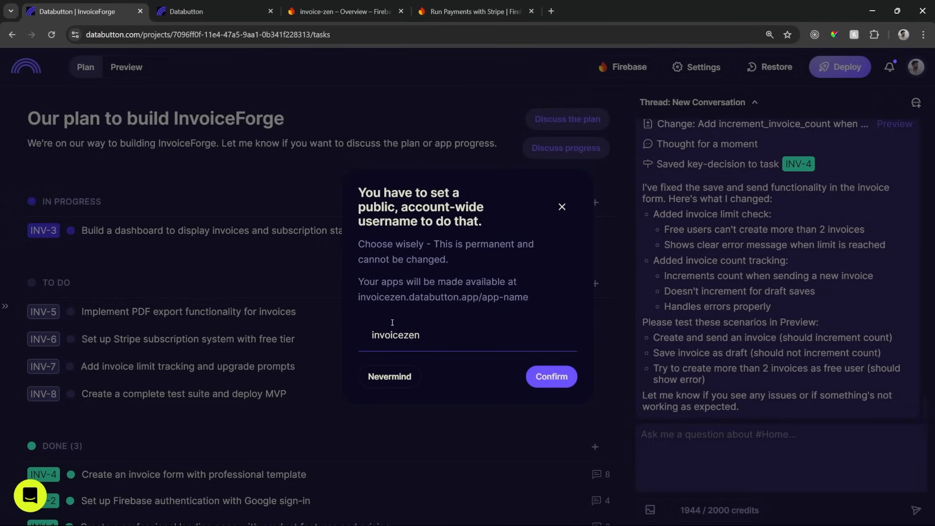
{"action": "left_click", "coordinate": [549, 376]}
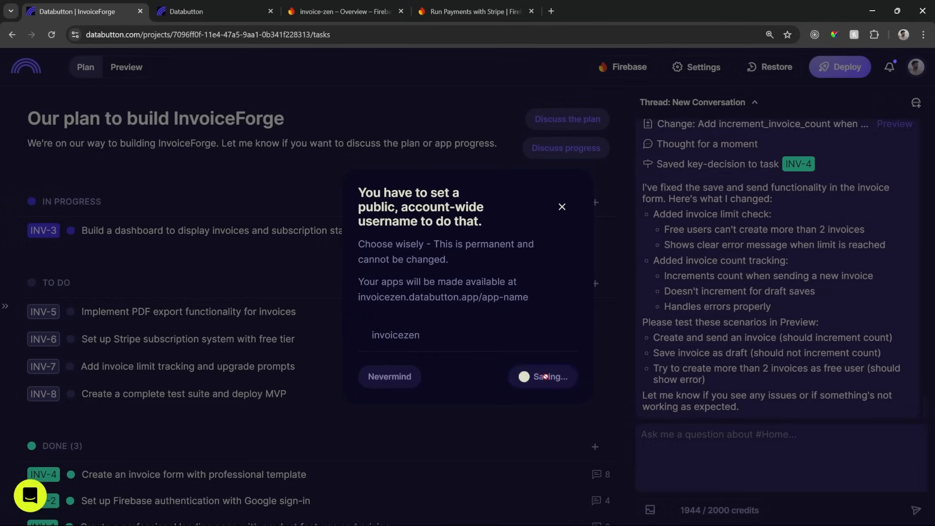
{"action": "left_click", "coordinate": [543, 377]}
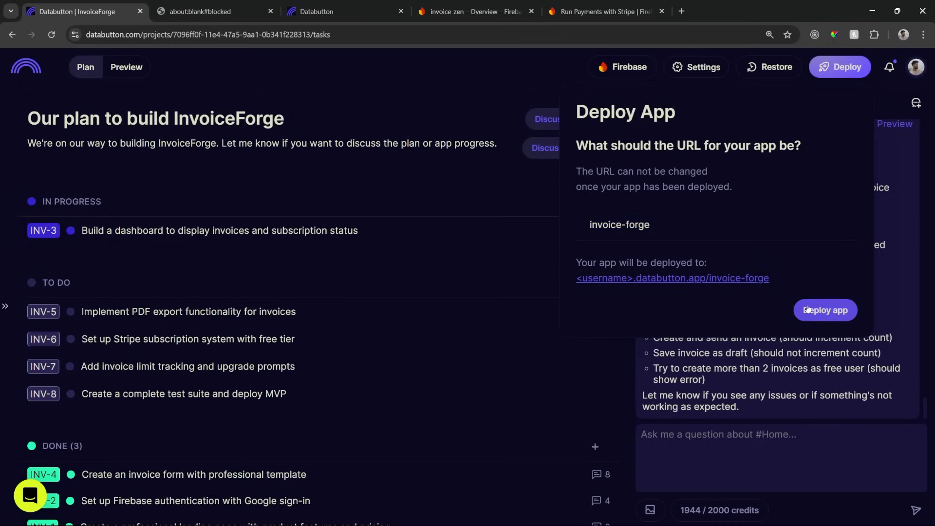
Step: Deploy the app and open the live invoicezen.databutton.app/invoice-forge page
{"action": "left_click", "coordinate": [824, 311]}
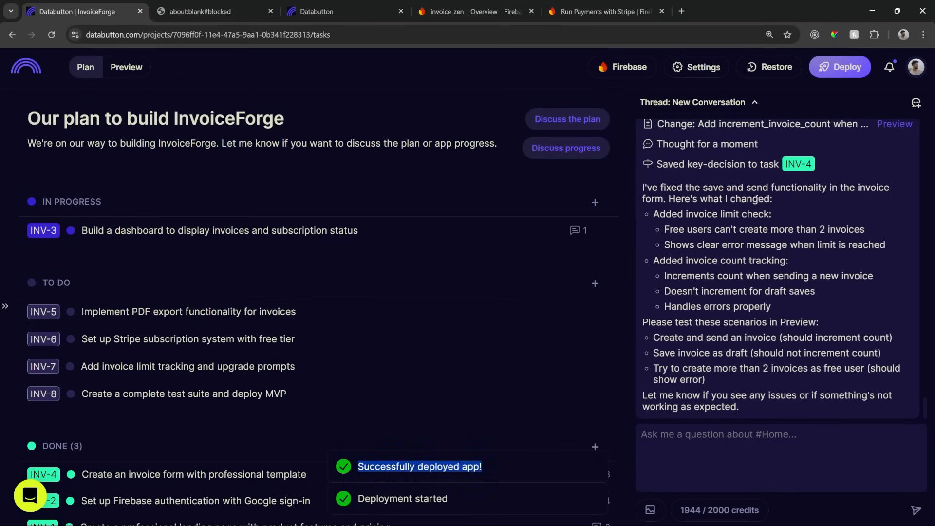
{"action": "left_click", "coordinate": [838, 66]}
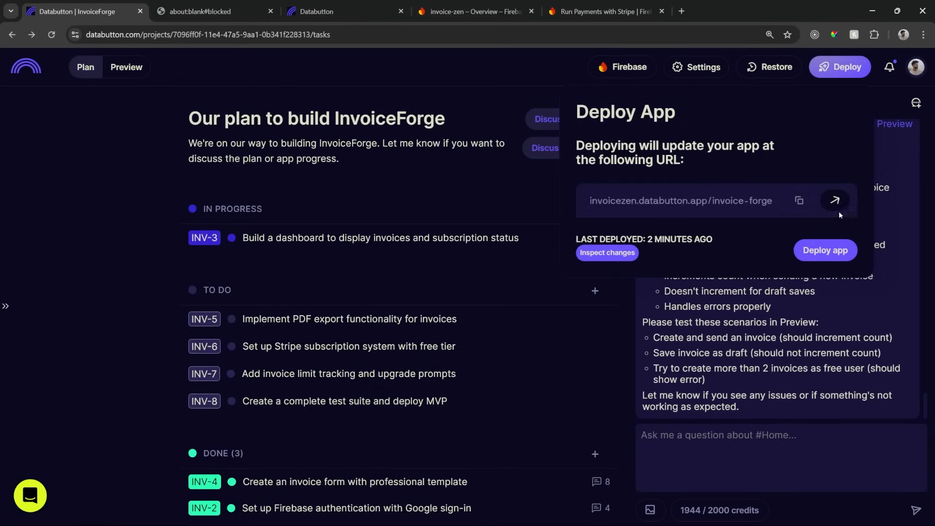
{"action": "left_click", "coordinate": [834, 200]}
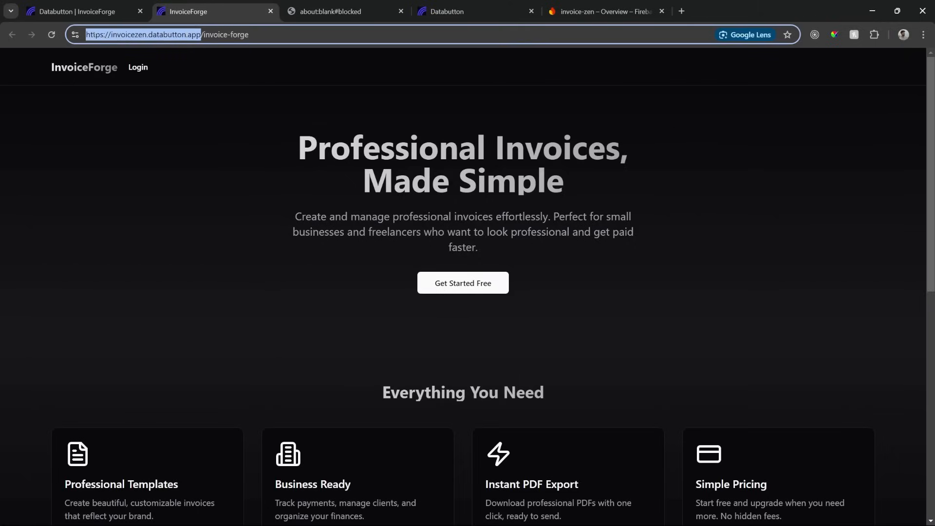
{"action": "left_click", "coordinate": [601, 11]}
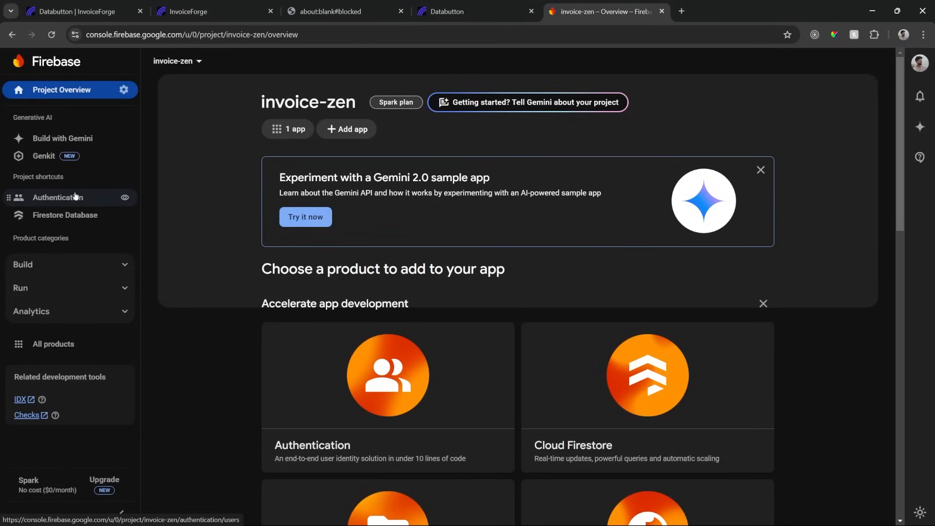
Step: Review invoice-zen's authorised sign-in domains, then return to the live InvoiceForge site
{"action": "left_click", "coordinate": [58, 196]}
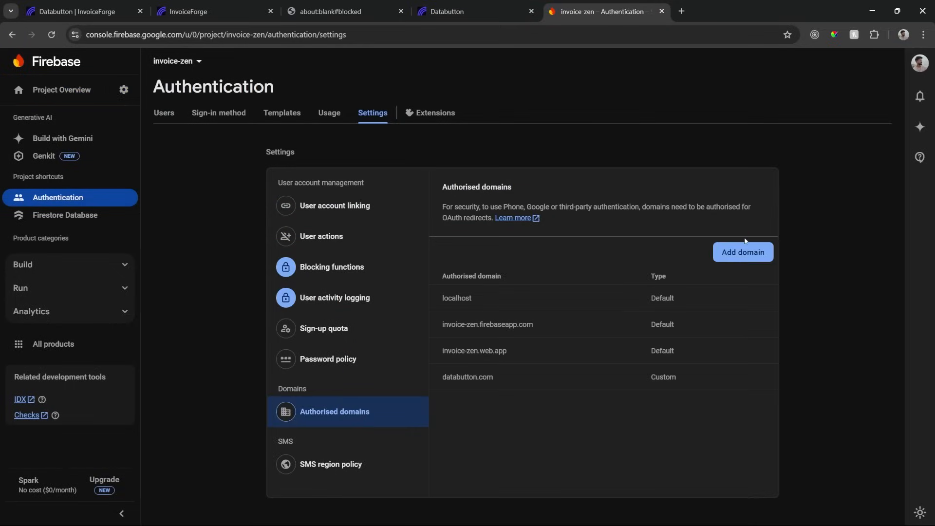
{"action": "left_click", "coordinate": [742, 252]}
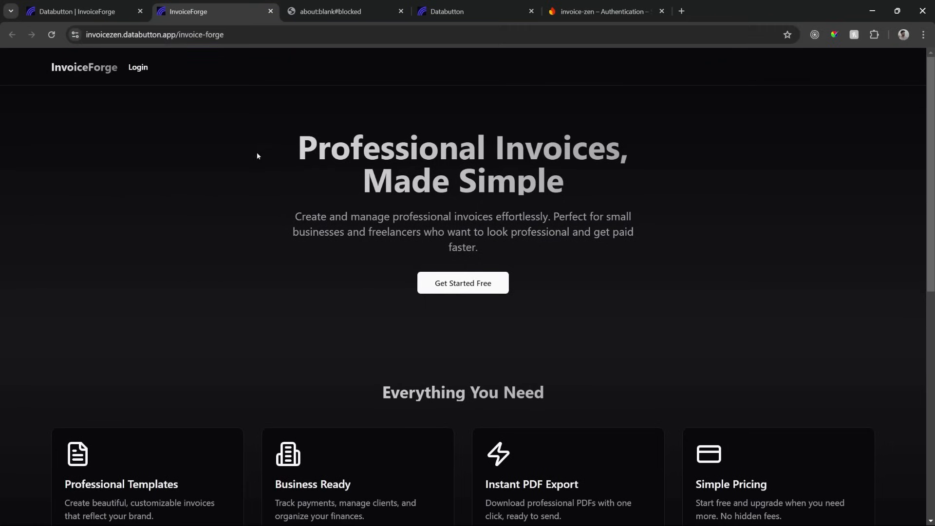
{"action": "mouse_move", "coordinate": [704, 24]}
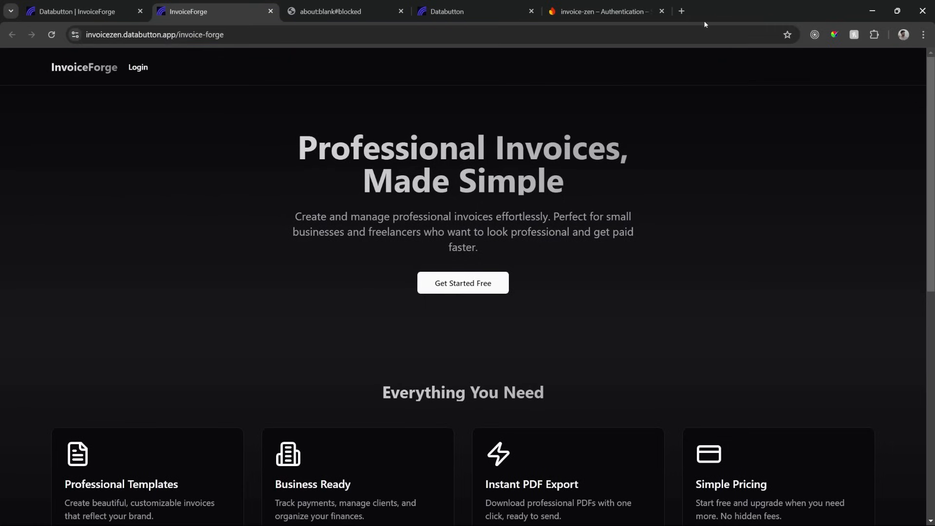